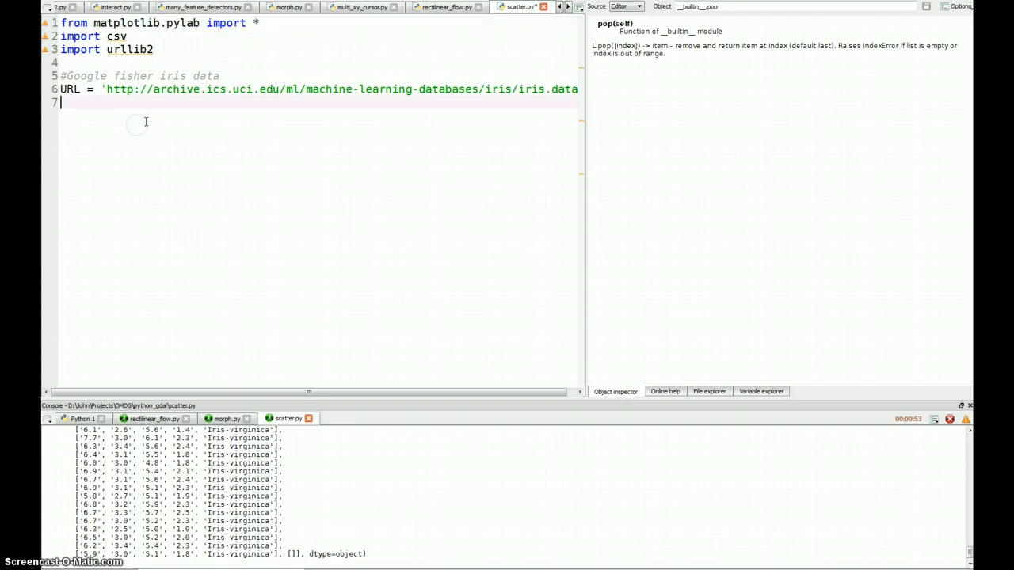
Add f = urllib2.urlopen(URL) to open the iris data URL
type("fig")
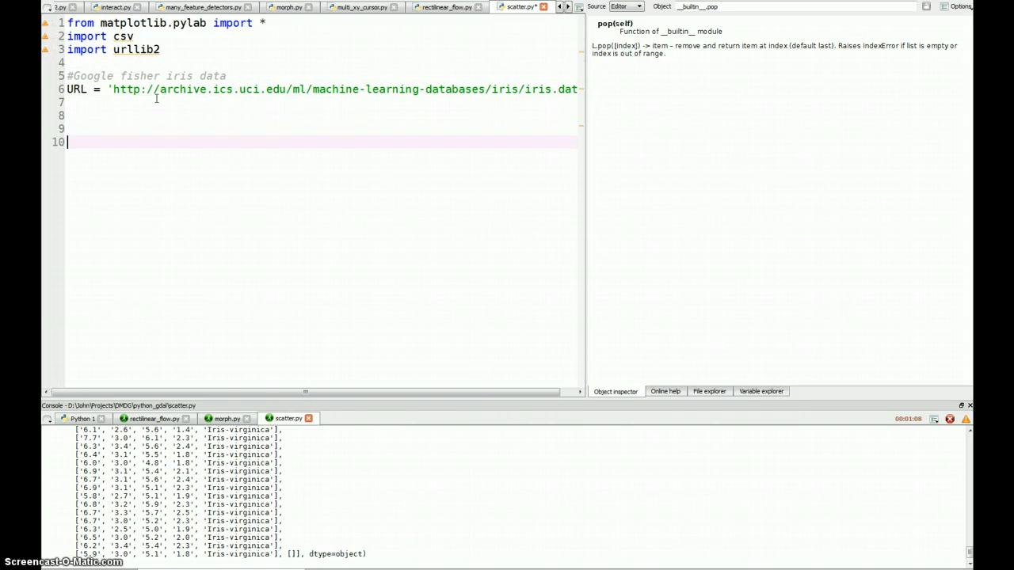
type("f =")
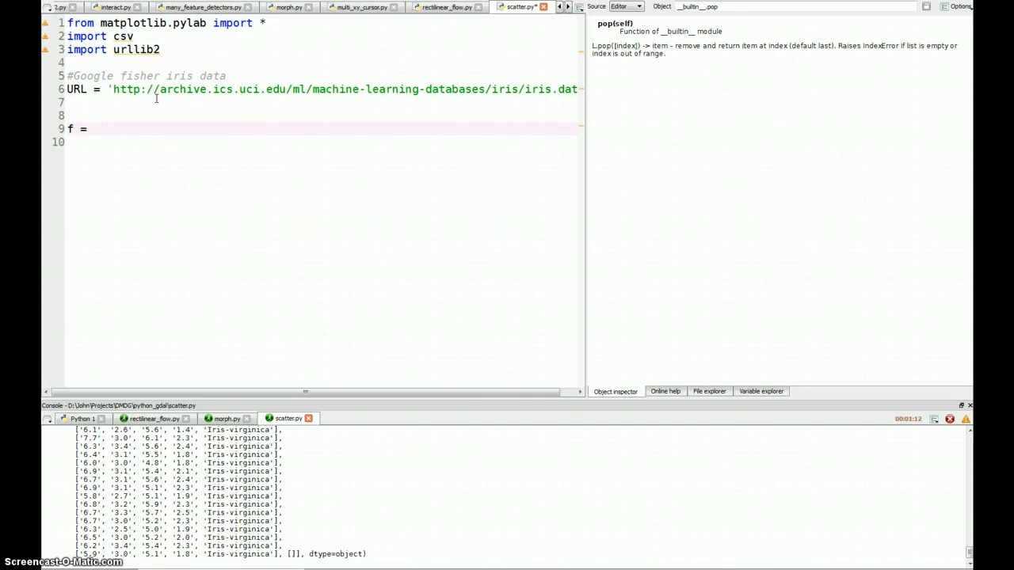
type("urllib2.,")
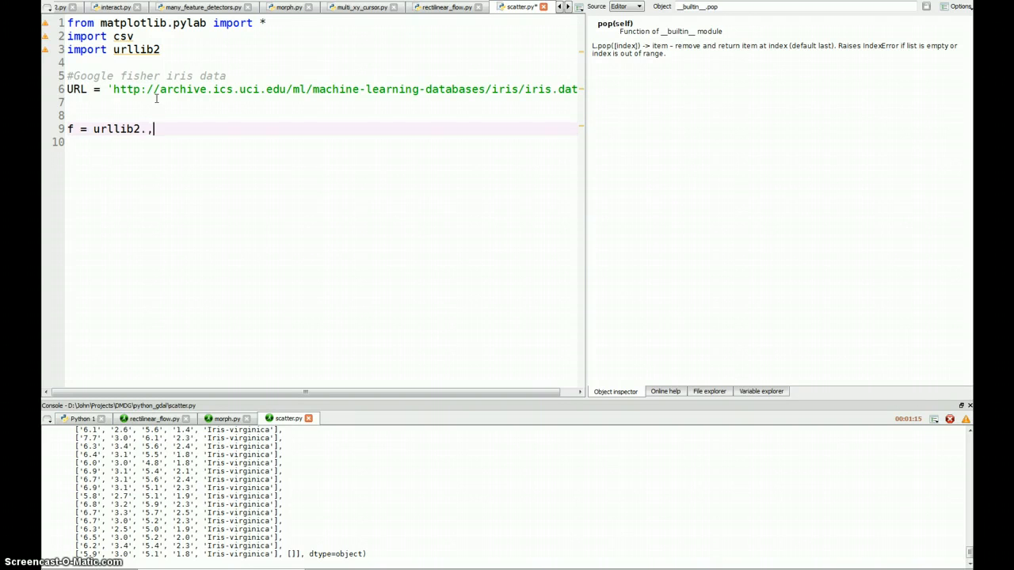
type("urlopen(R")
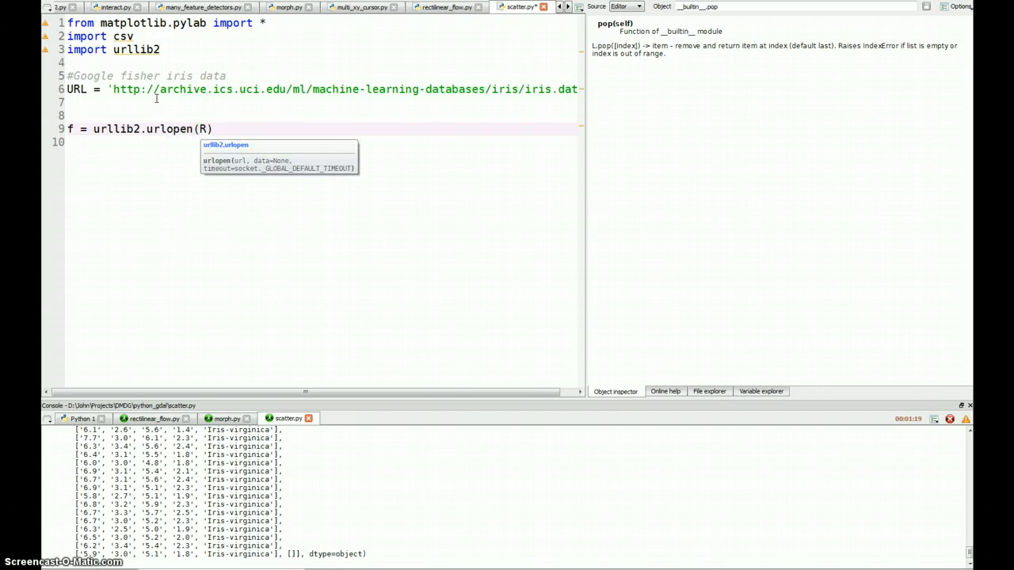
key("Backspace")
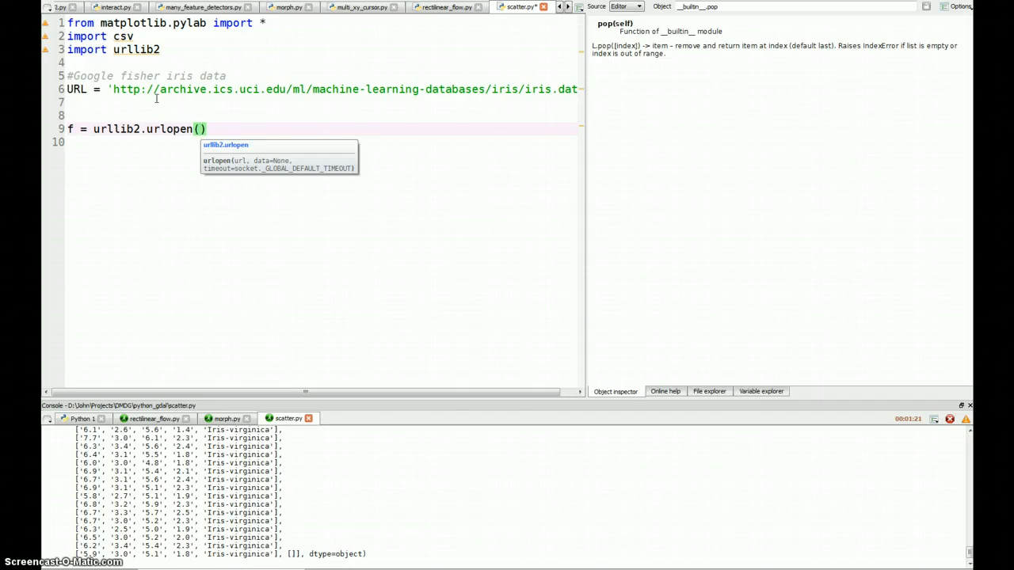
type("URL")
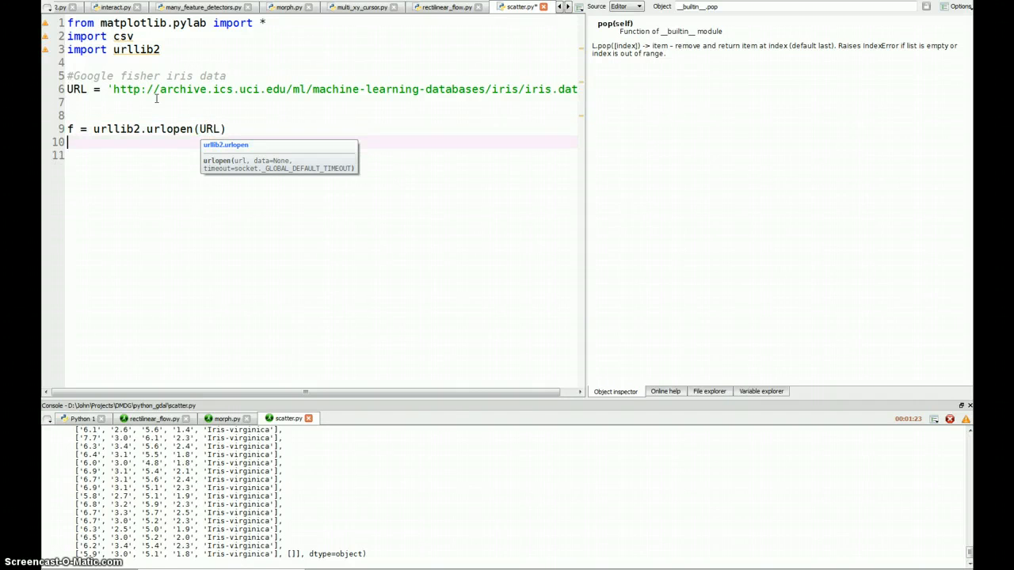
Read the file with r = csv.reader(f) and collect rows into data = list(r)
type("r = c")
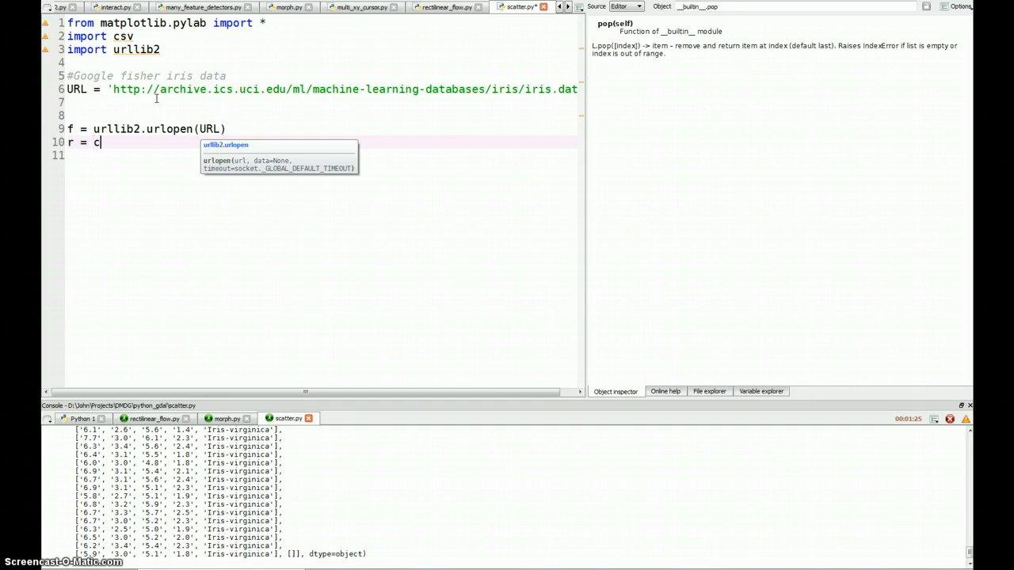
type("sv.re")
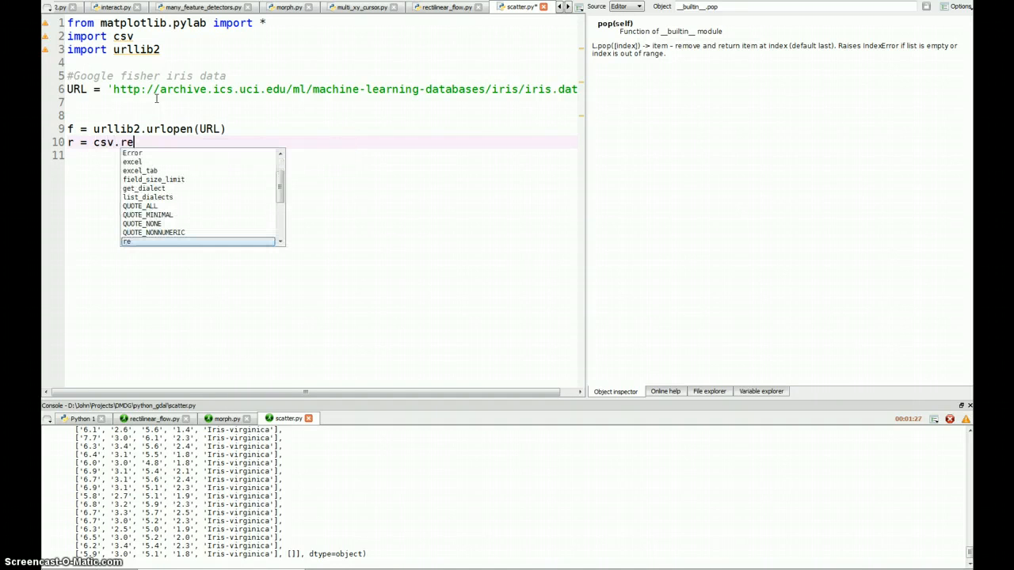
type("ader(f")
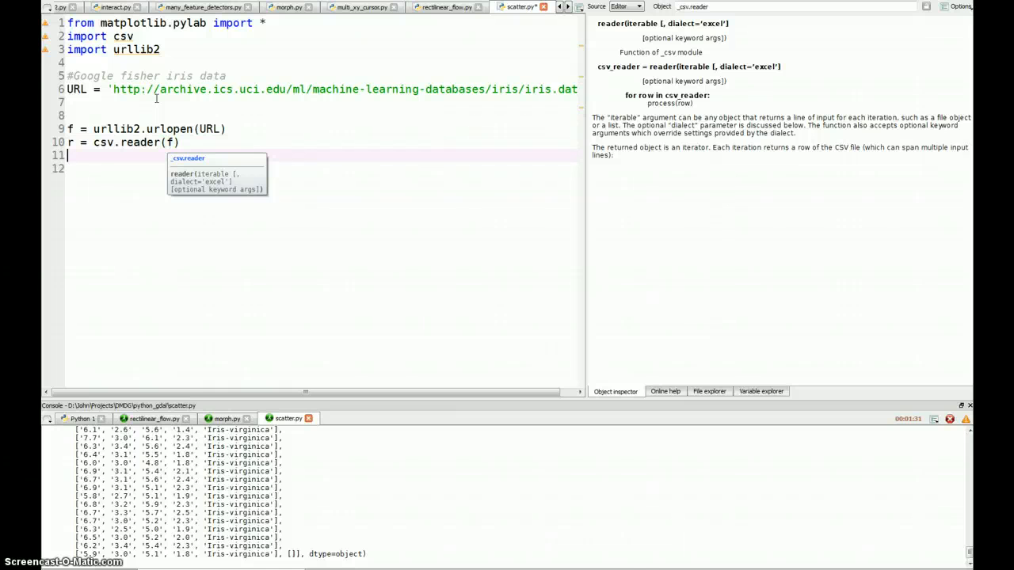
type("data")
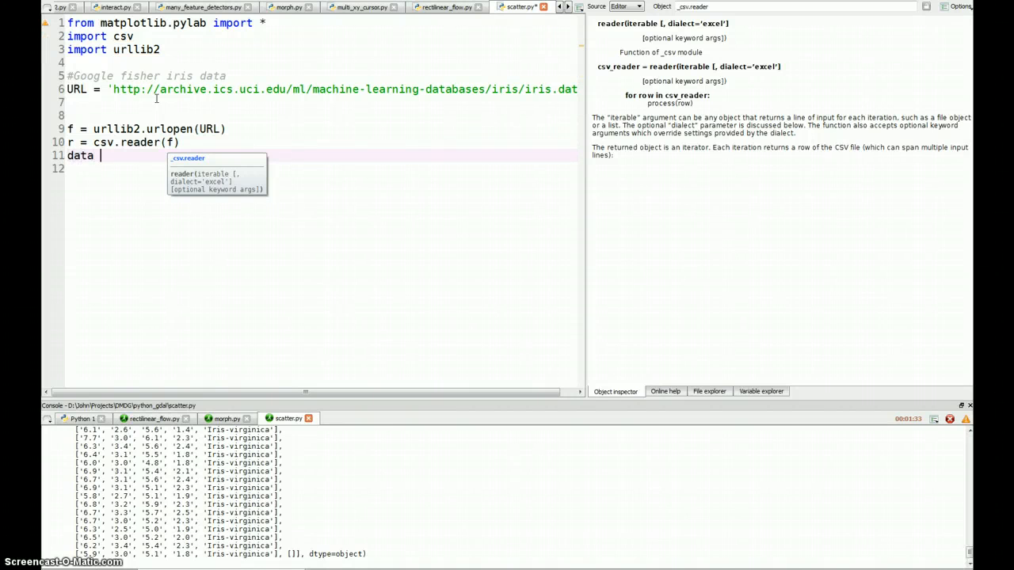
type("= li")
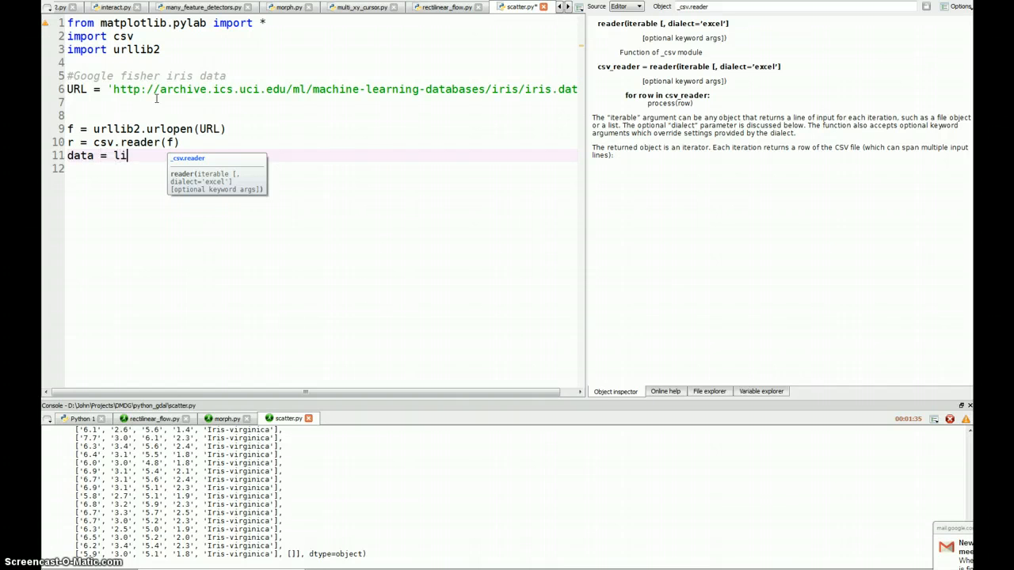
type("st(r)")
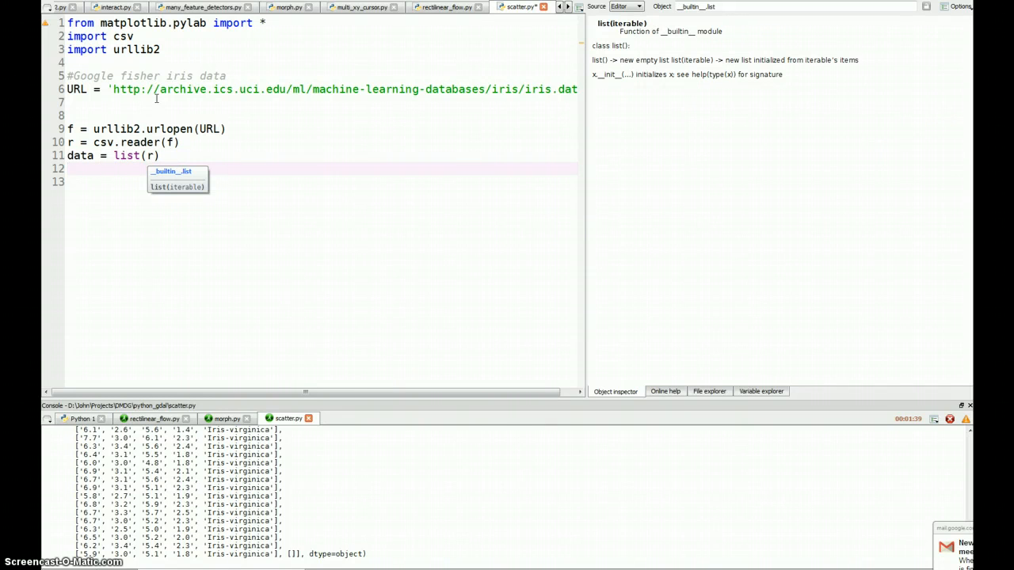
Close the file with f.close() on a new line
key("Return")
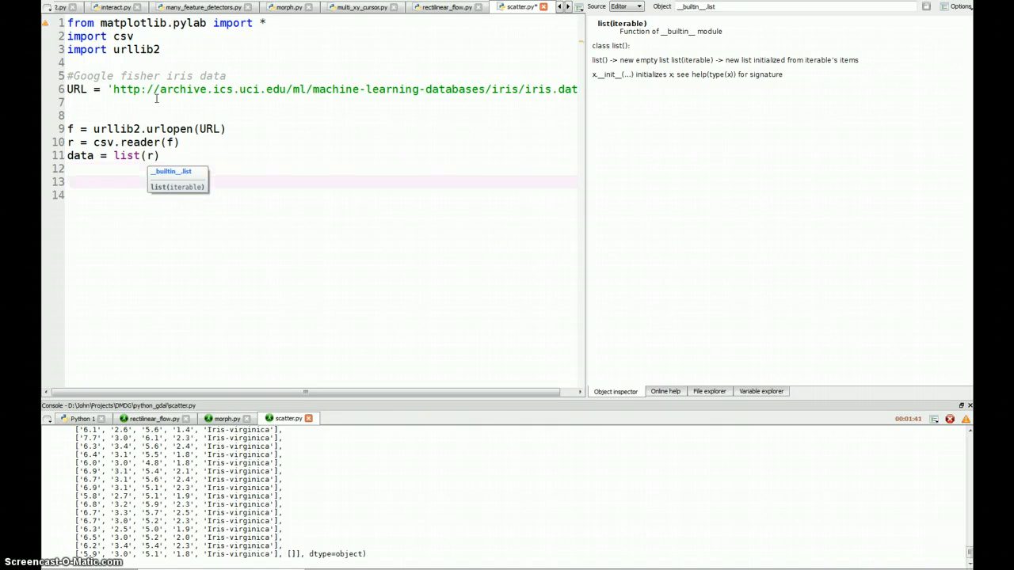
type("f.")
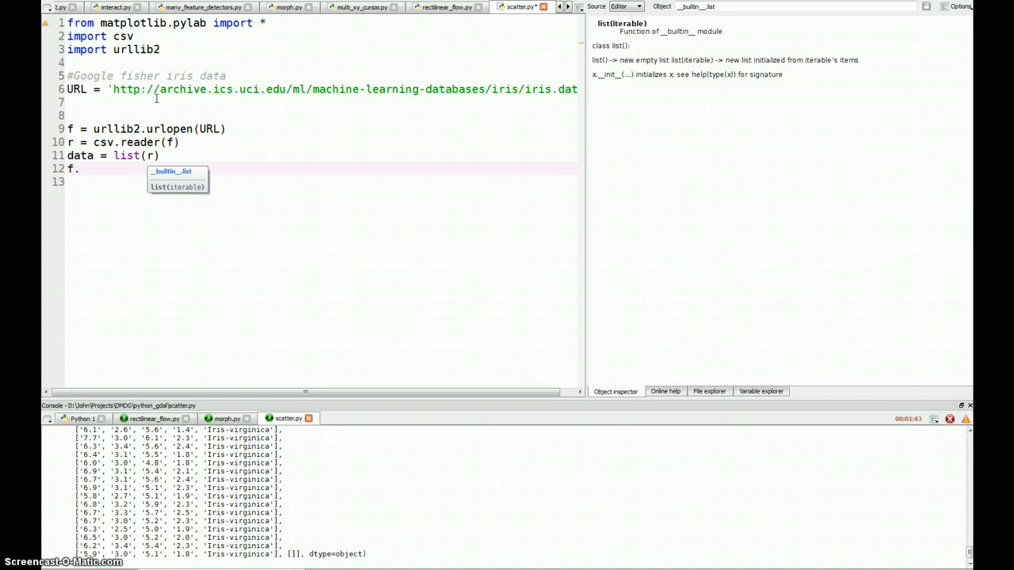
type("close()")
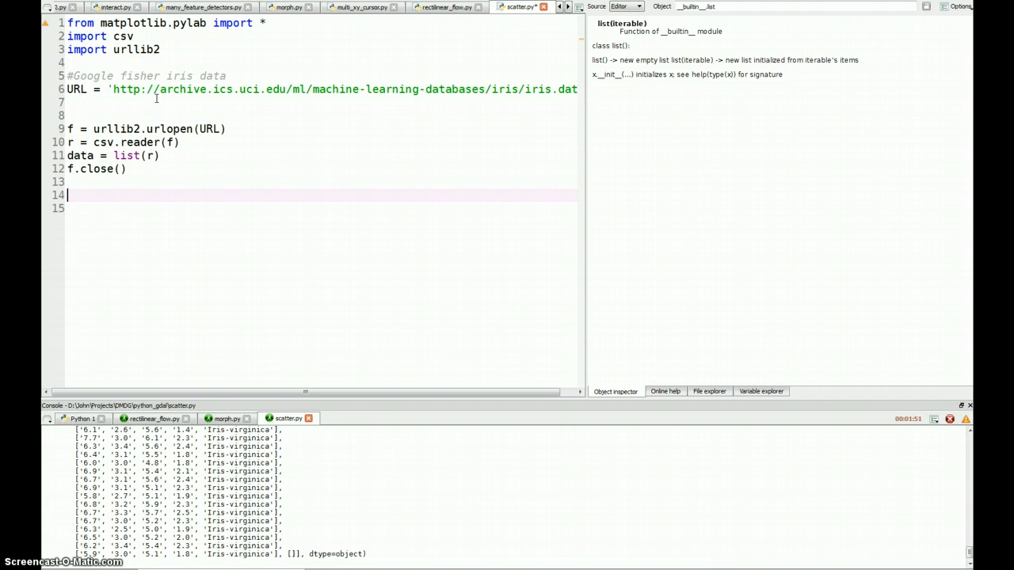
Pop the last row from data and convert data with np.asarray(data)
type("data")
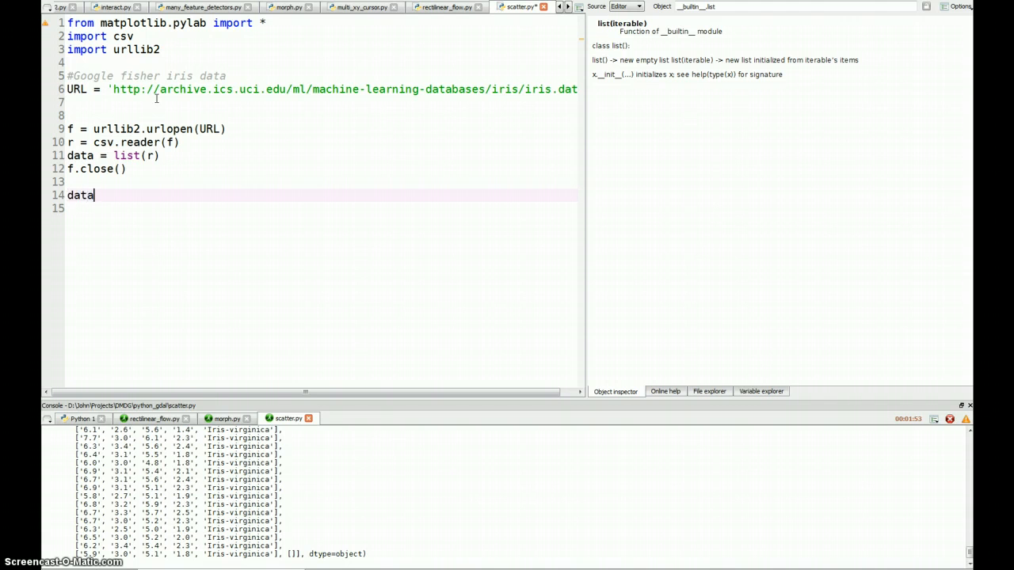
key("backspace")
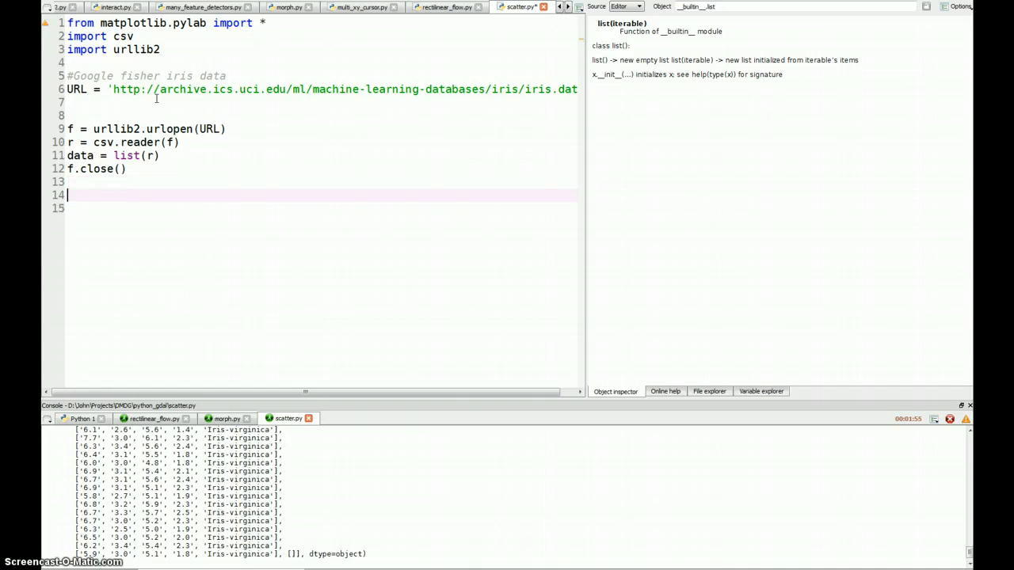
mouse_move(588, 262)
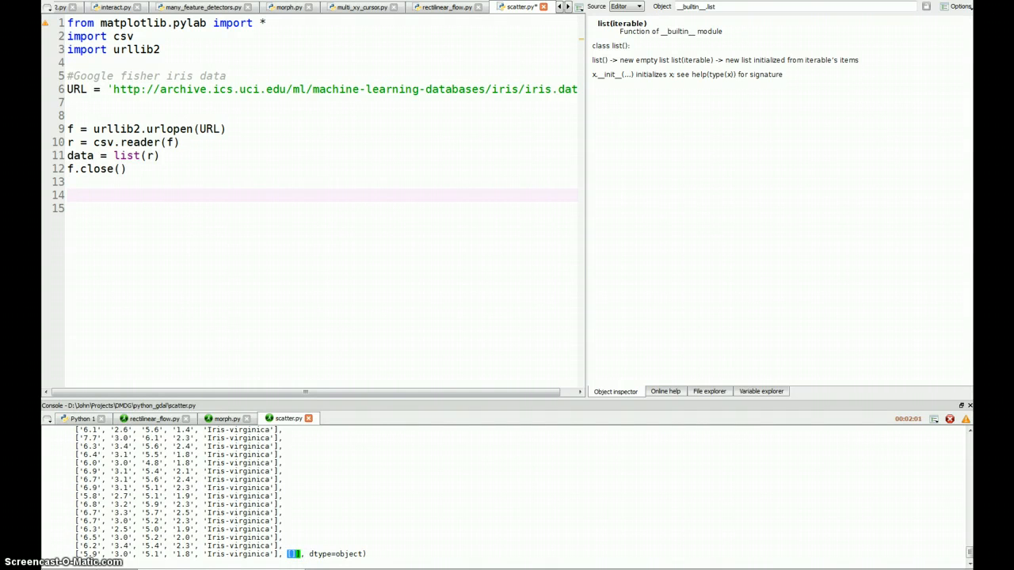
mouse_move(165, 107)
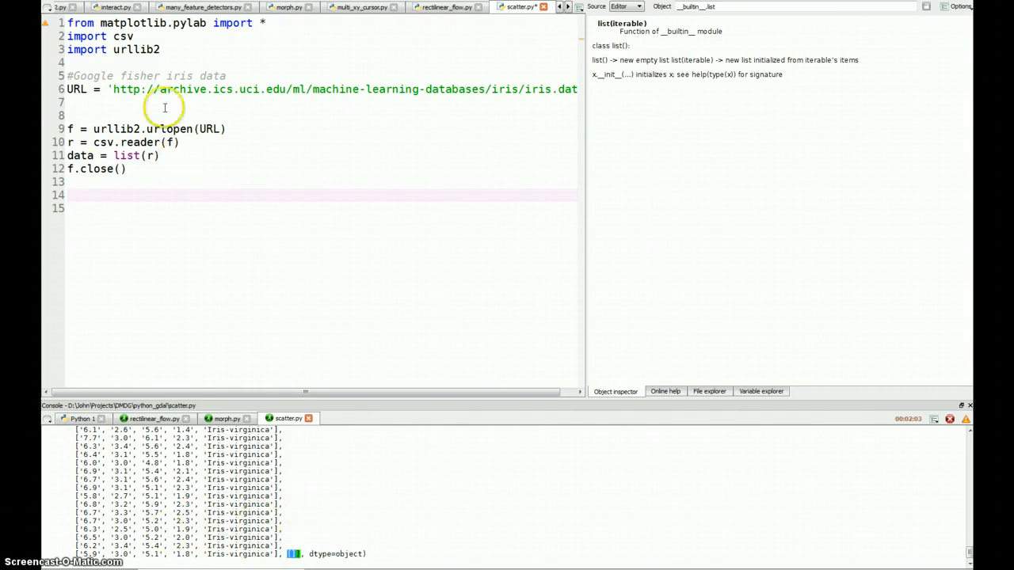
type("data = data.pop")
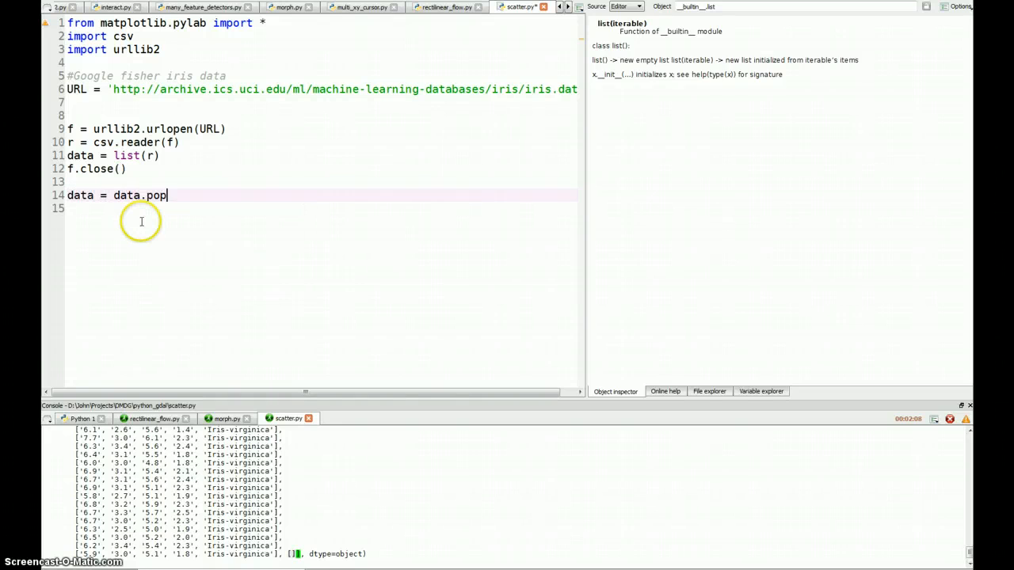
type("()")
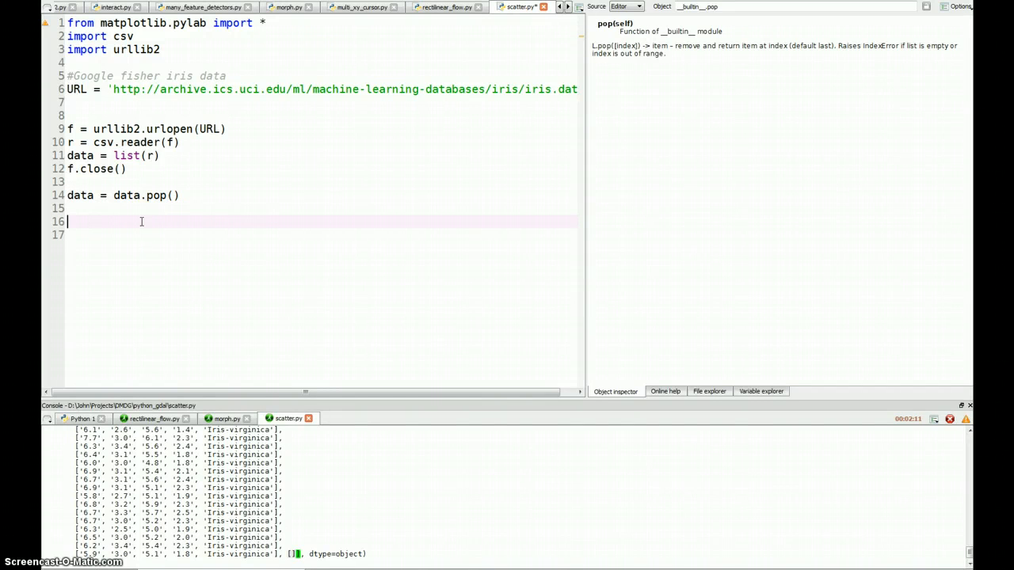
type("data")
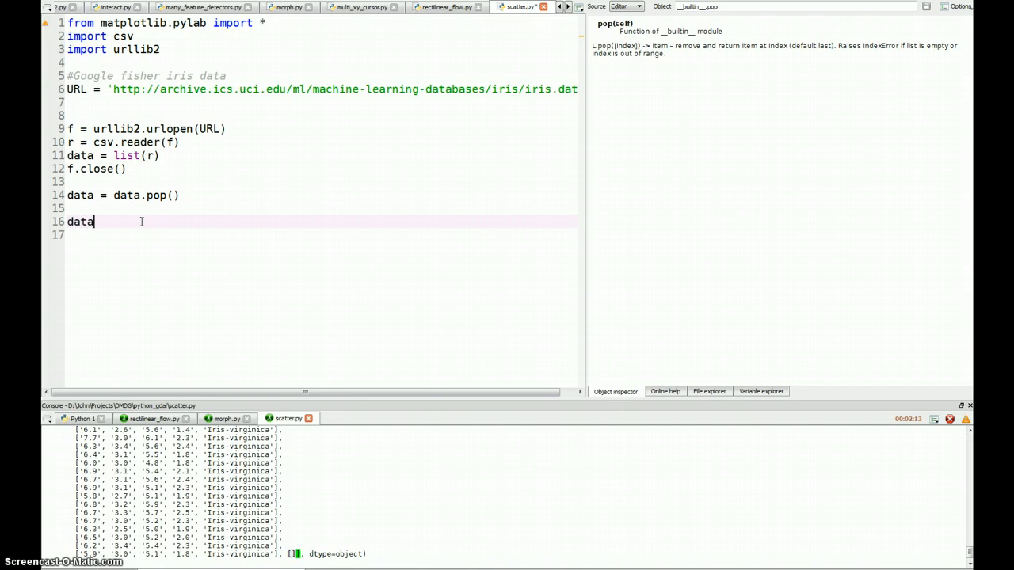
type("= np.ar")
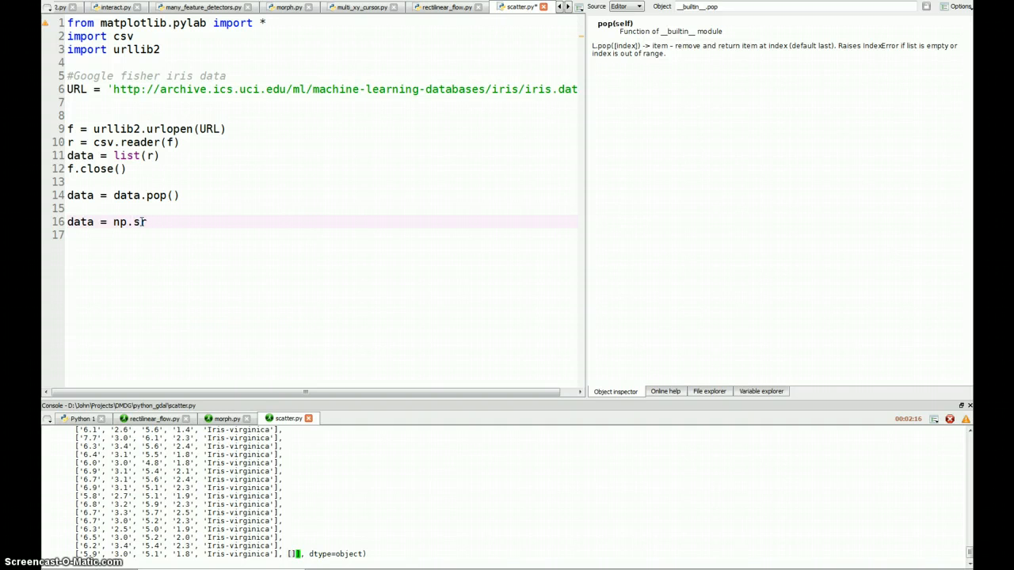
type("asarray(data")
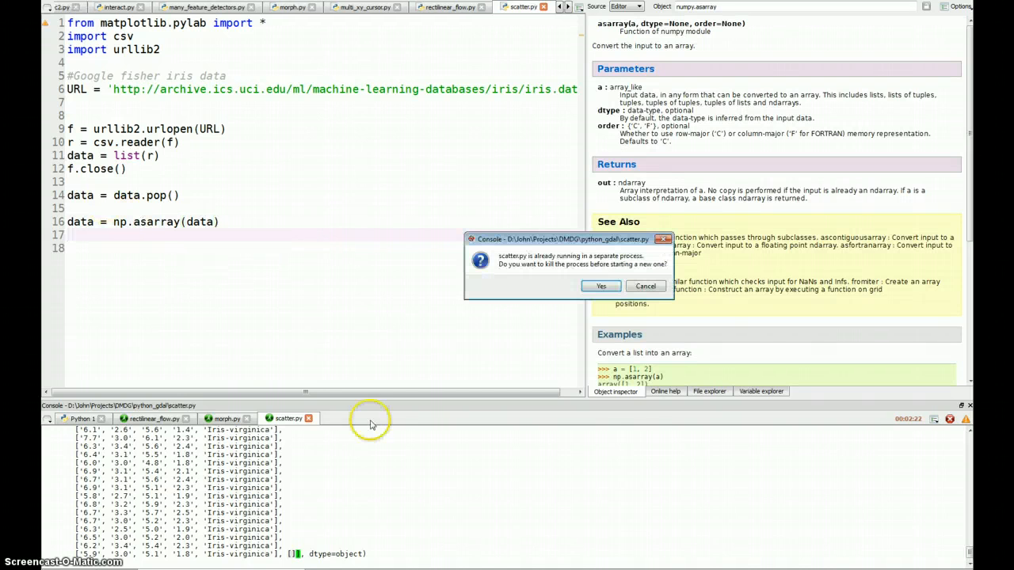
Kill the running process so the script reruns and prints the iris rows
left_click(599, 285)
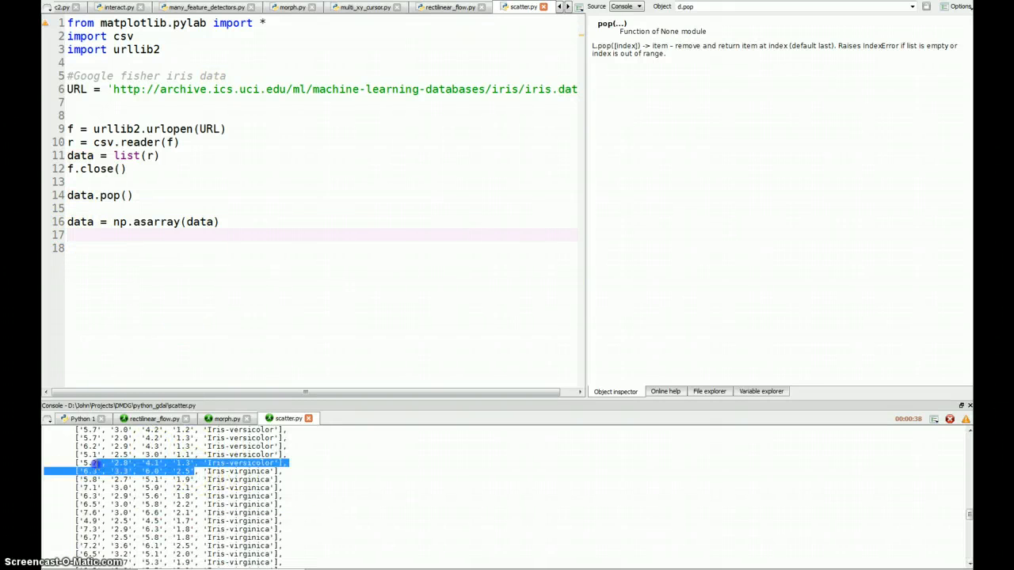
Split the array into fields = data[:, :4] and labels = data[:, 4], then run
left_click(156, 261)
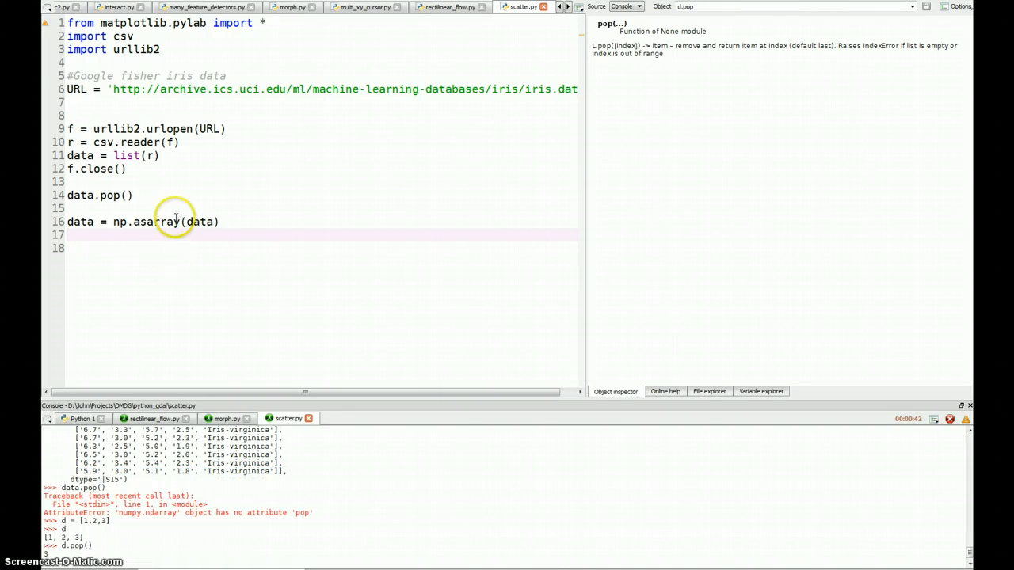
type("field")
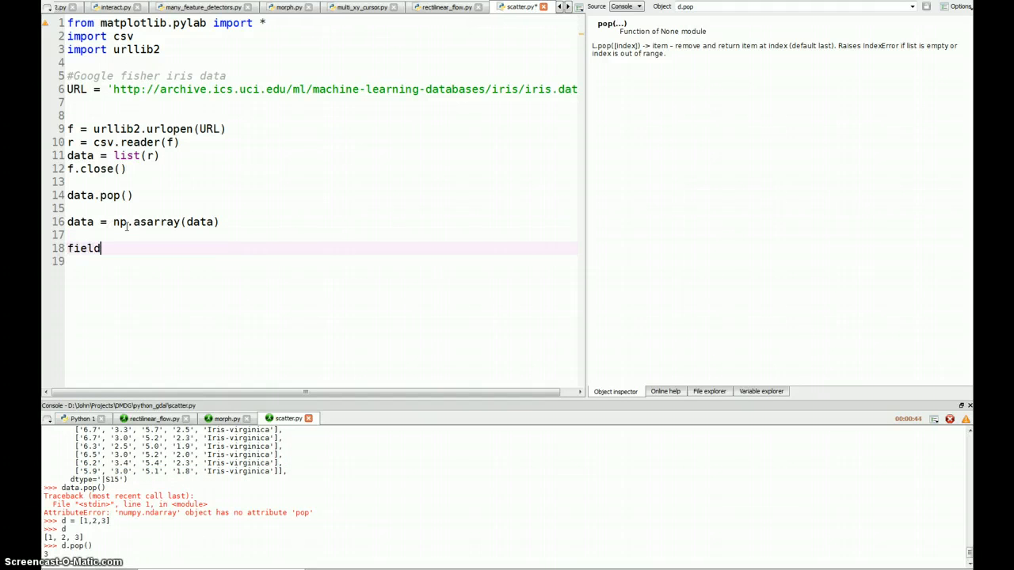
type("s = data")
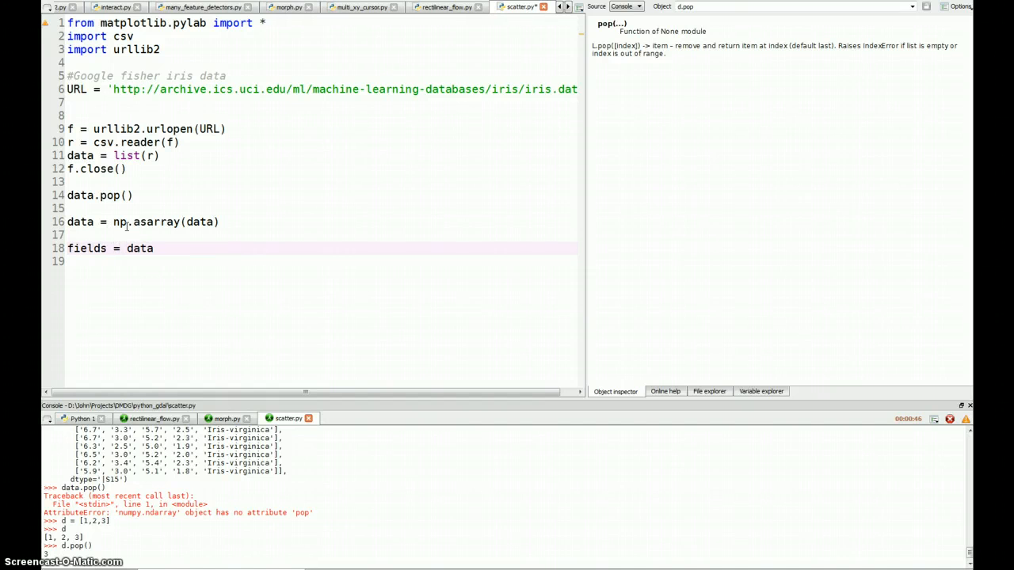
type("[:, :]")
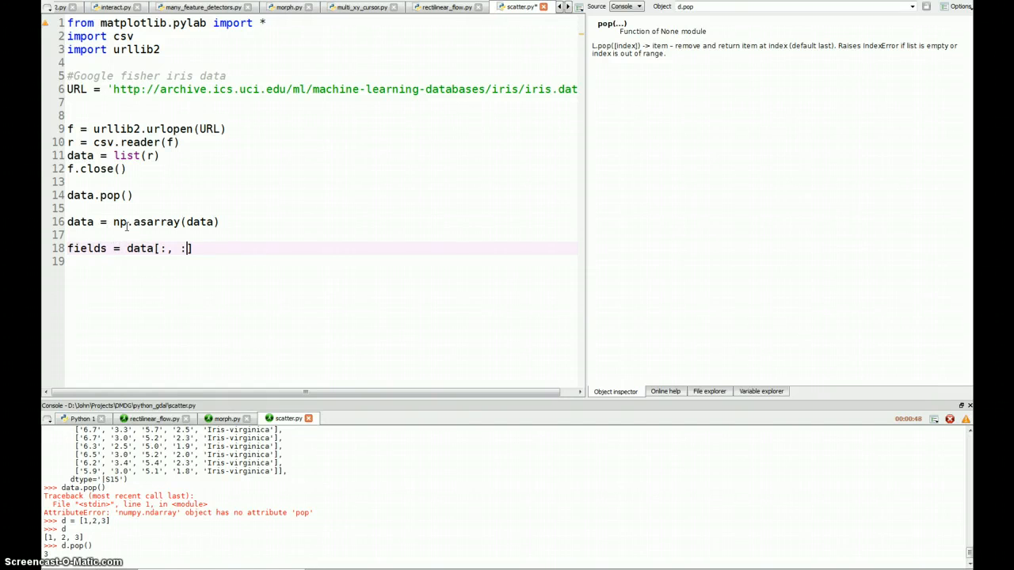
type("4]")
left_click(312, 262)
type("labels =")
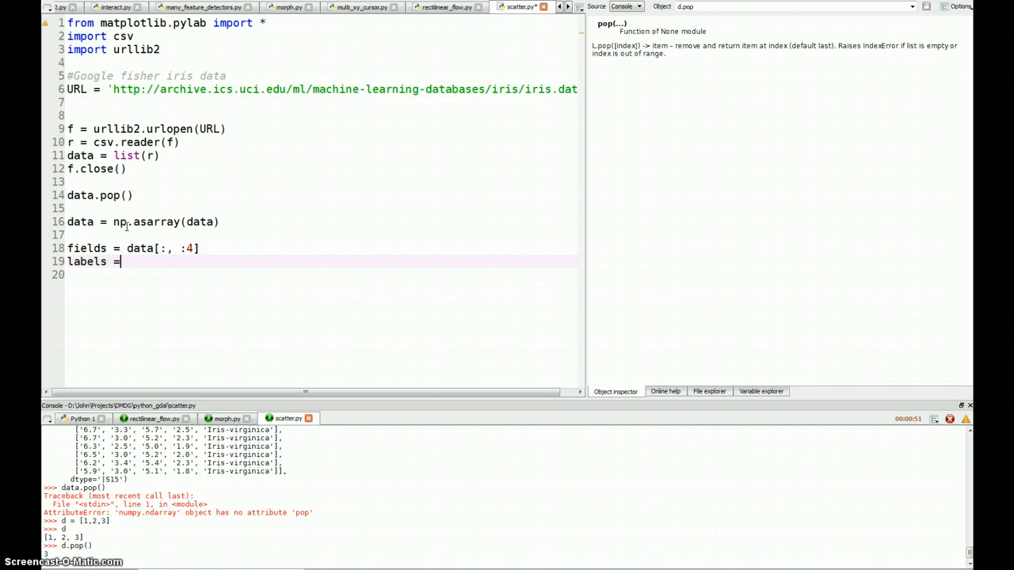
type("data[:]")
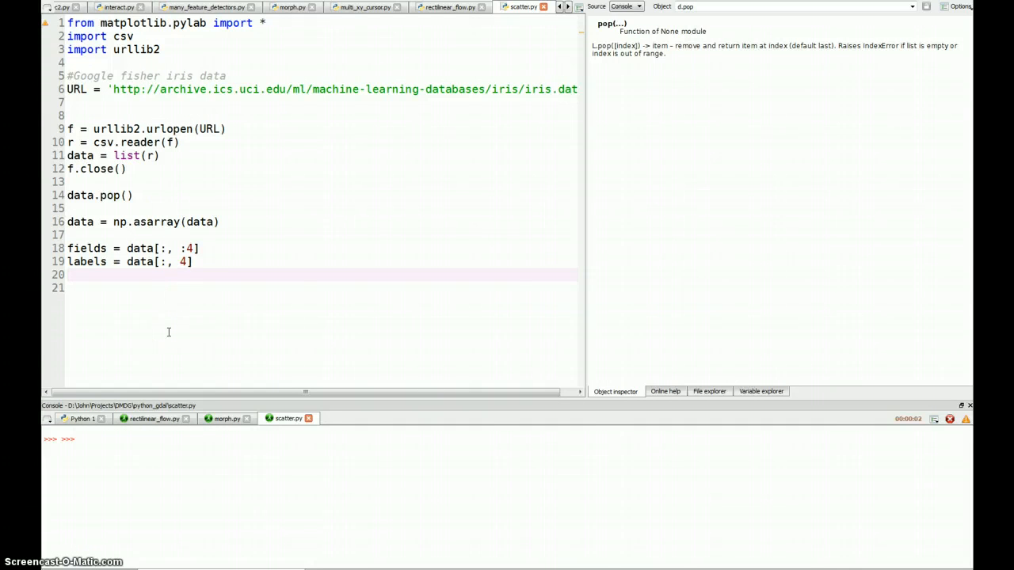
key("F5")
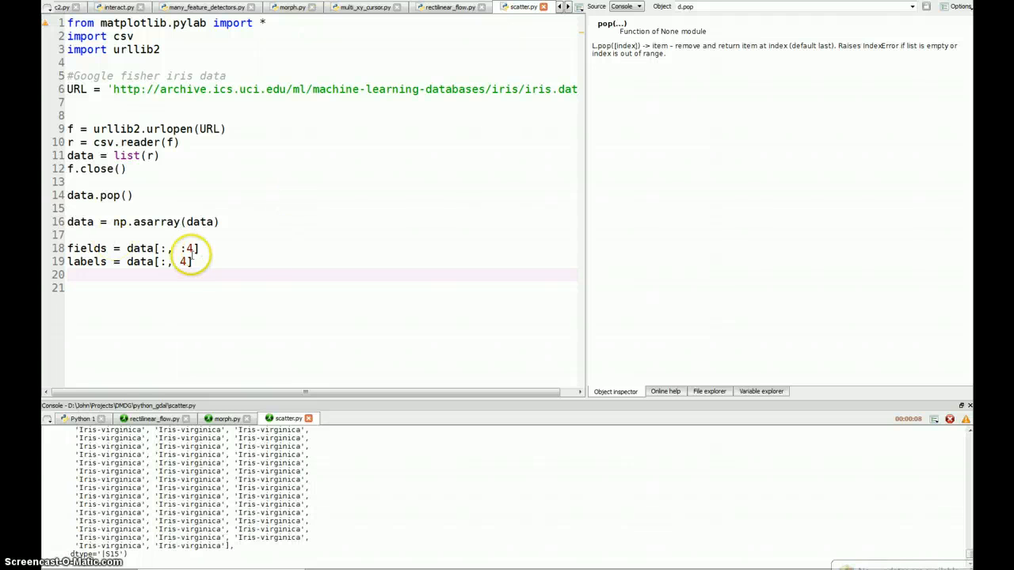
Append .astype(float) so the fields columns become floats
type(".")
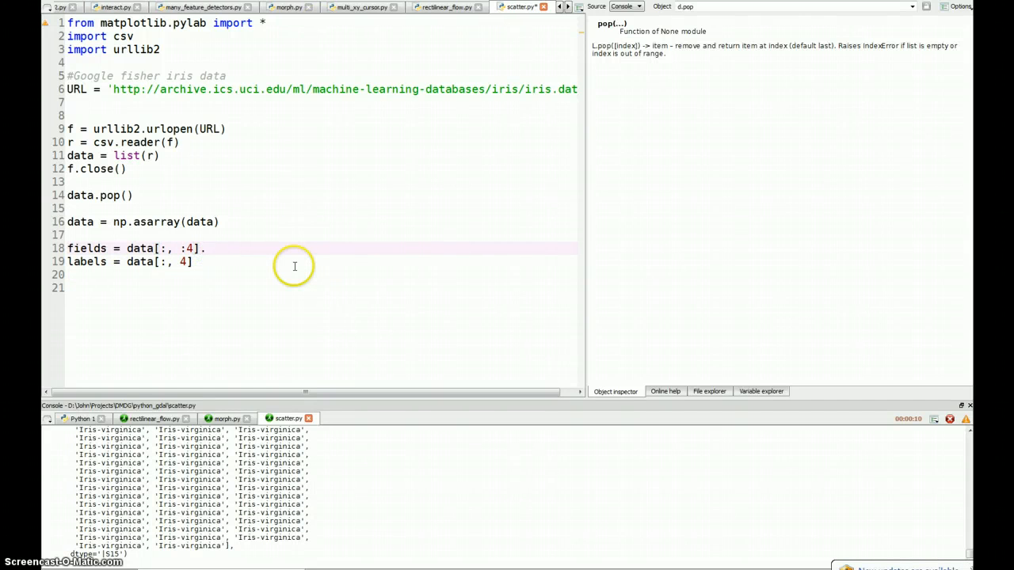
type("astype")
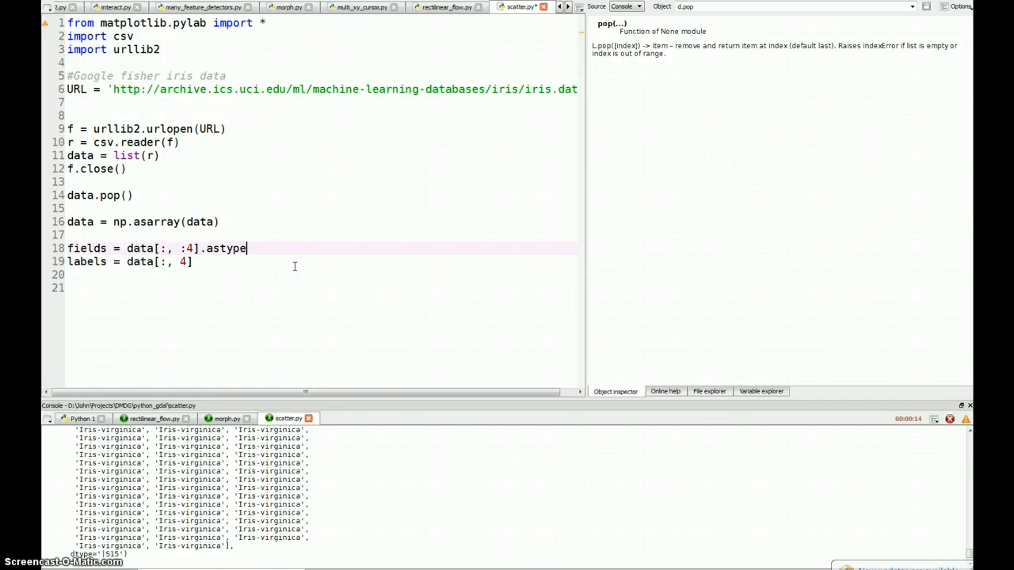
type("()")
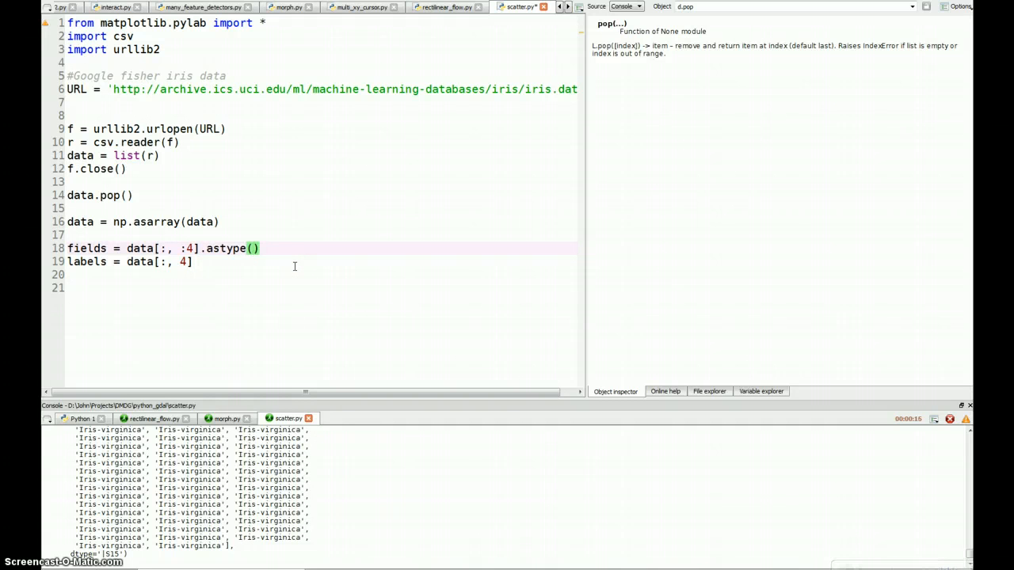
type("float")
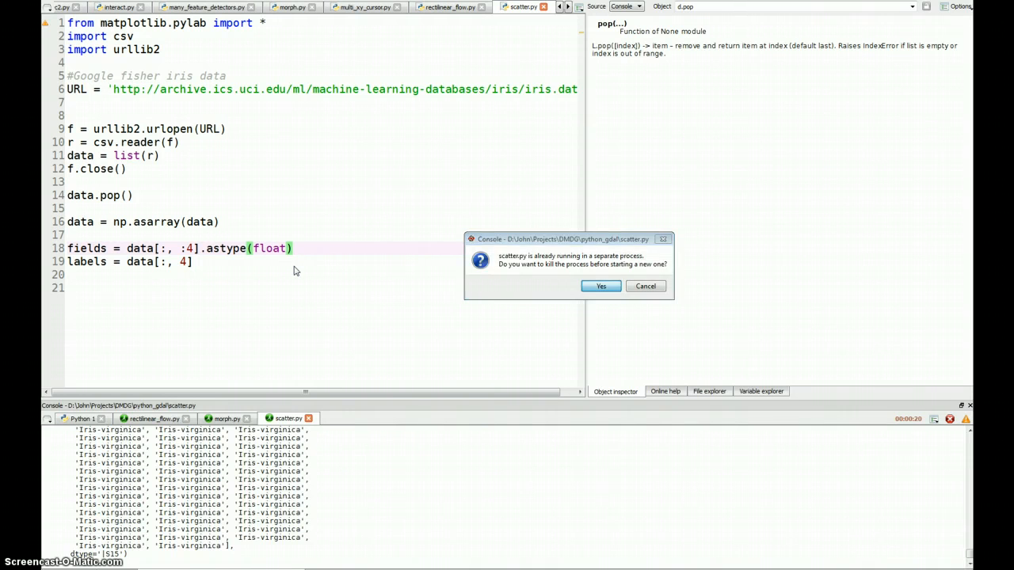
Restart the script to print float fields, then start lut = {} after the labels line
left_click(600, 285)
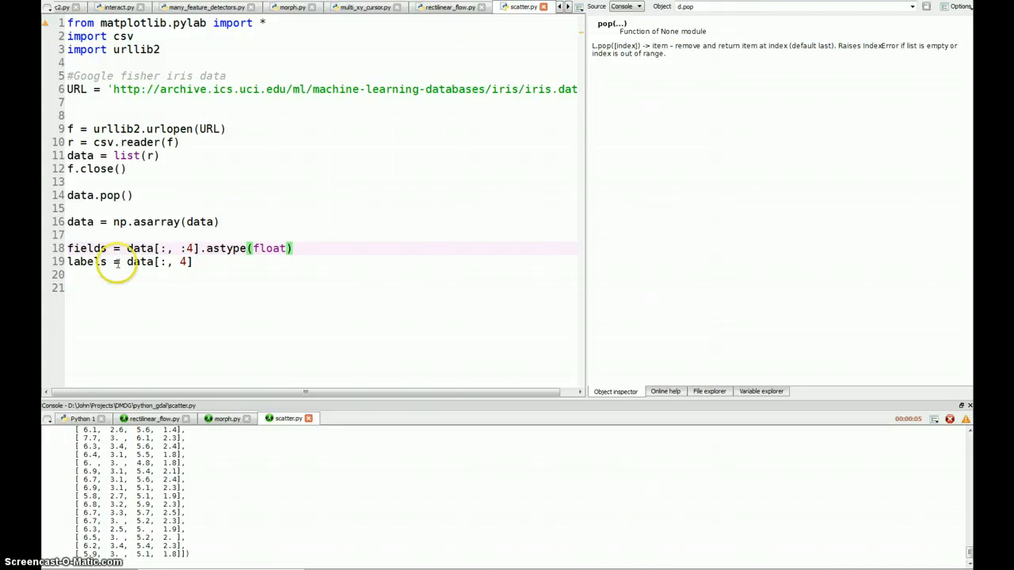
left_click(213, 274)
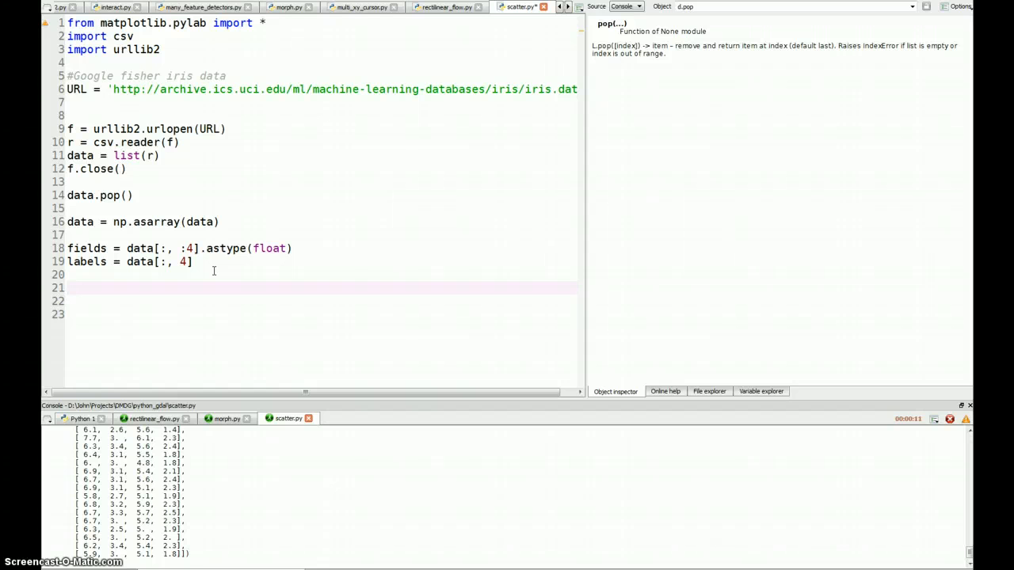
type("lut = {}")
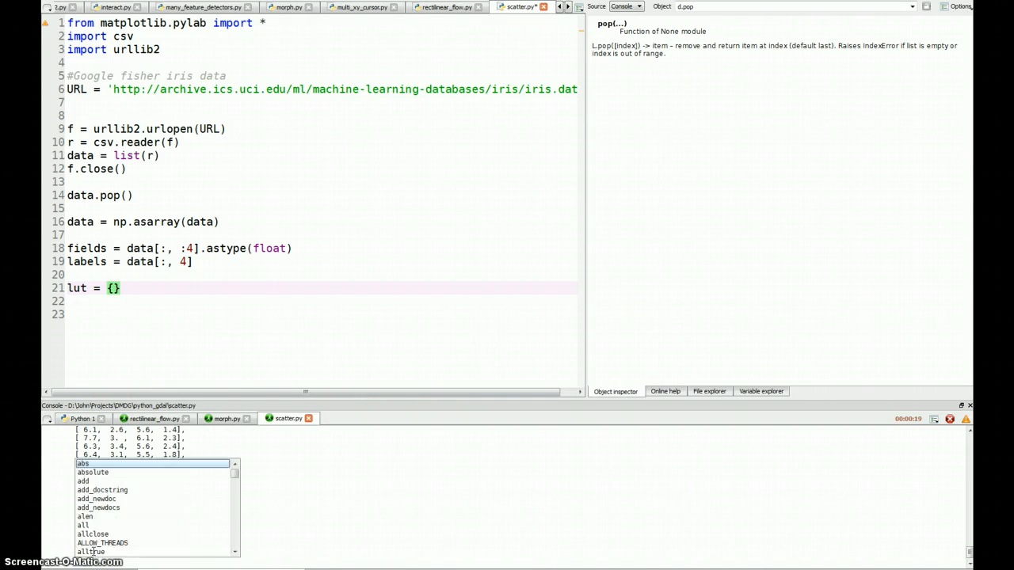
Fill lut mapping Iris-setosa to 'r', Iris-versicolor to 'g', Iris-virginica to 'b'
scroll("down", 3)
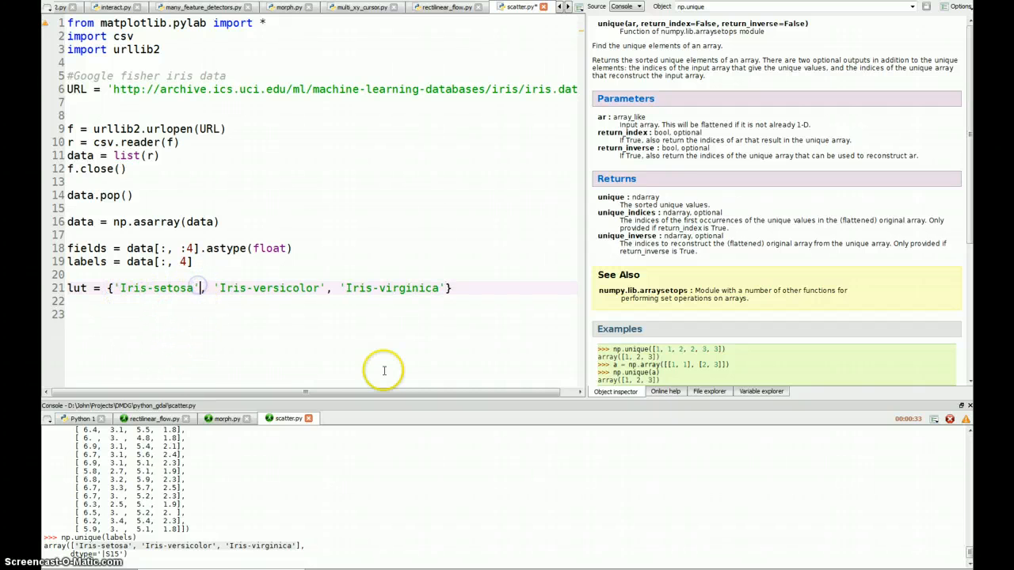
type(":")
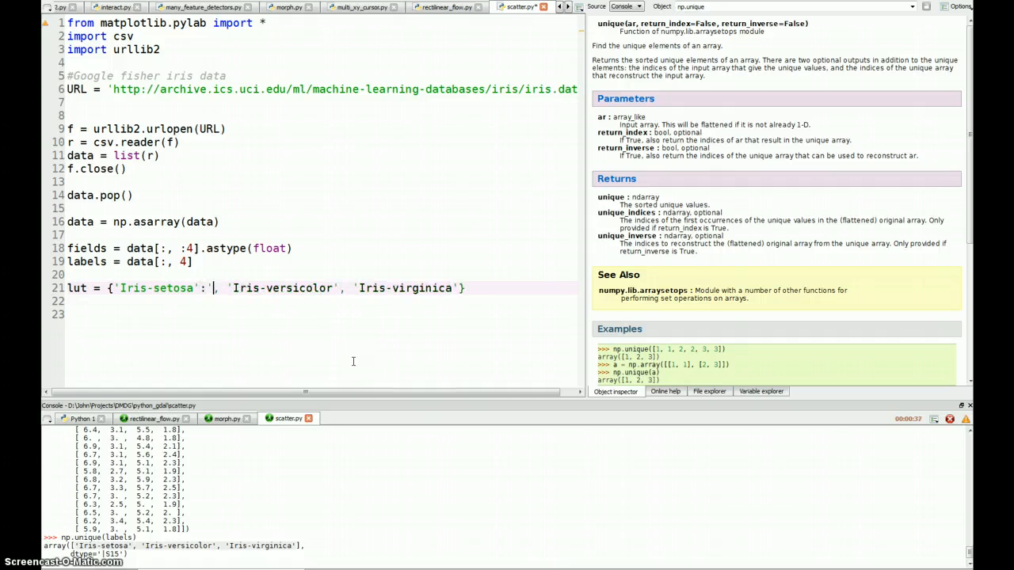
type("r'")
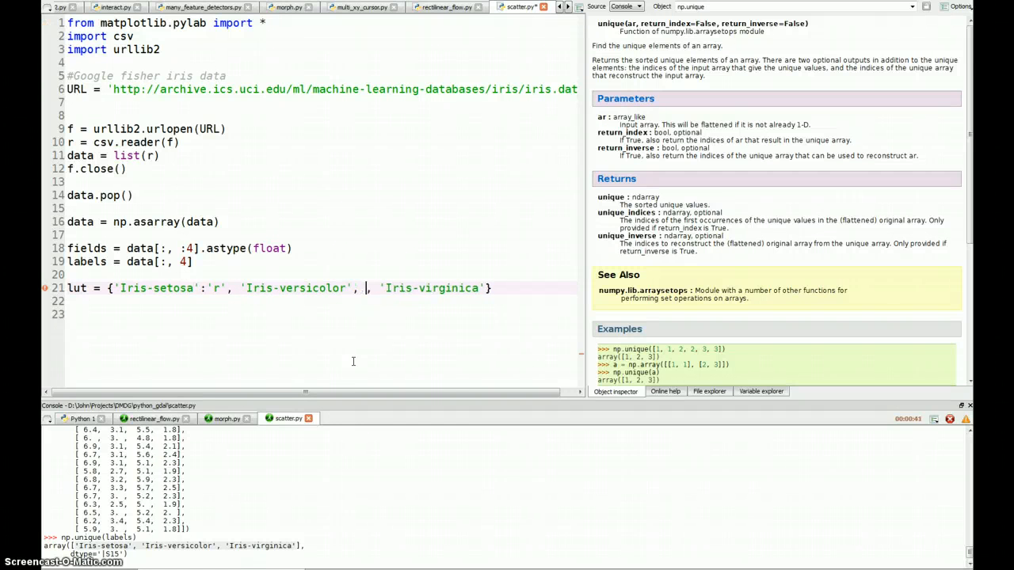
type("g'")
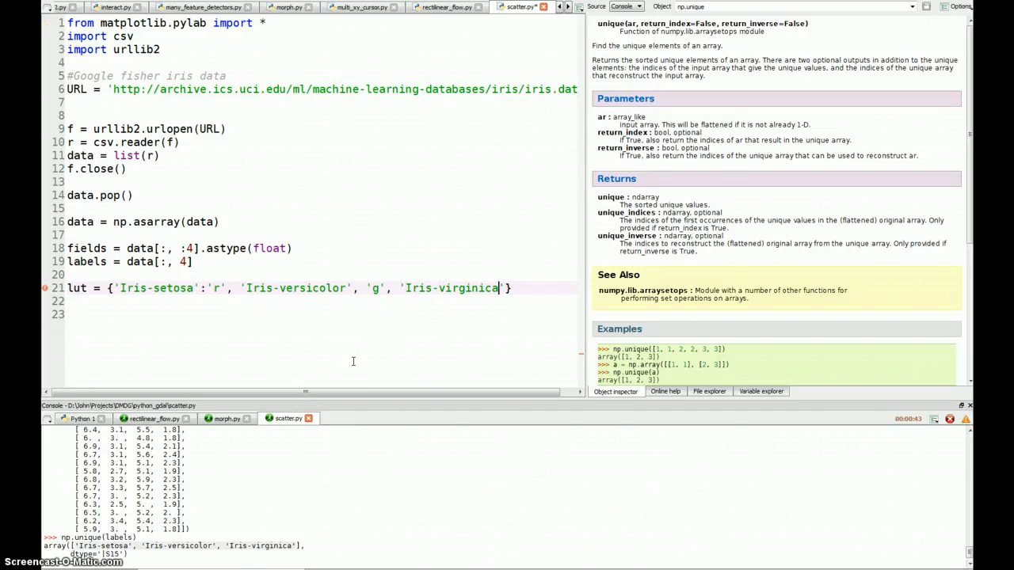
type(":")
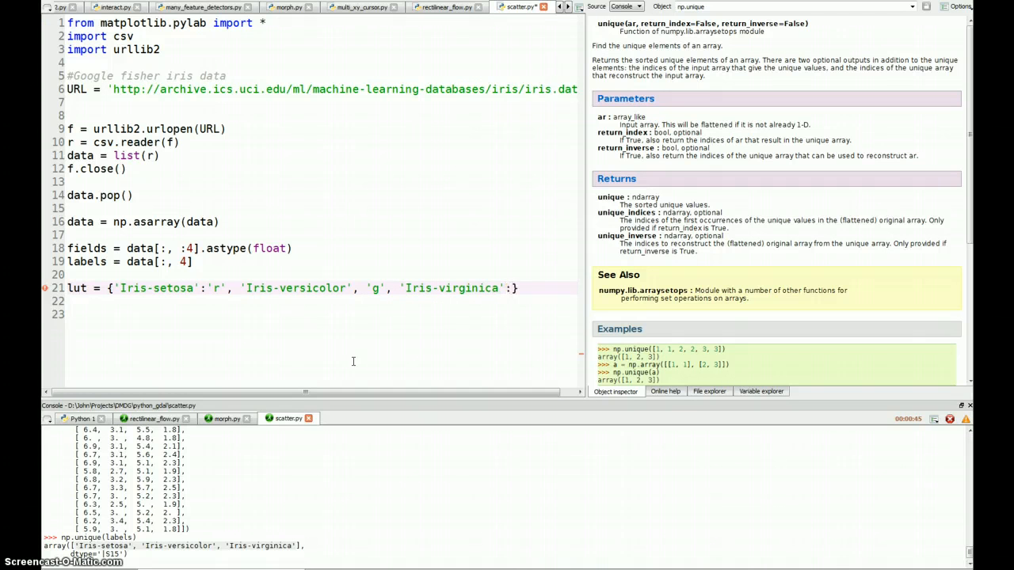
type(":'b'")
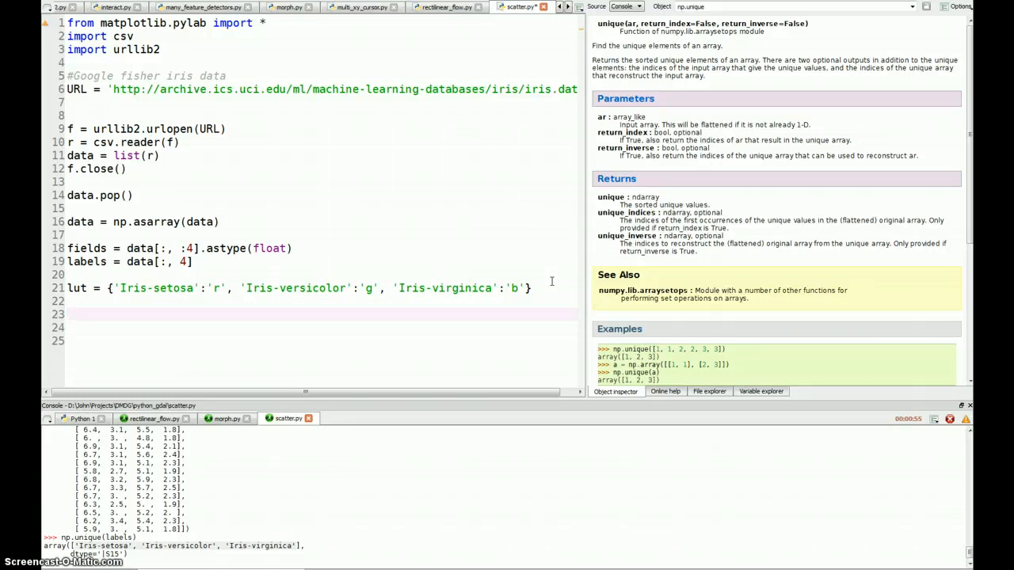
Build colors = np.asarray([lut[label] for label in labels])
type("colors =")
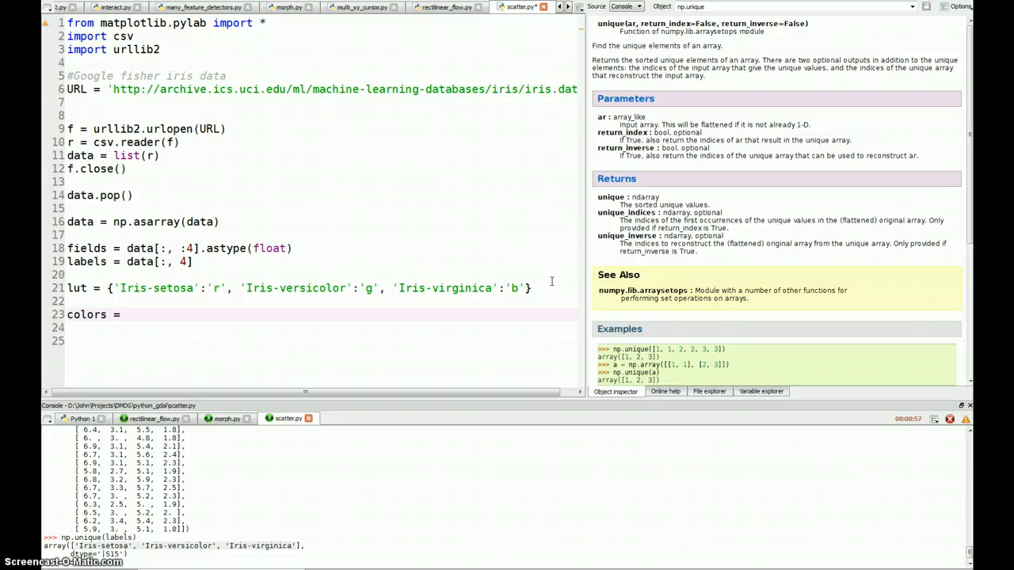
type("[]")
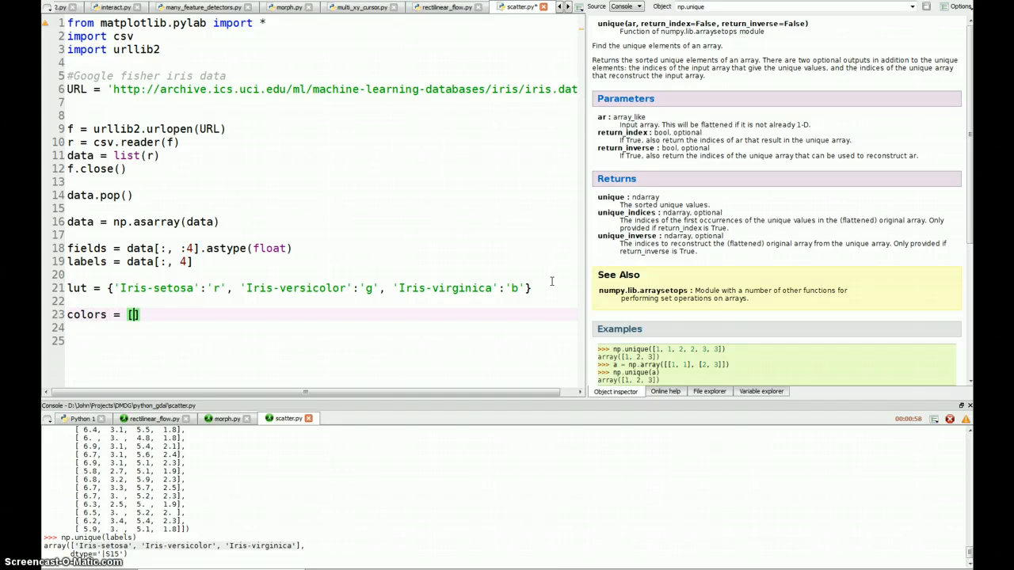
type("lut")
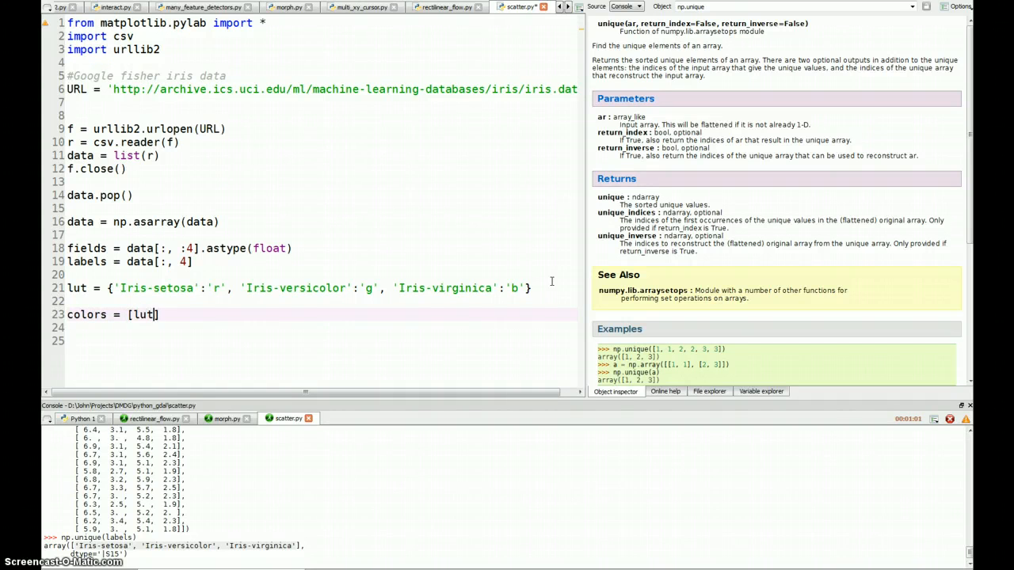
type("[label]")
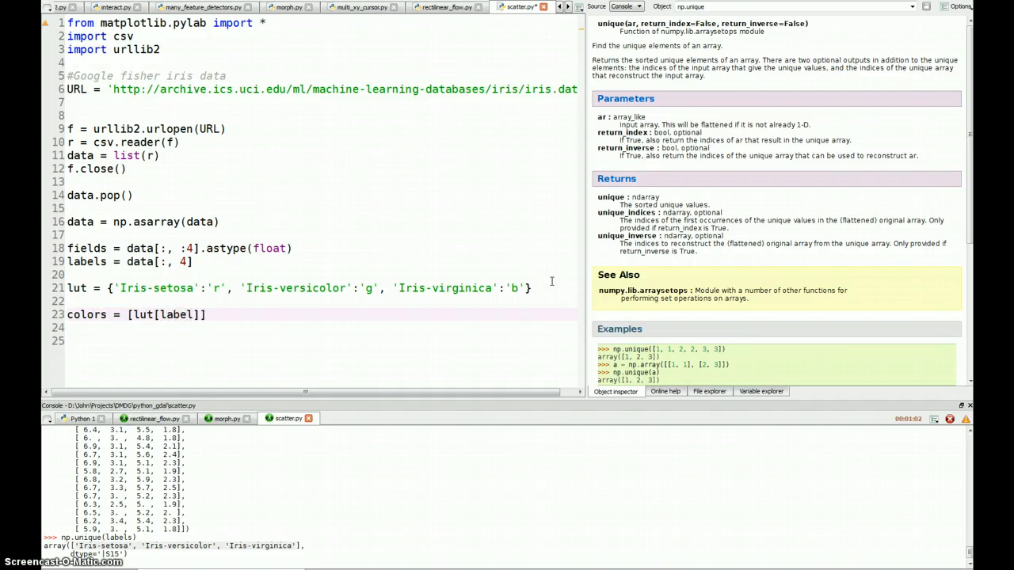
type("f")
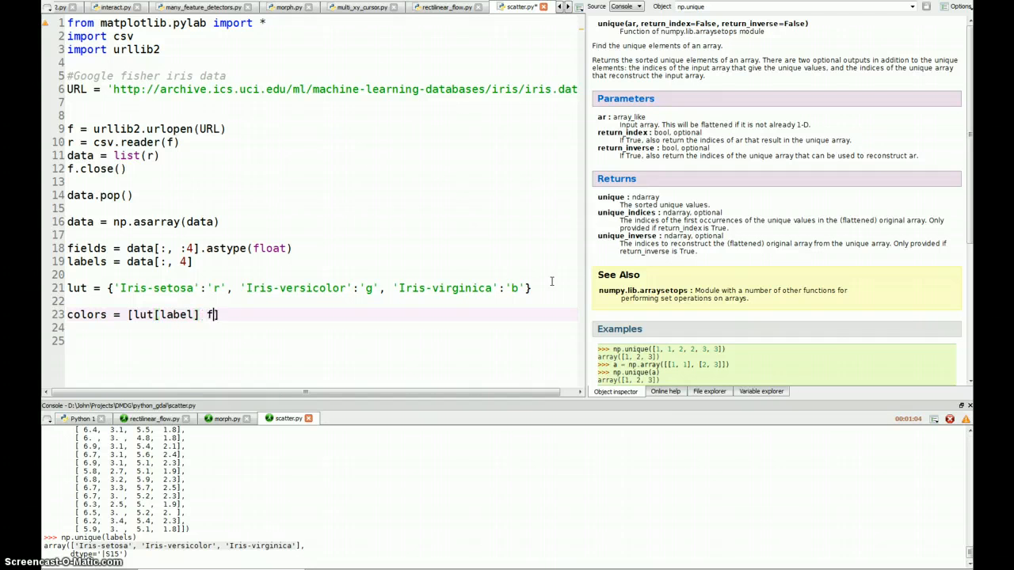
type("or label in labels")
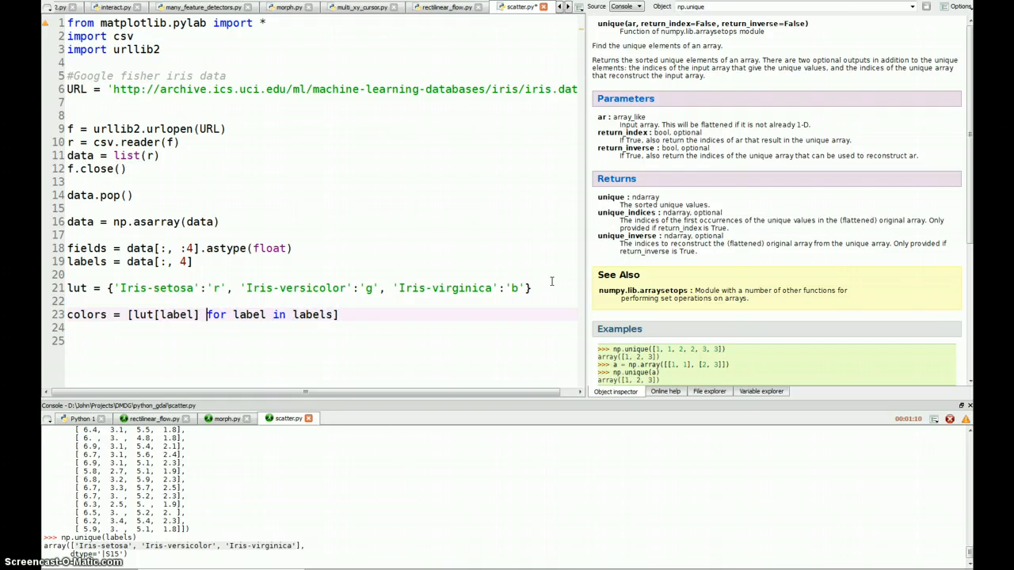
type("np[")
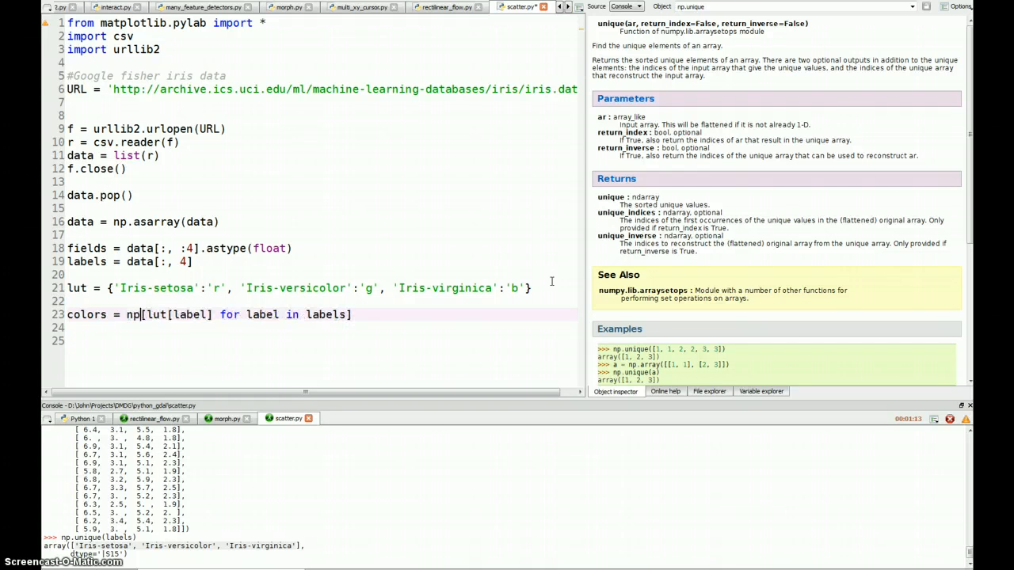
type(".asarray(")
left_click(507, 491)
type("colors")
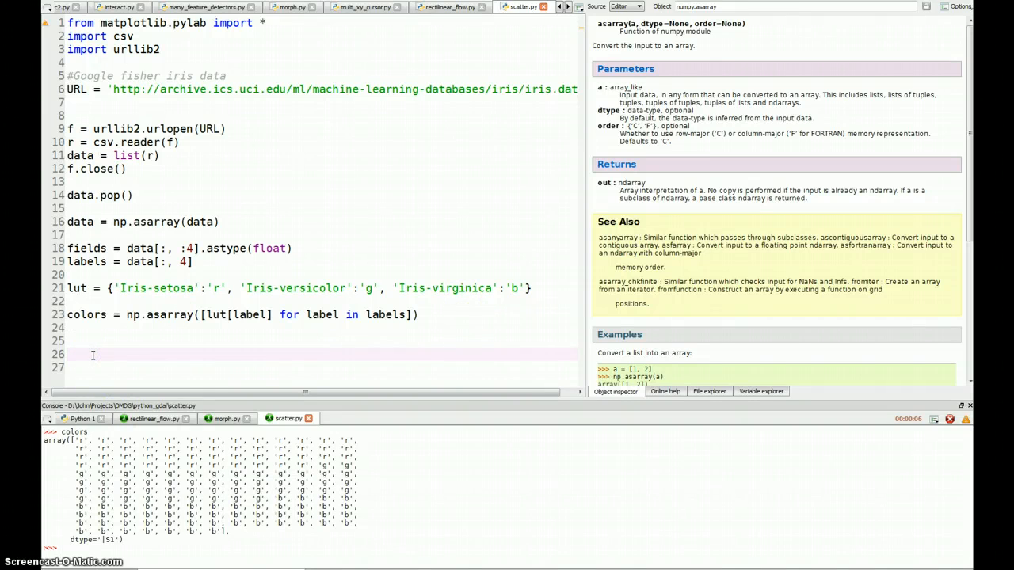
Create a figure titled 'Iris Data' and start a scatter call below it
type("figure(")
left_click(321, 367)
type("title")
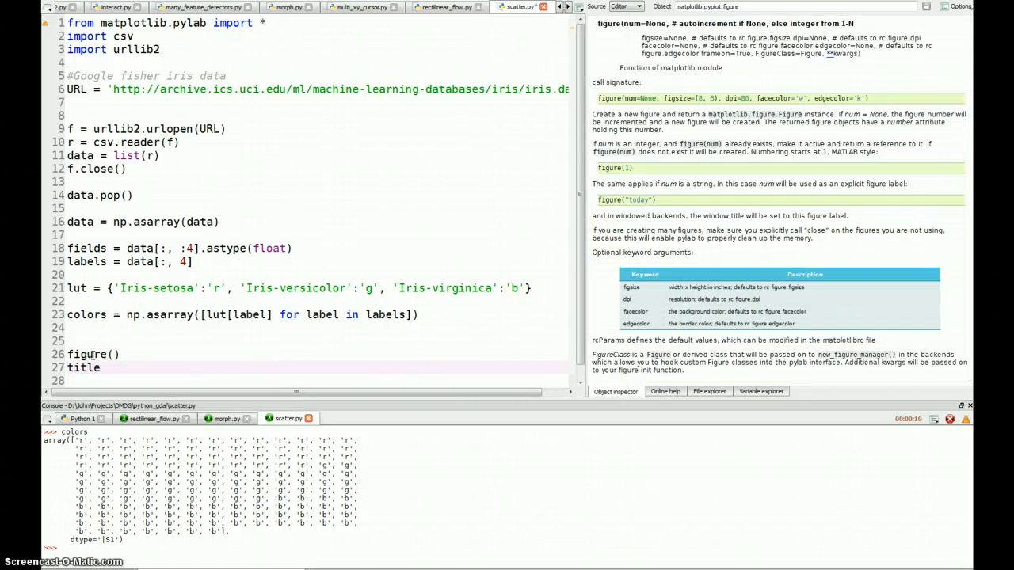
type("('Iris Data'")
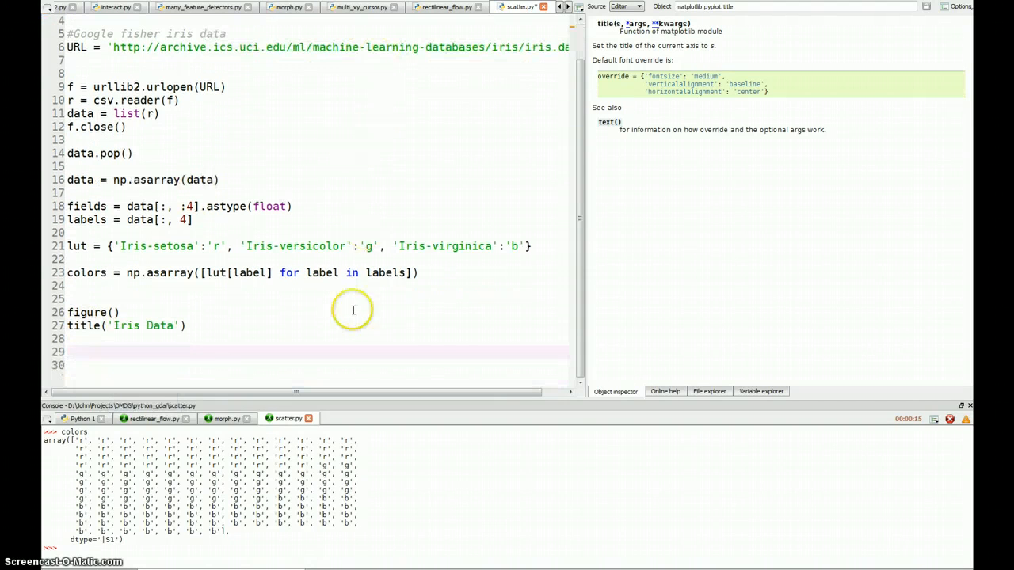
type("scatte")
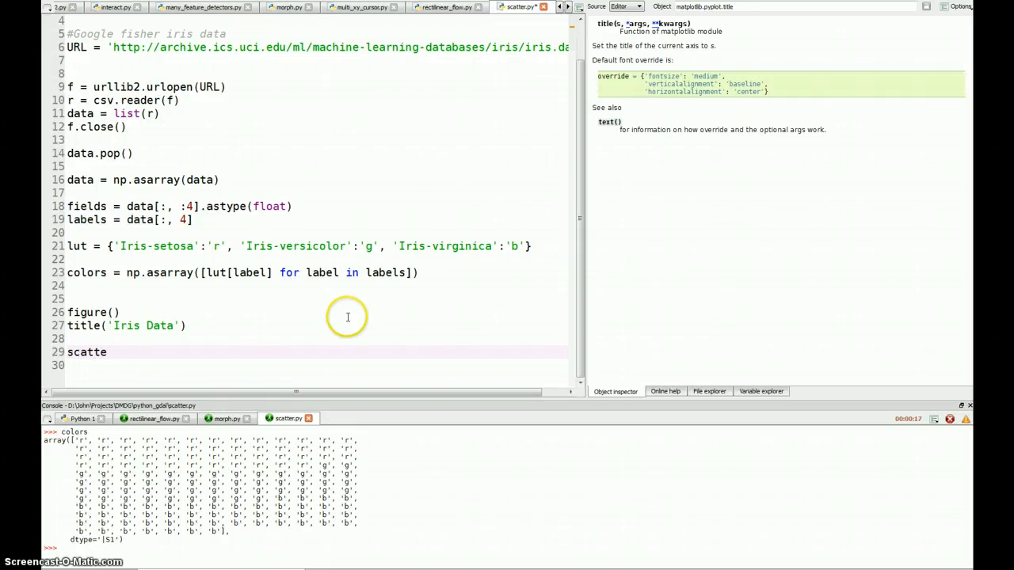
type("r()")
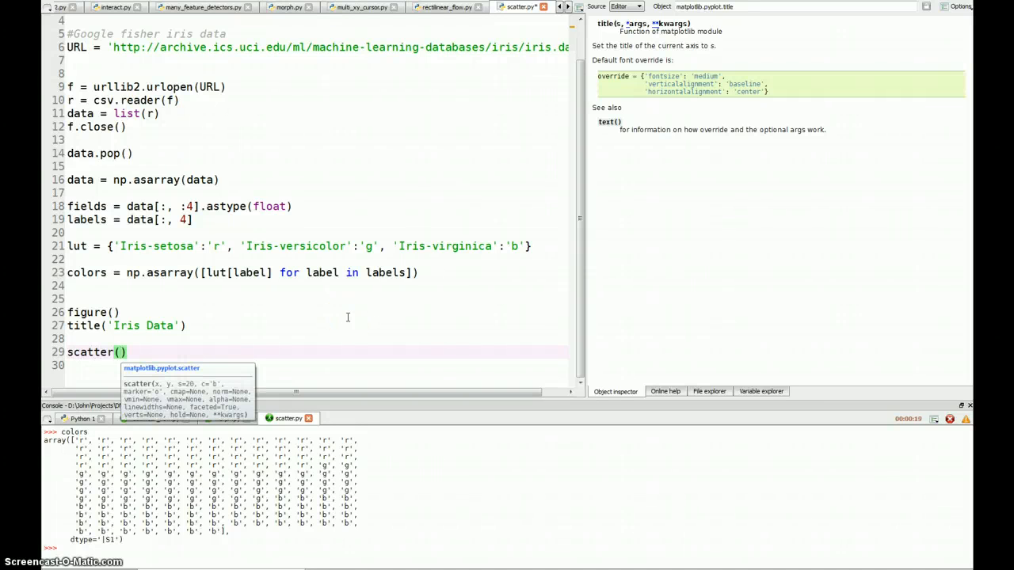
Scatter fields[:,0] against fields[:,] with point size 60 and c=colors
type("fields[")
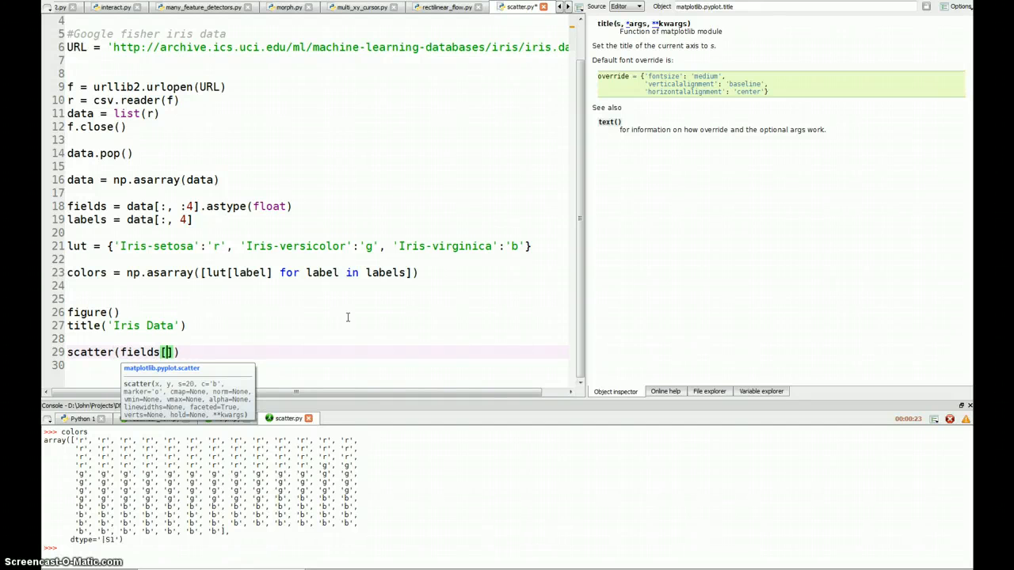
type(":,")
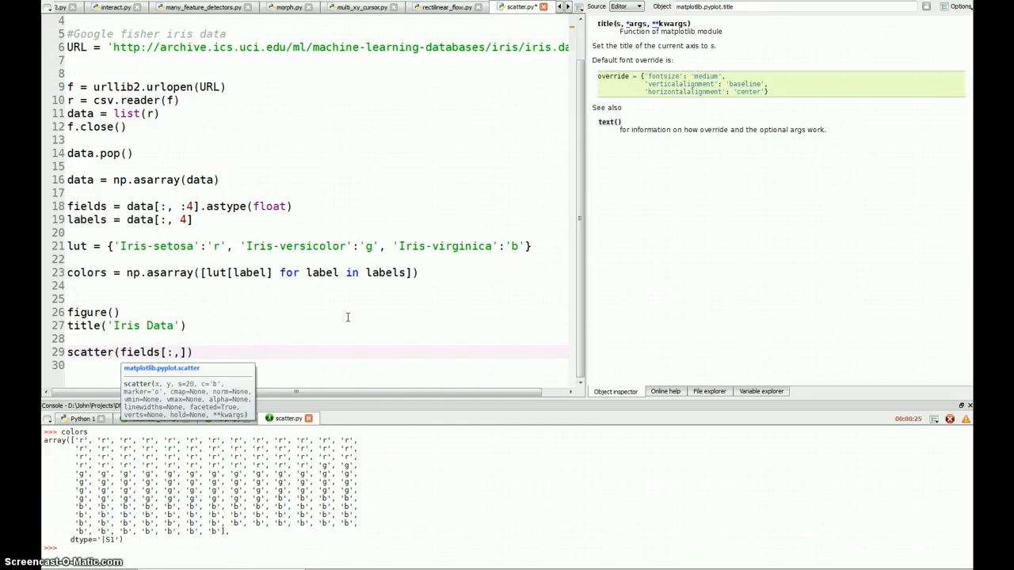
type("0],")
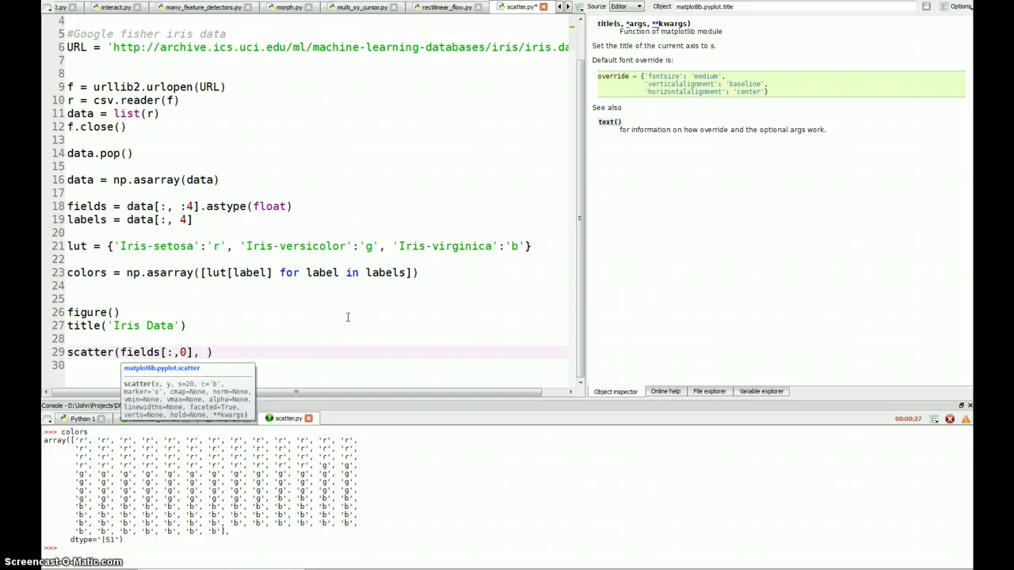
type("fields[]")
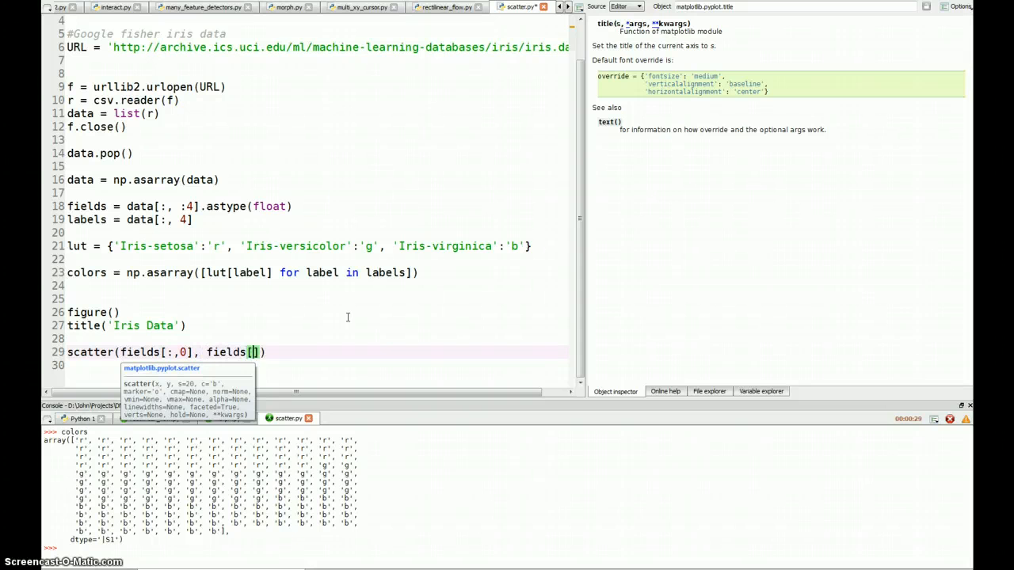
type(":,")
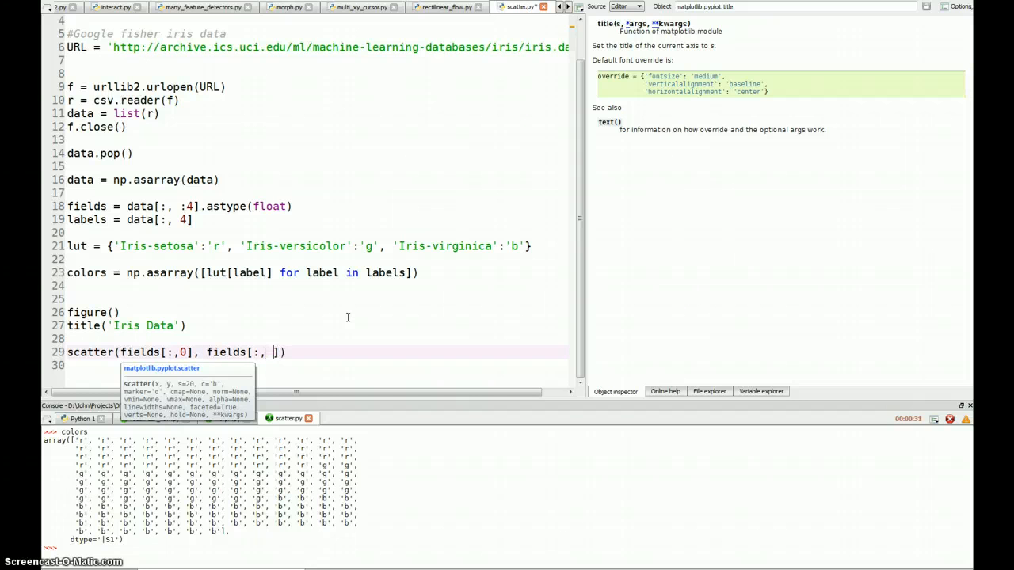
type("]")
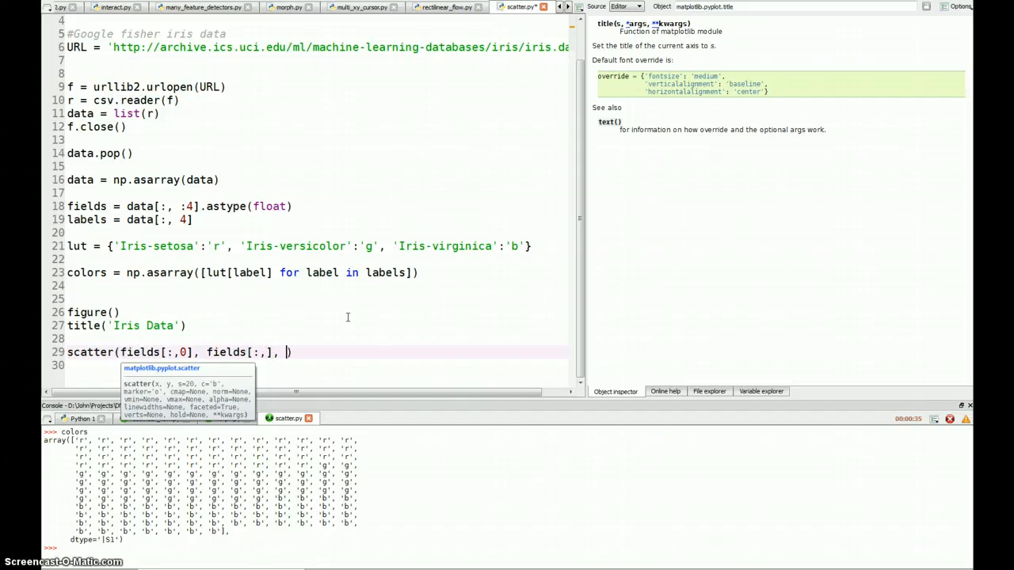
type("s=")
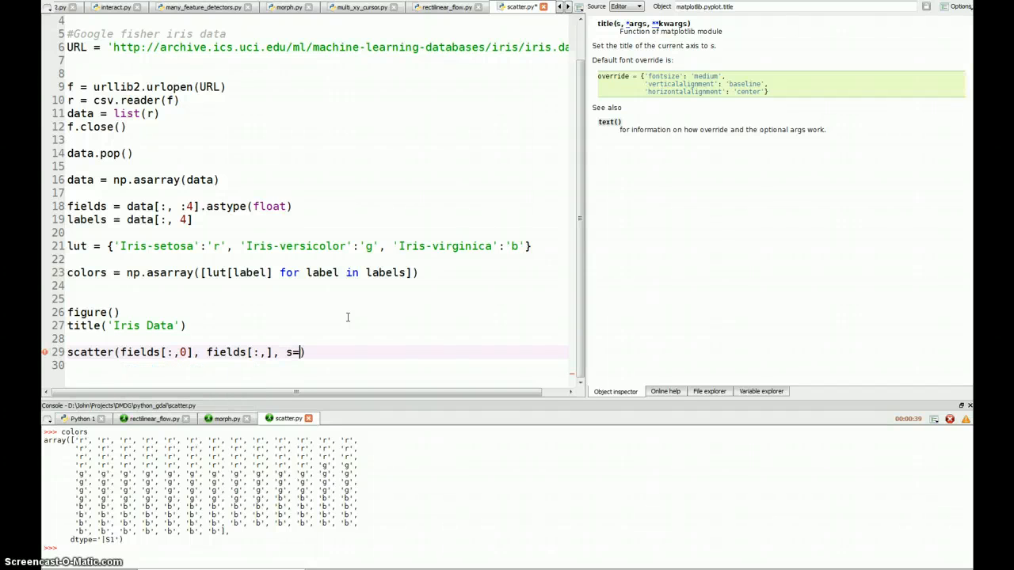
type("60,")
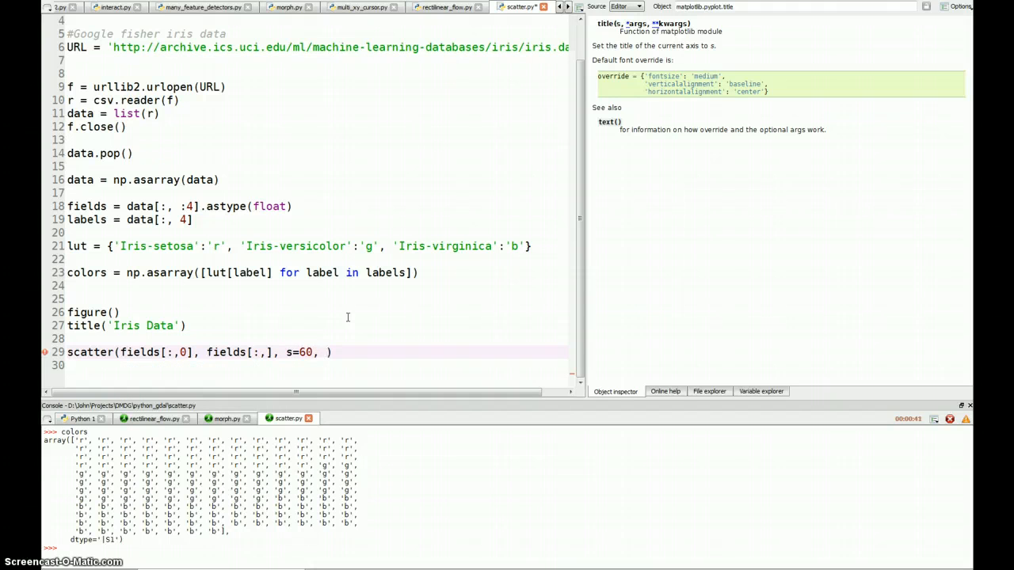
type("c=")
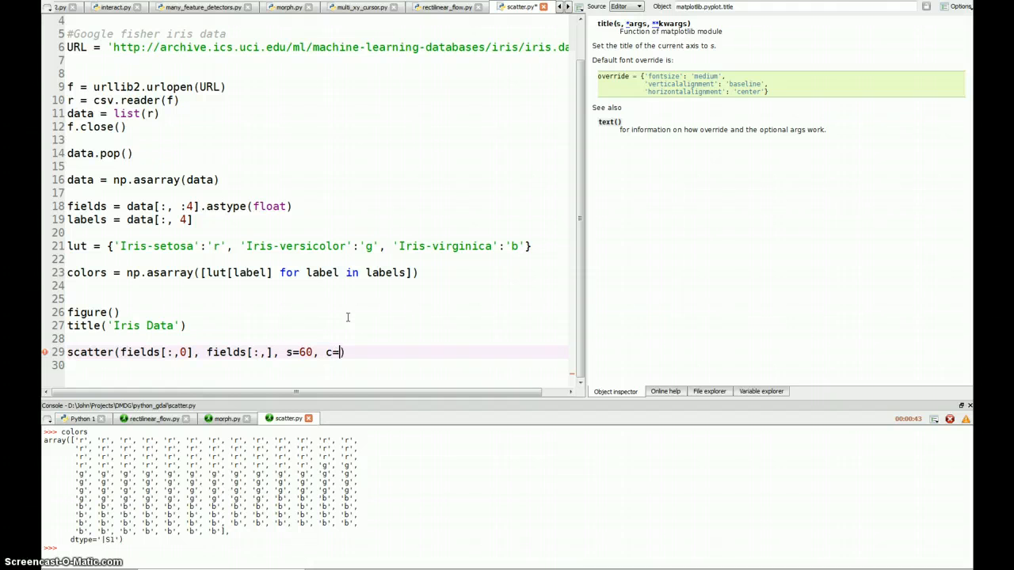
type("colors")
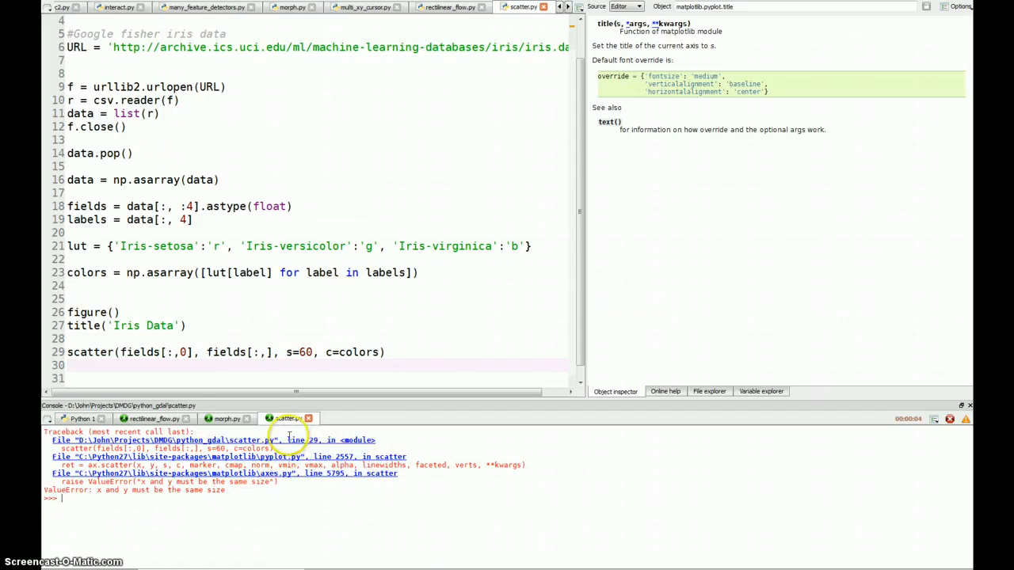
Correct the second scatter argument to fields[:,1] and rerun in a fresh process
scroll("up", 3)
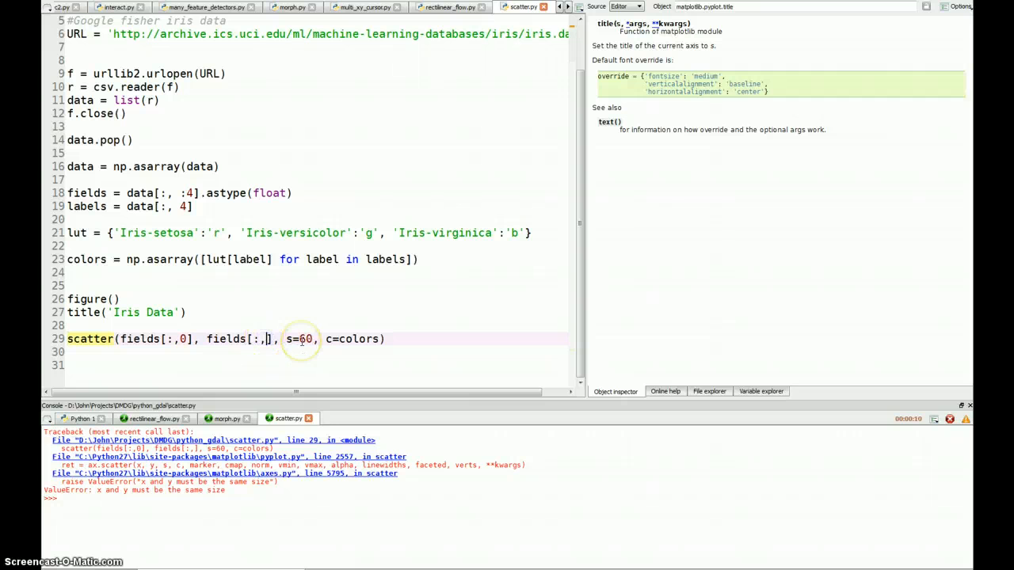
type("1")
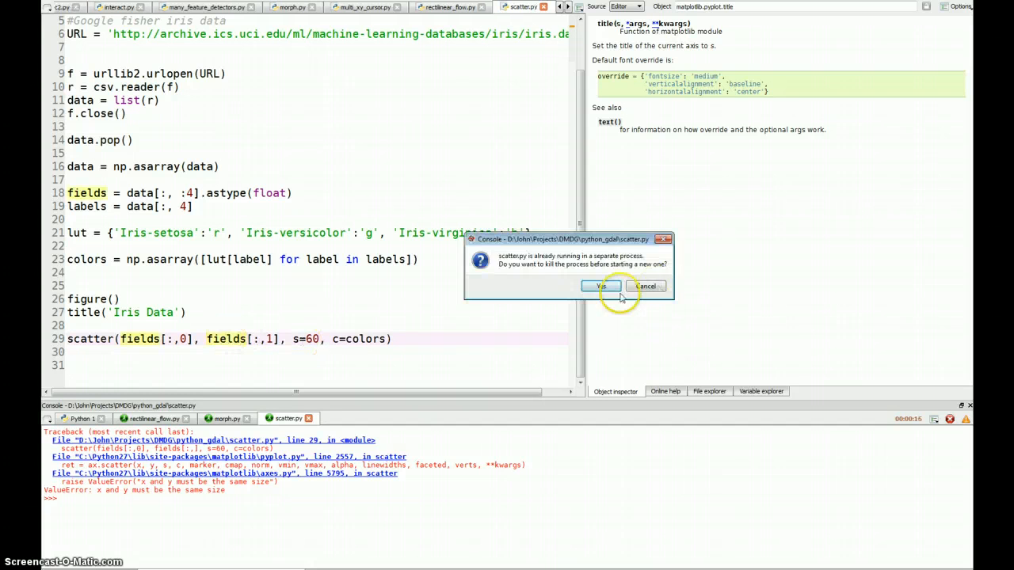
left_click(598, 285)
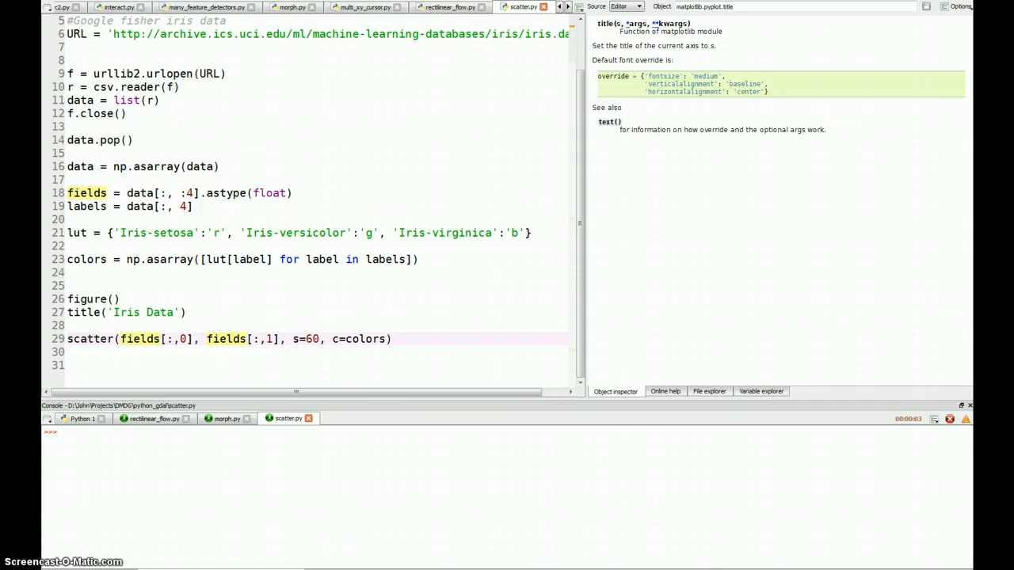
mouse_move(168, 488)
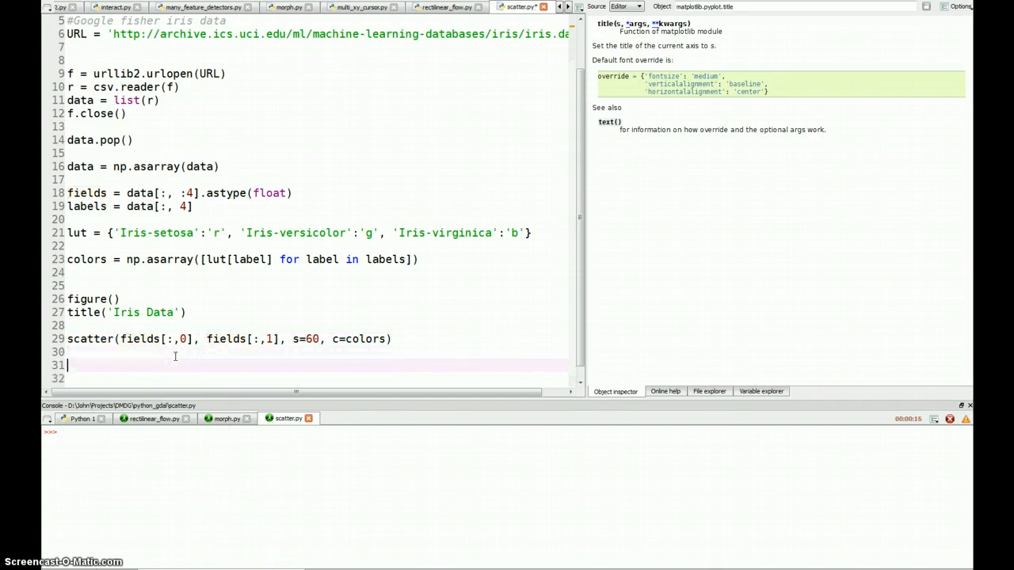
End the script with show(), rerun to display the colored scatter plot, then close it
type("show()")
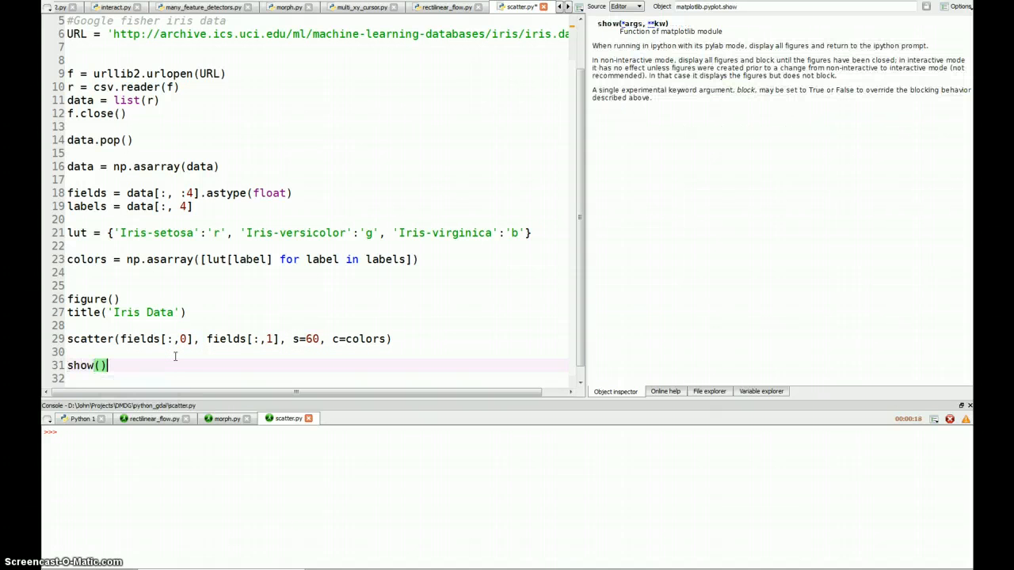
key("F5")
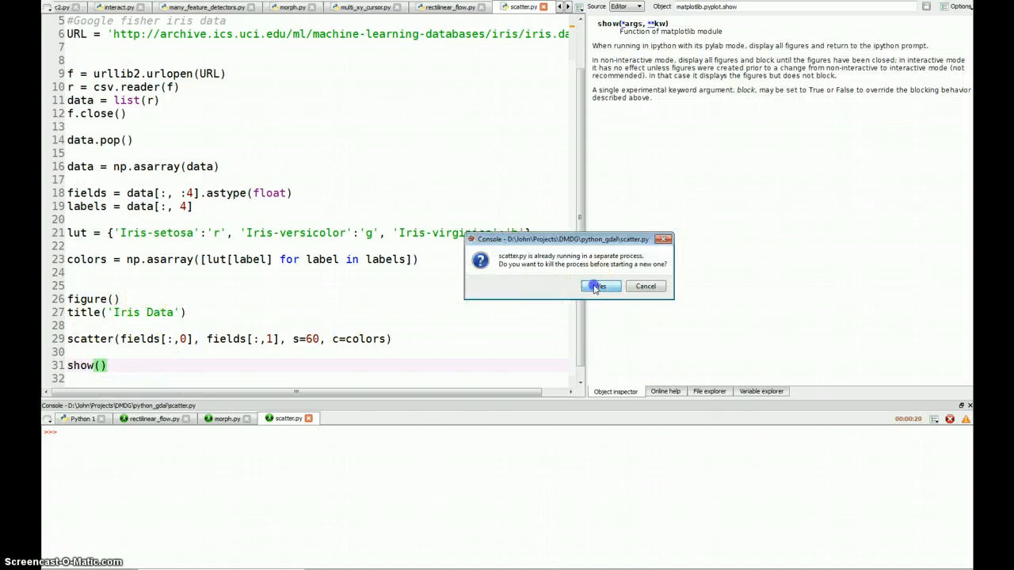
left_click(599, 285)
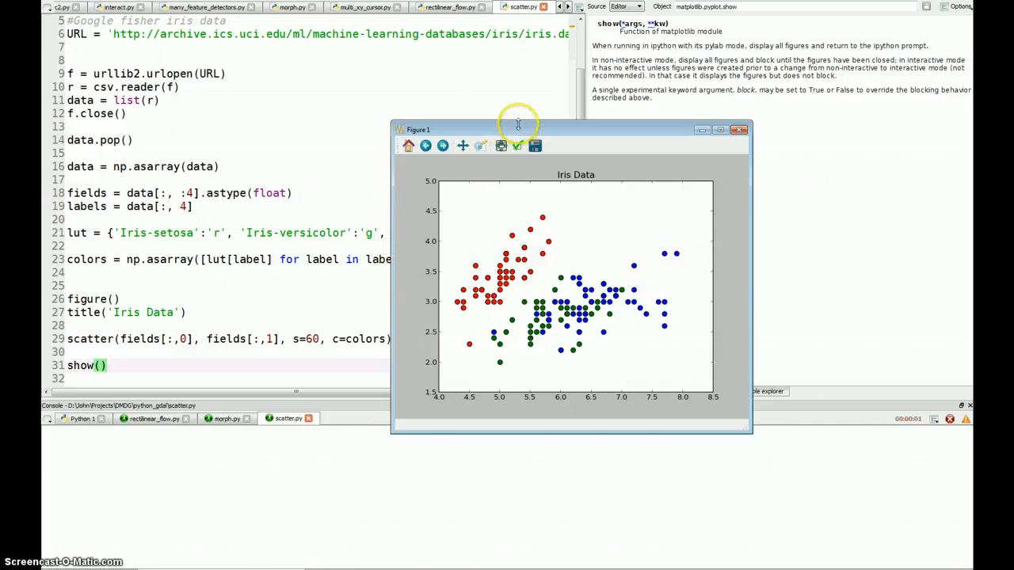
left_click_drag(517, 130, 359, 142)
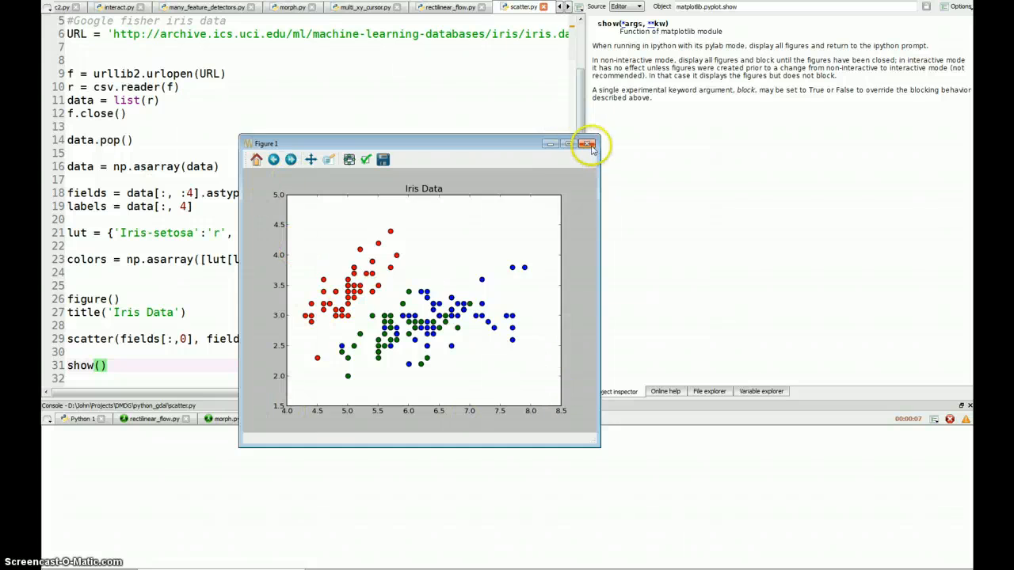
left_click(587, 142)
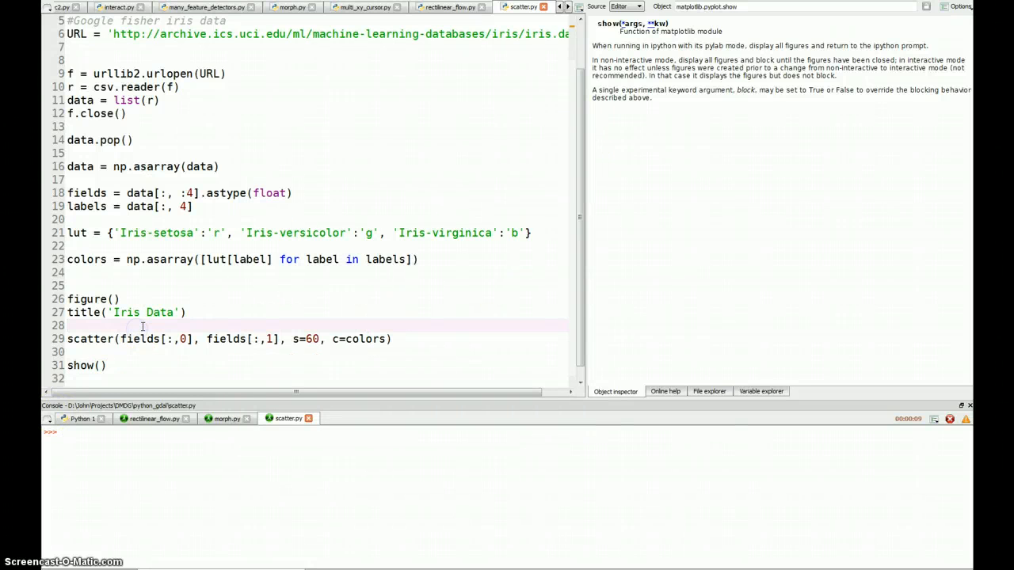
Add xlabel('Field 0') and ylabel = 'Field 1' lines above the scatter call
type("xlabel()")
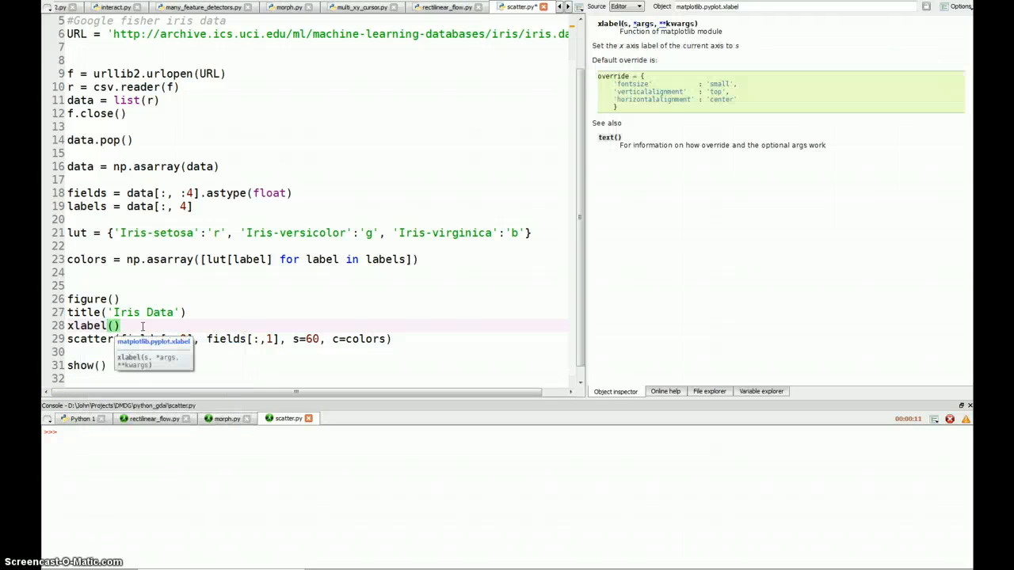
type("'F")
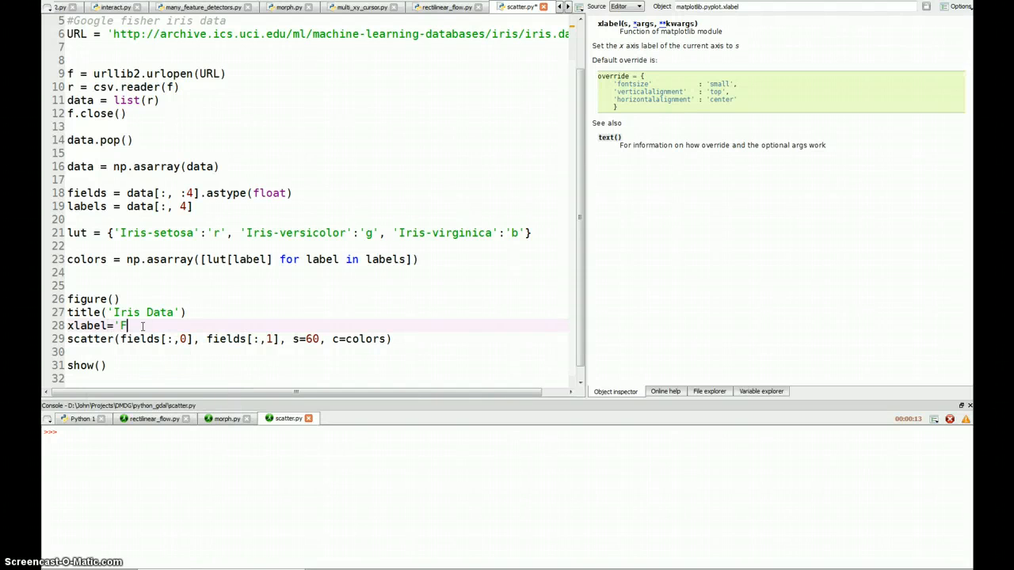
type("ield 0'")
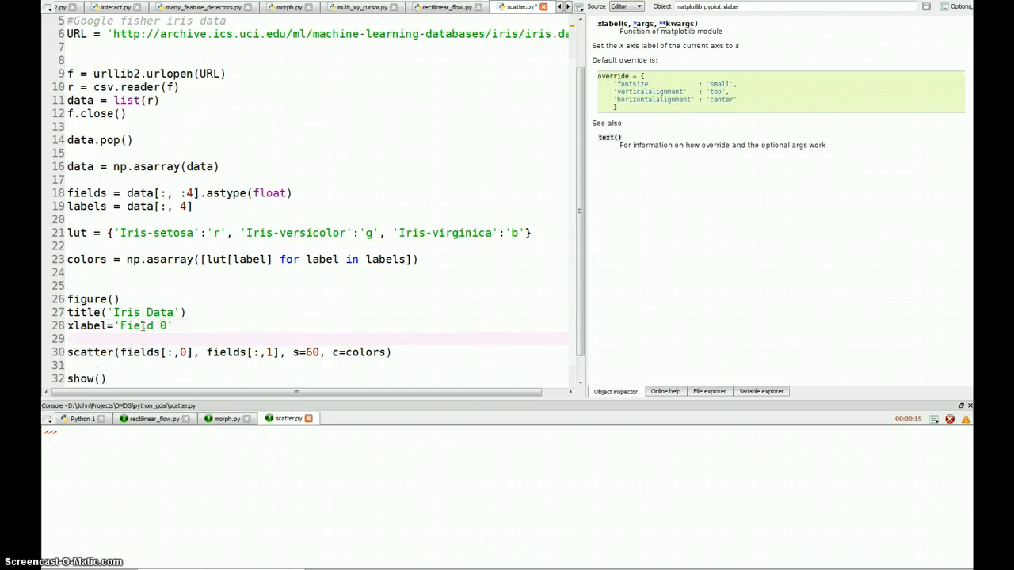
type("ylabel")
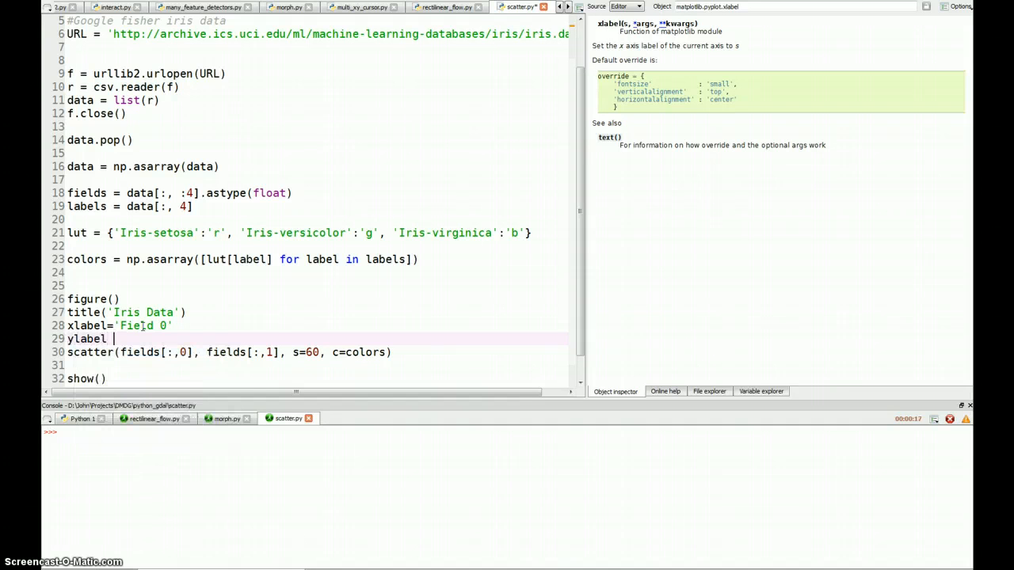
type("='Fiel")
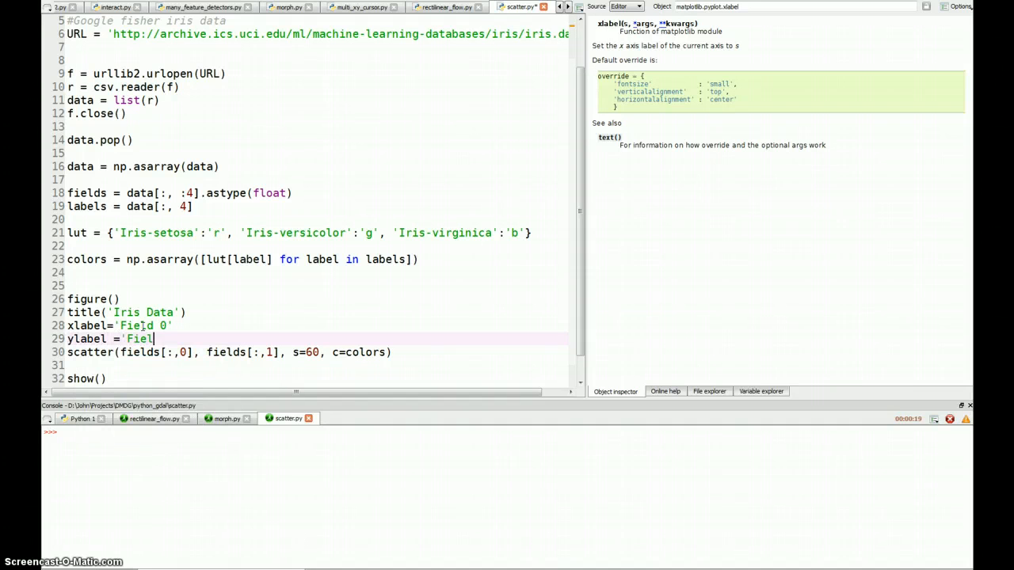
type("d 1")
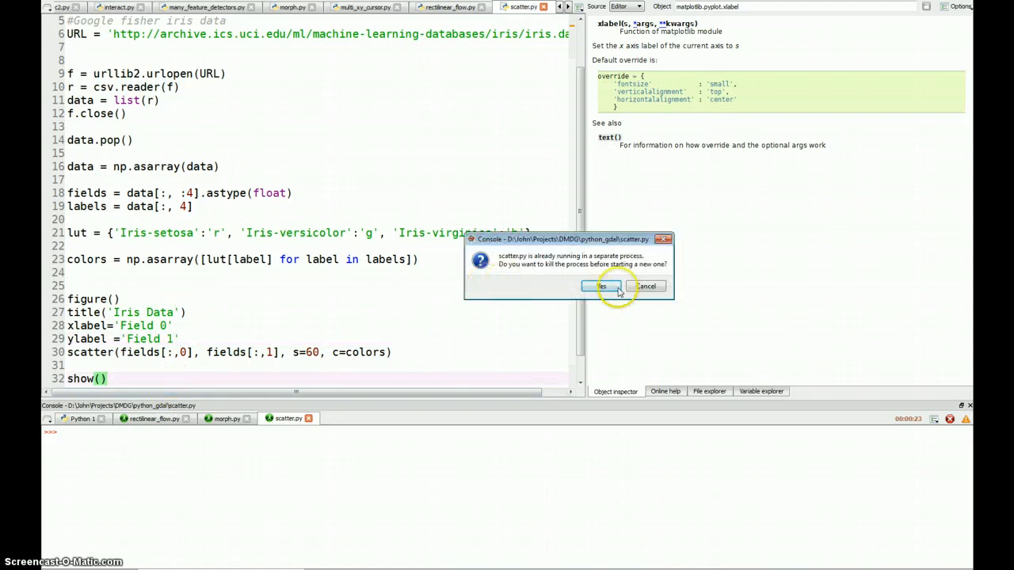
Rerun the script in a new process and close the still-unlabelled plot window
left_click(597, 285)
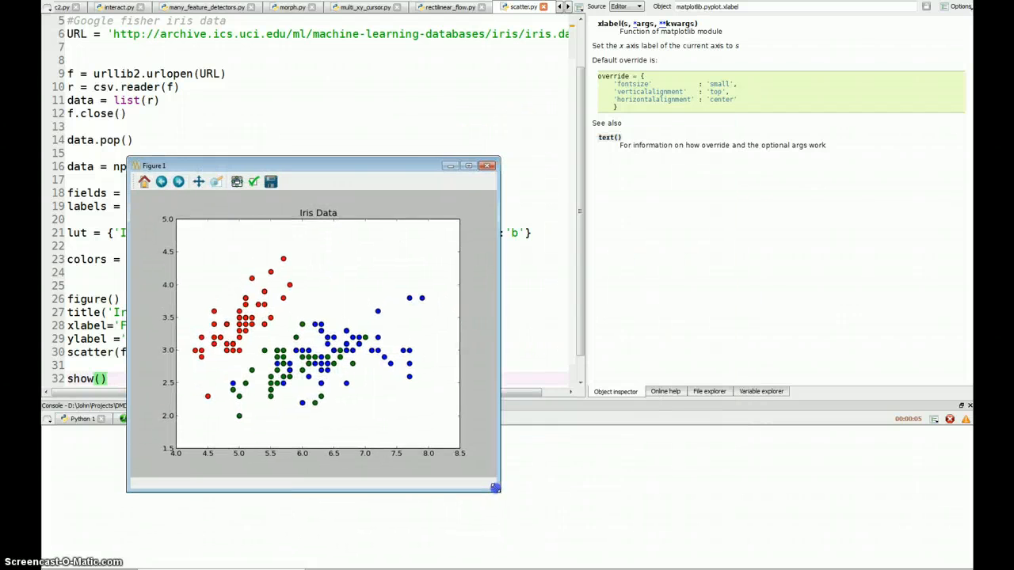
left_click(488, 166)
type("(")
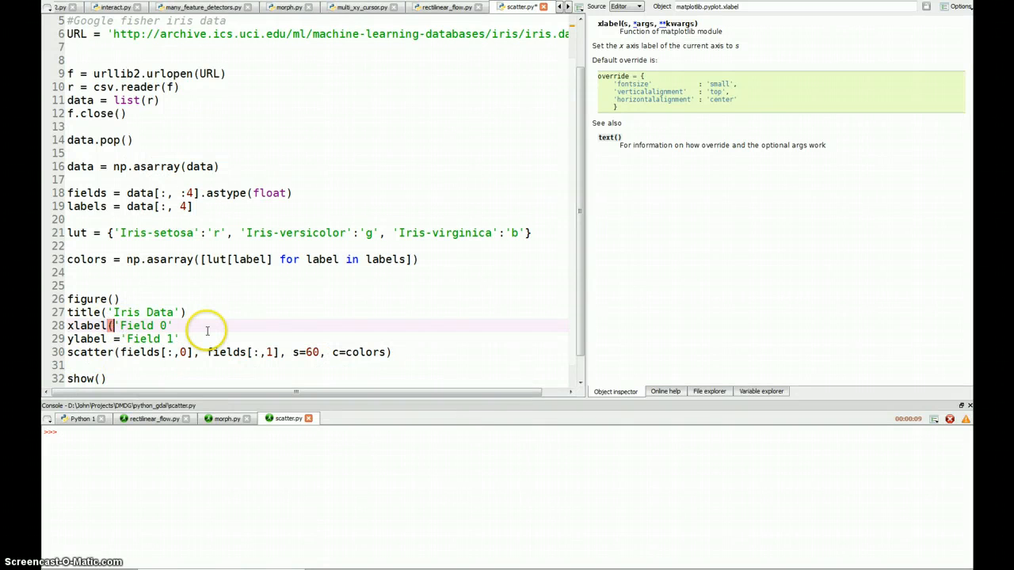
Turn xlabel('Field 0') and ylabel('Field 1') into proper calls, rerun, then close the labelled plot
left_click(119, 339)
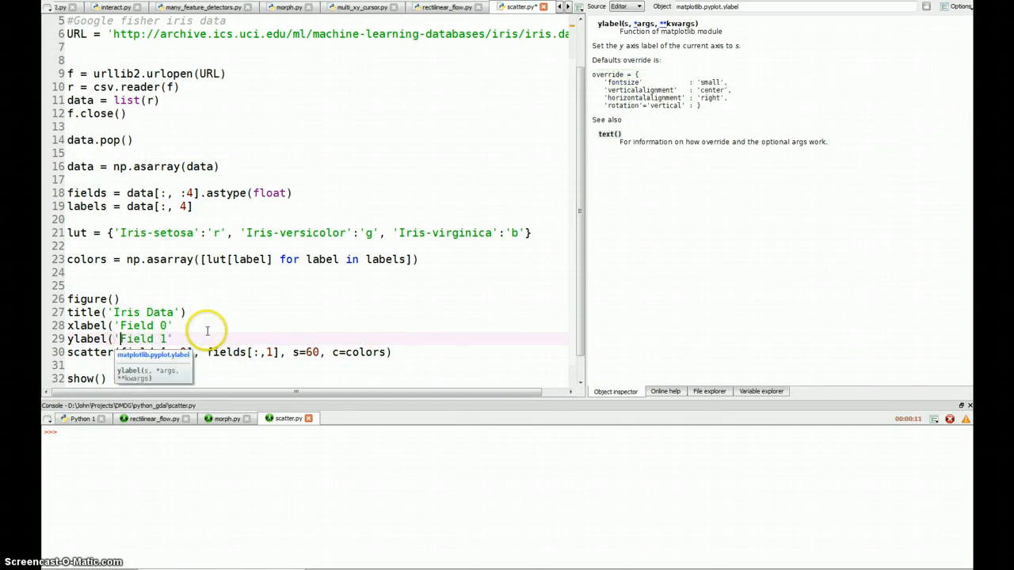
type(")")
left_click(120, 326)
type(")")
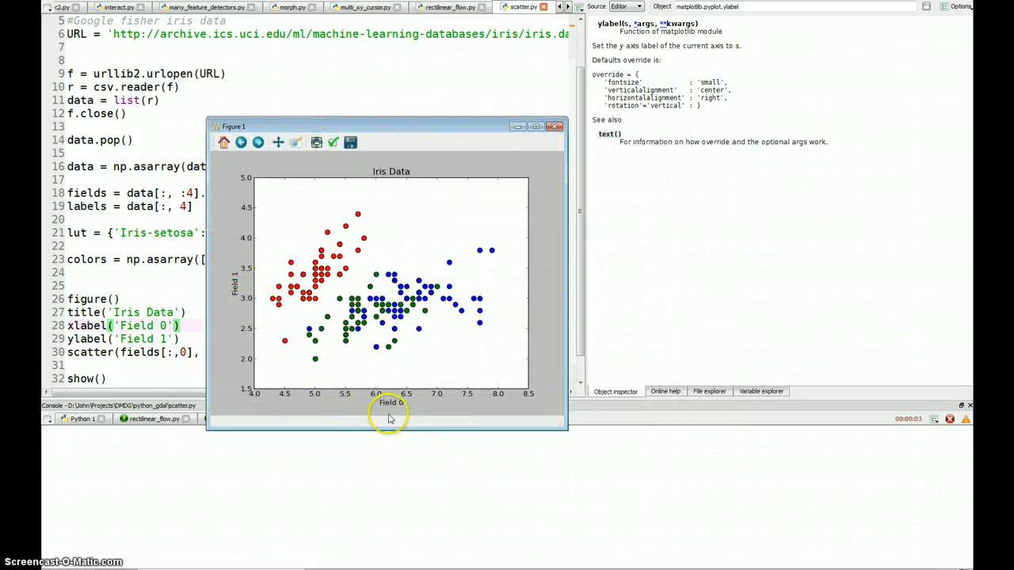
mouse_move(266, 355)
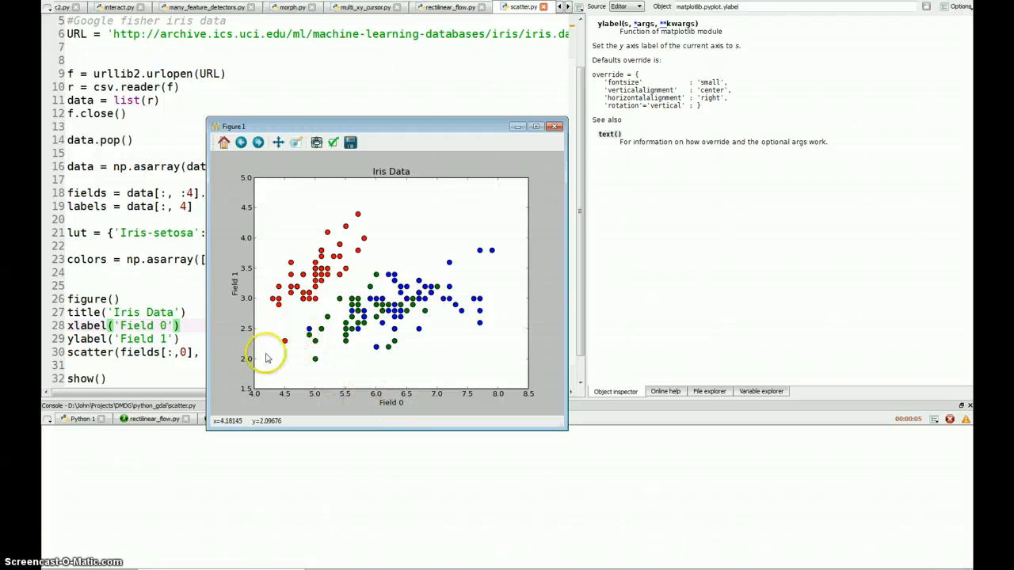
mouse_move(279, 215)
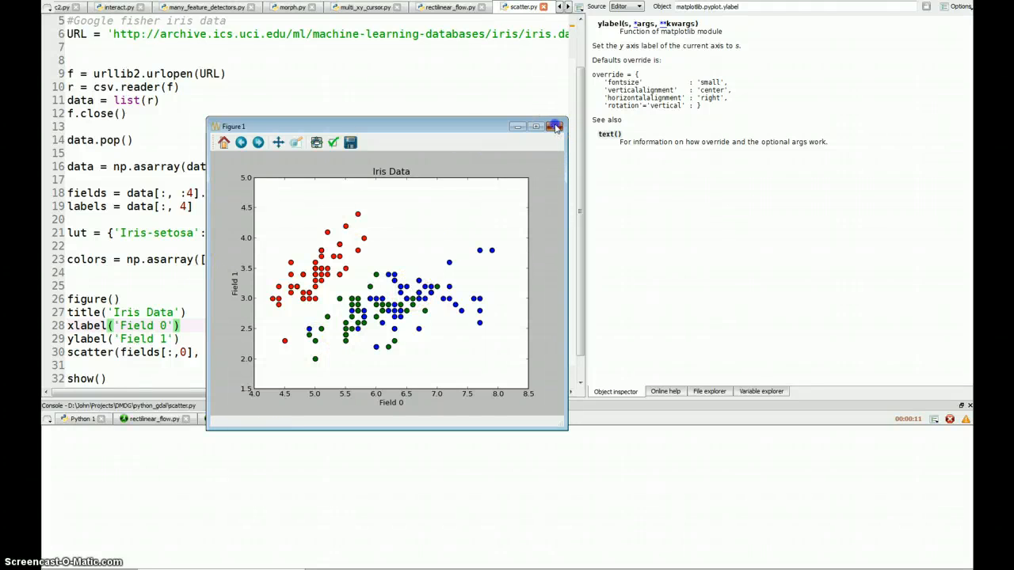
left_click(554, 127)
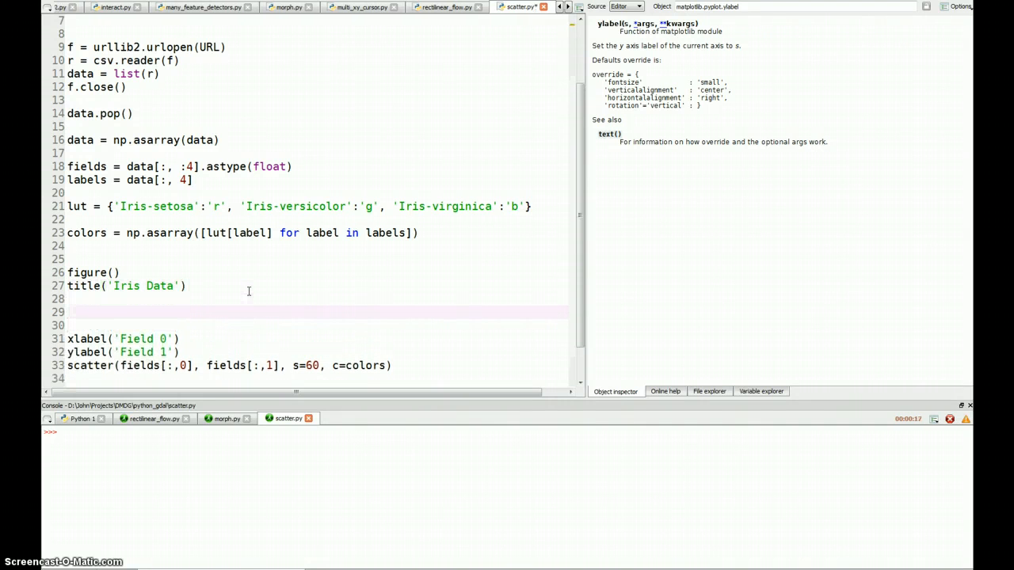
Assign the first plot to ax = subplot(1, 2, 1) and make room above show()
type("ax = sup")
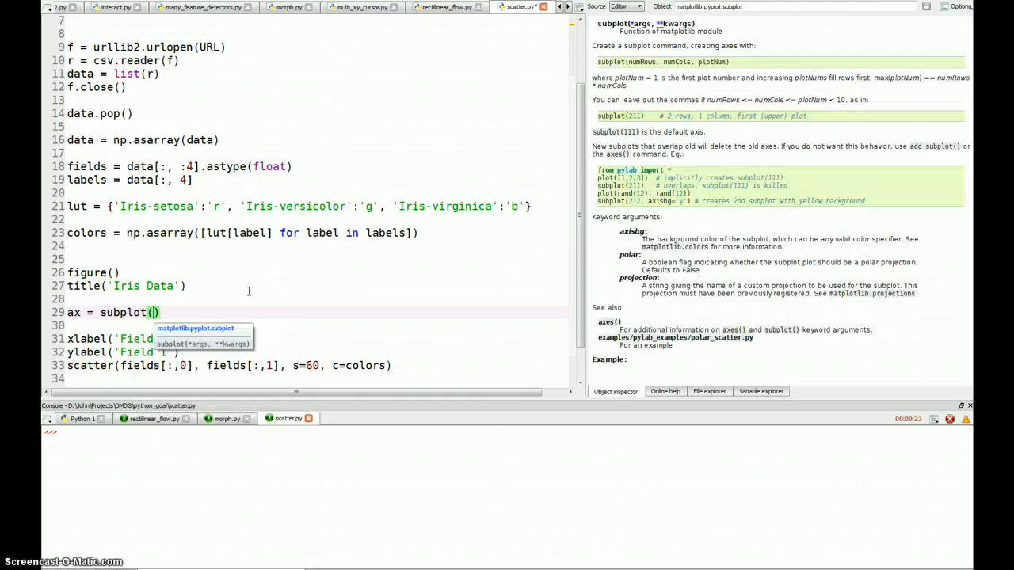
type("1")
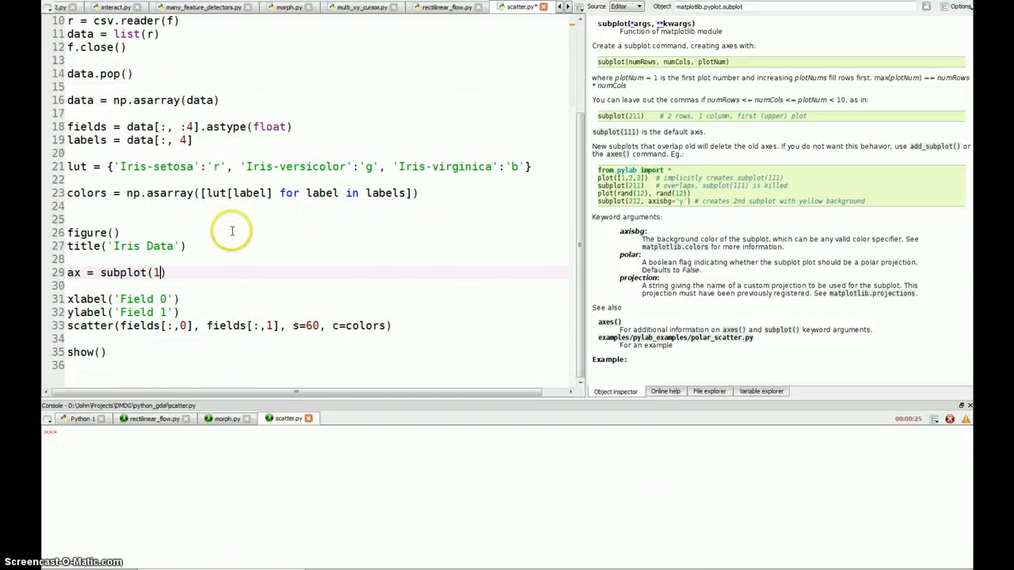
type(", 2,")
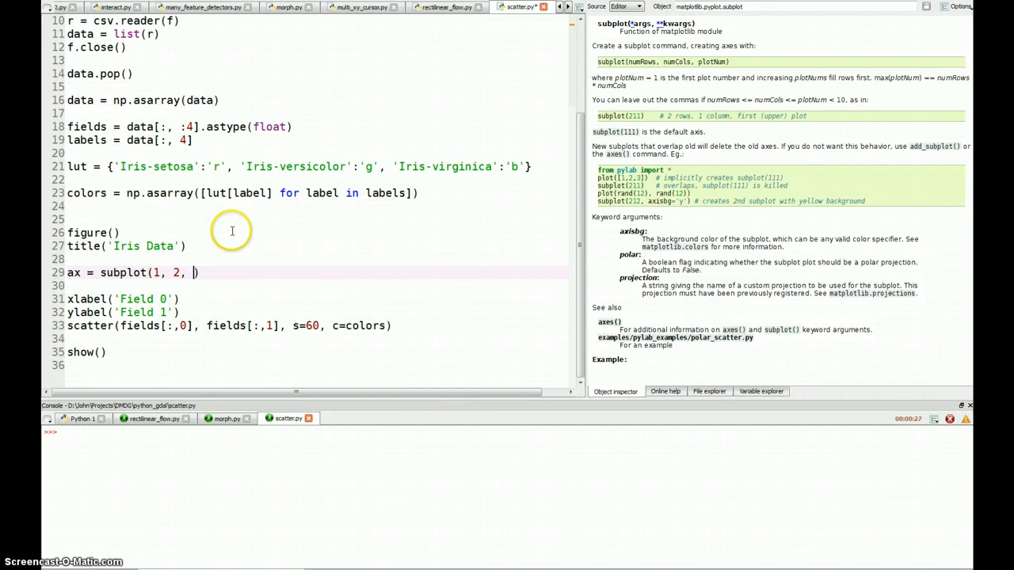
type("1")
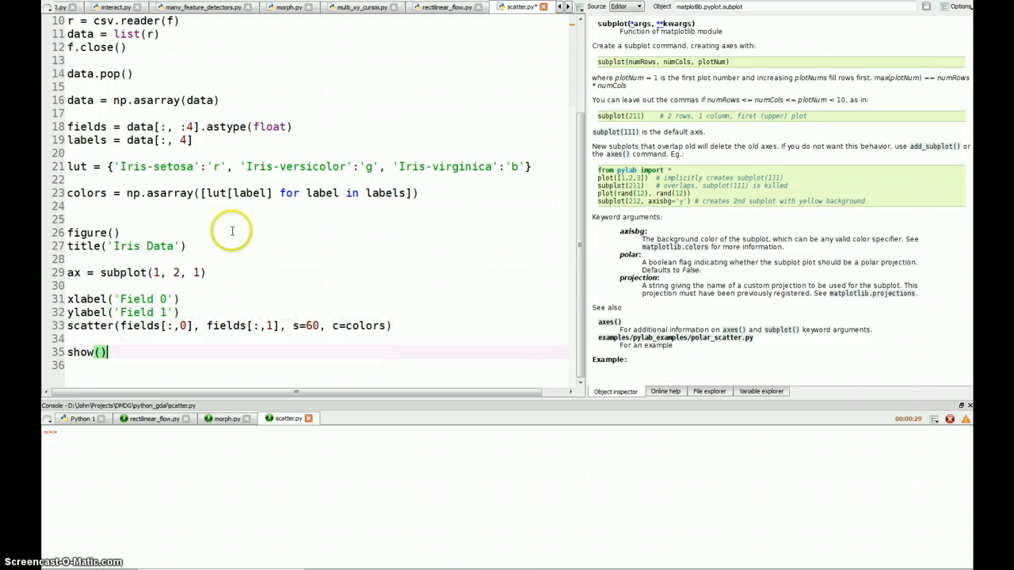
key("Return")
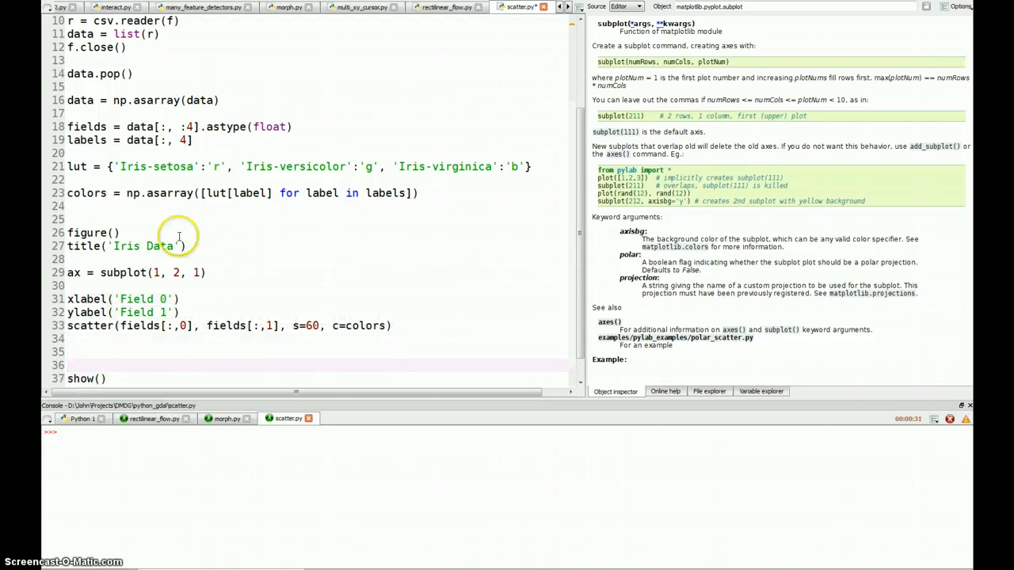
Duplicate the label and scatter lines under subplot(1, 2, 2, sharex=ax) for Field 2
left_click_drag(66, 298, 391, 327)
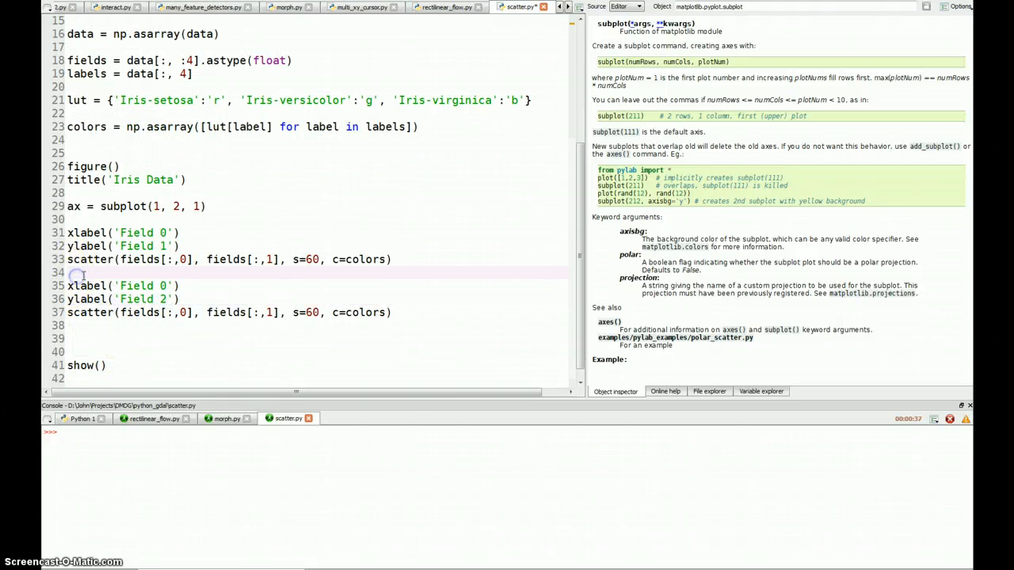
type("subplot(")
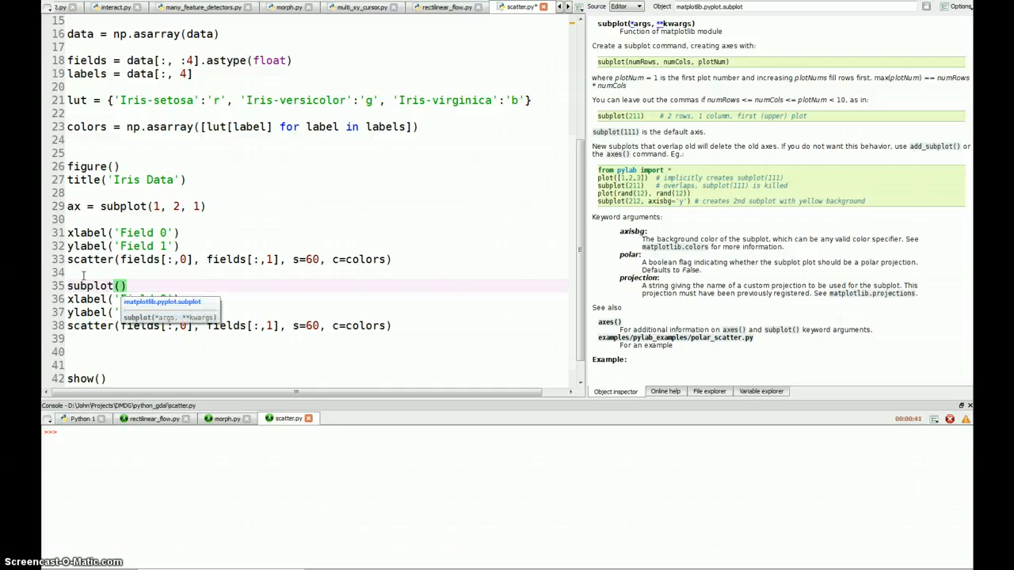
type("1, 2, 2")
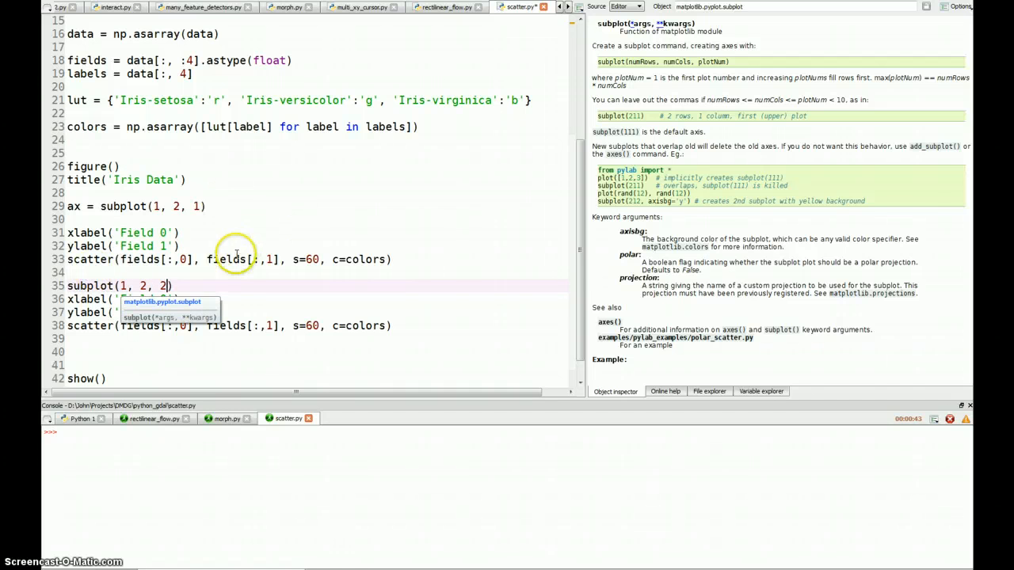
type(", share")
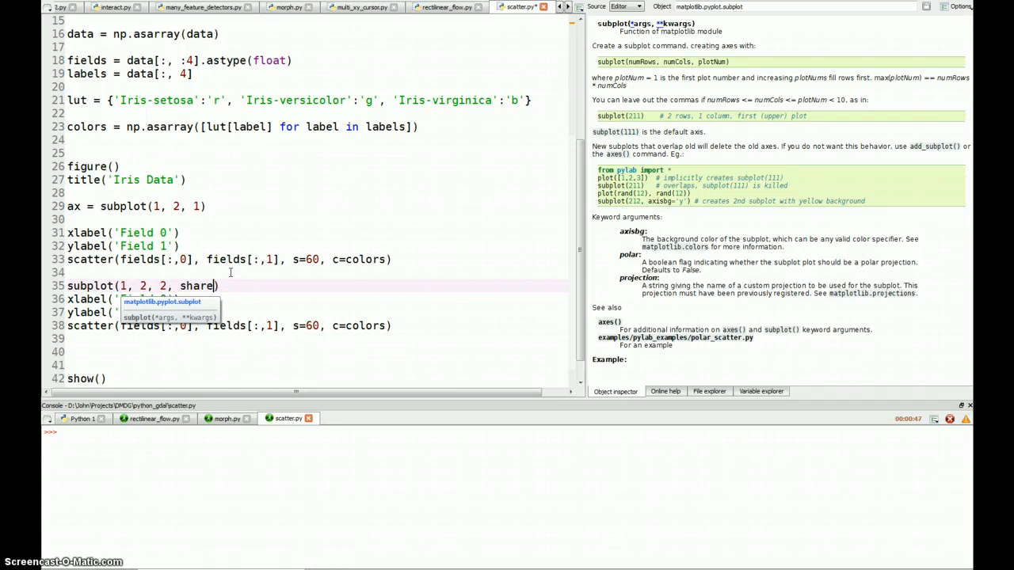
type("x=ax")
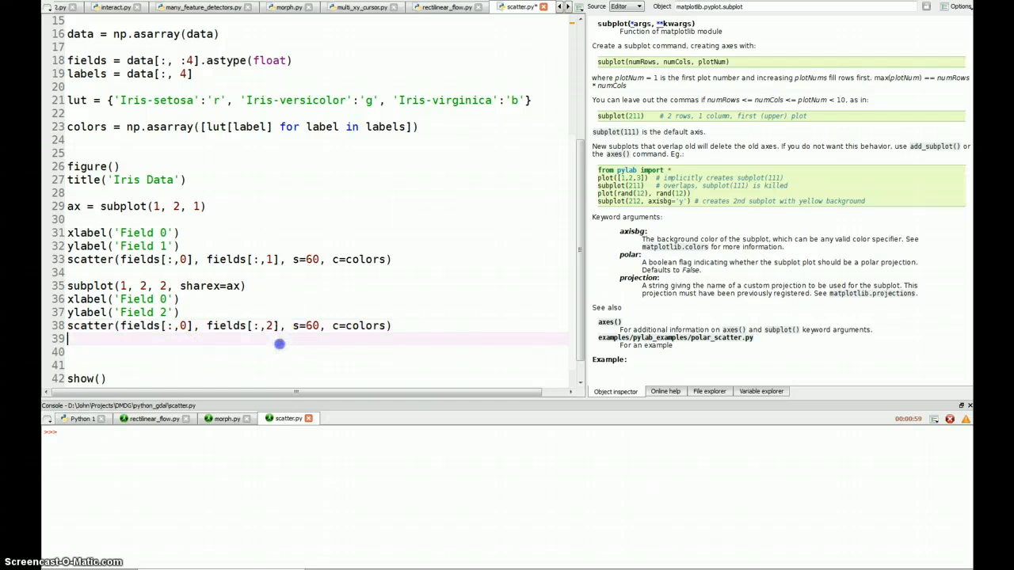
mouse_move(387, 287)
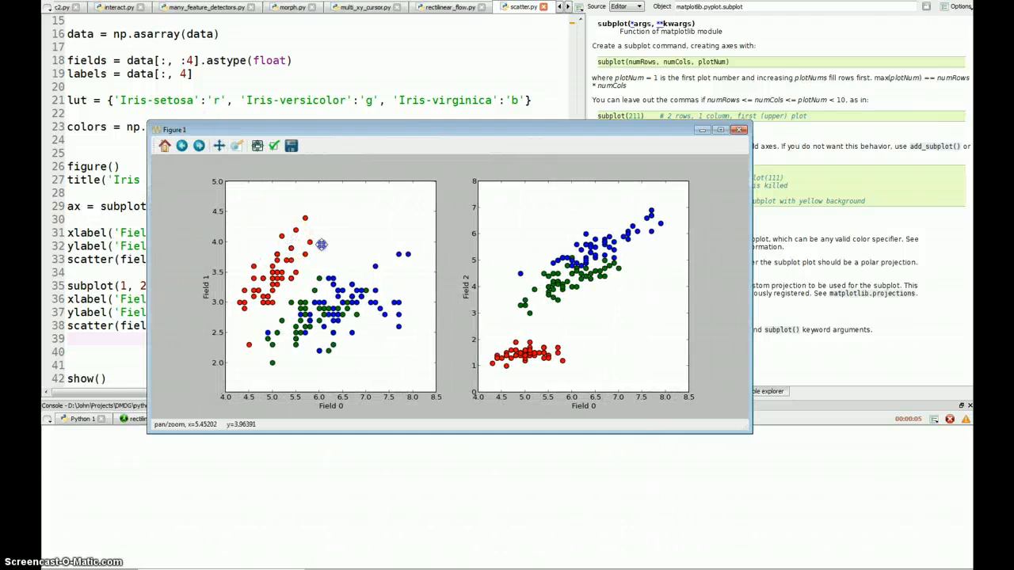
left_click_drag(320, 244, 261, 246)
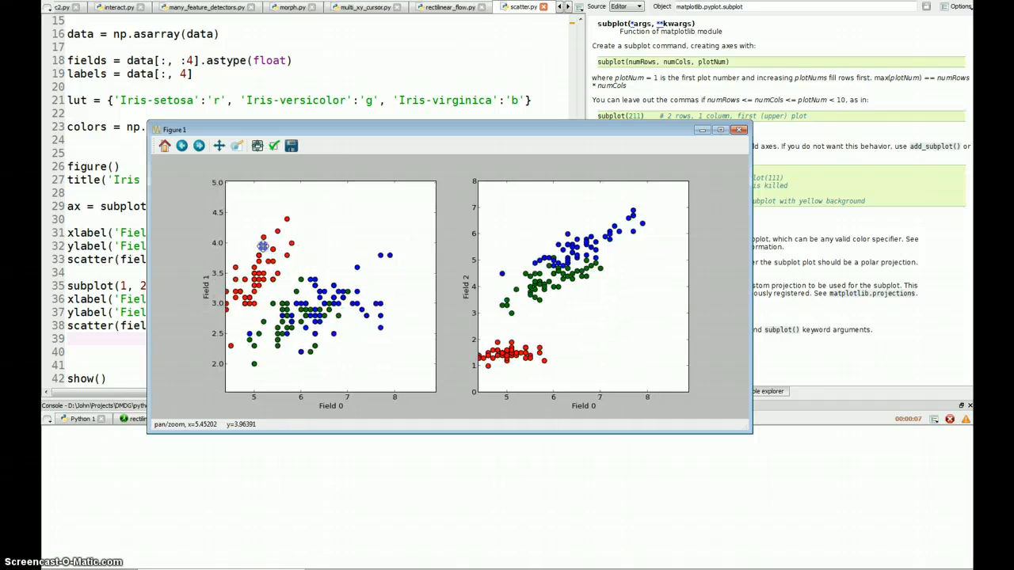
left_click_drag(261, 245, 364, 247)
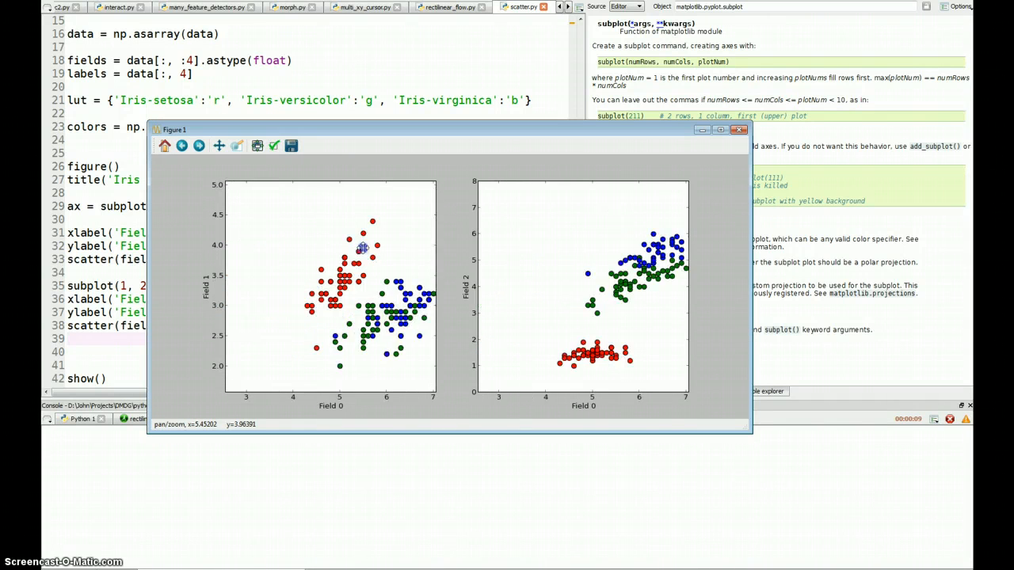
left_click_drag(365, 246, 262, 257)
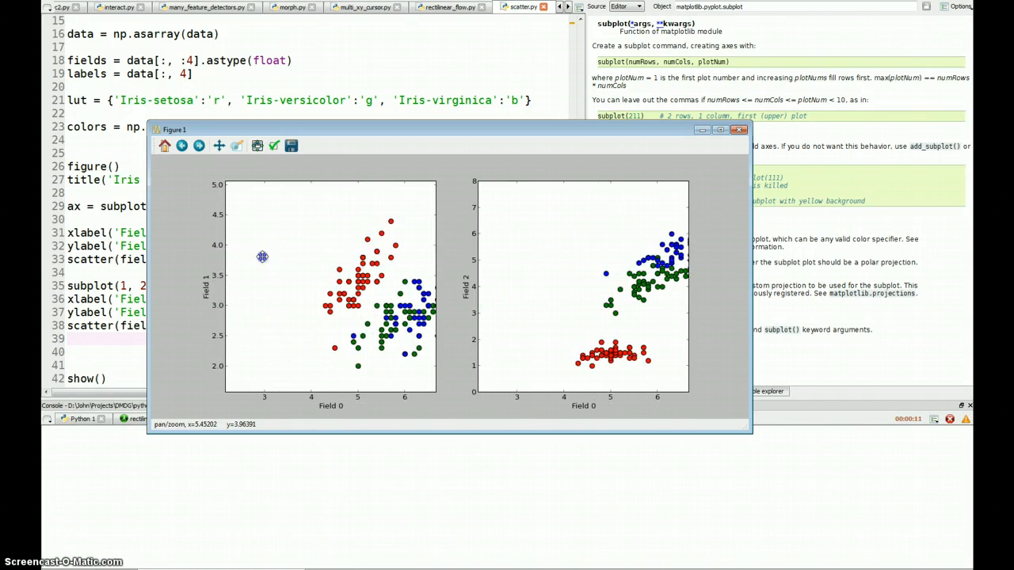
left_click_drag(262, 257, 297, 199)
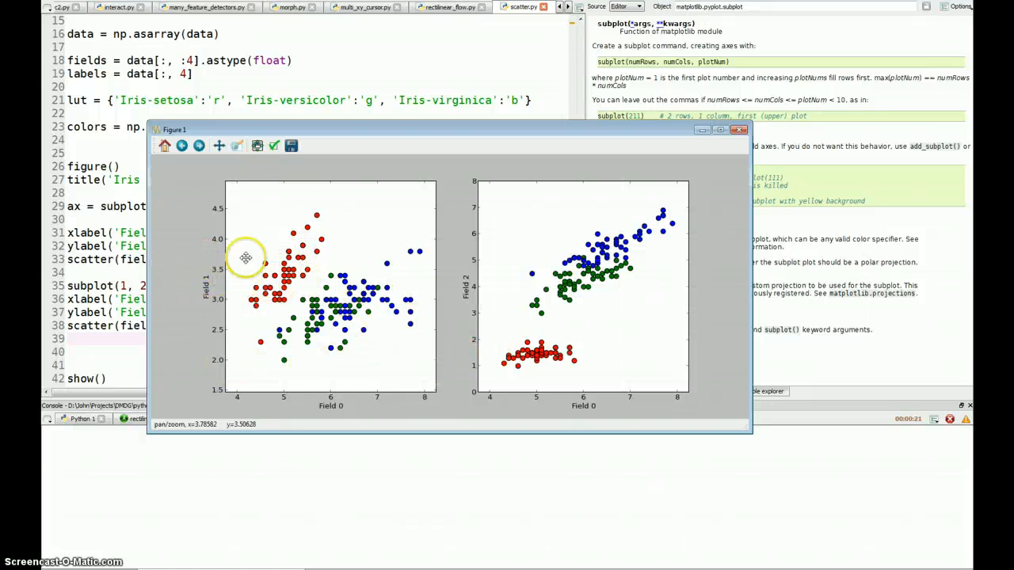
mouse_move(570, 263)
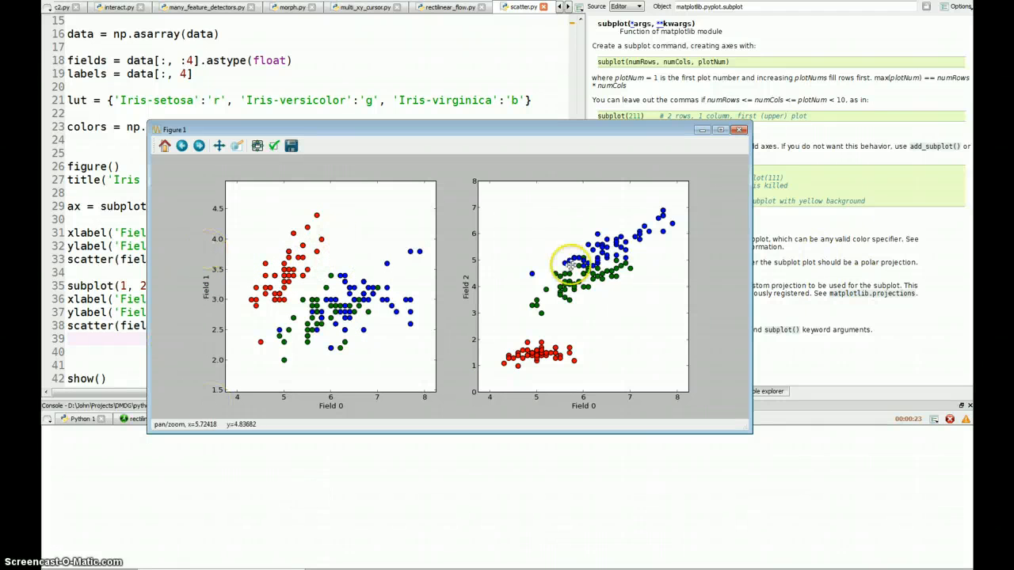
left_click(738, 129)
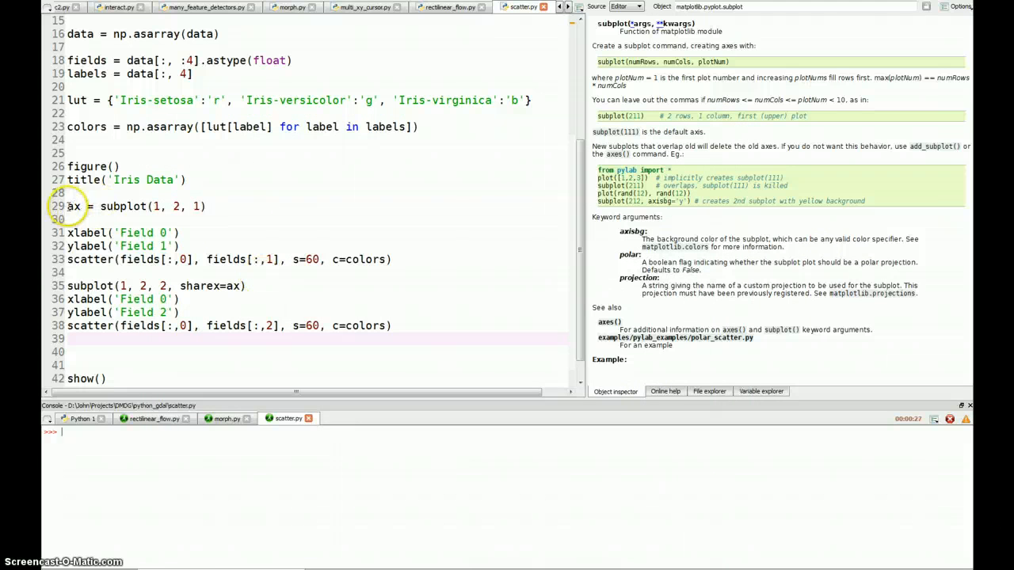
Remove both separate subplot code blocks from the script
left_click_drag(71, 205, 364, 327)
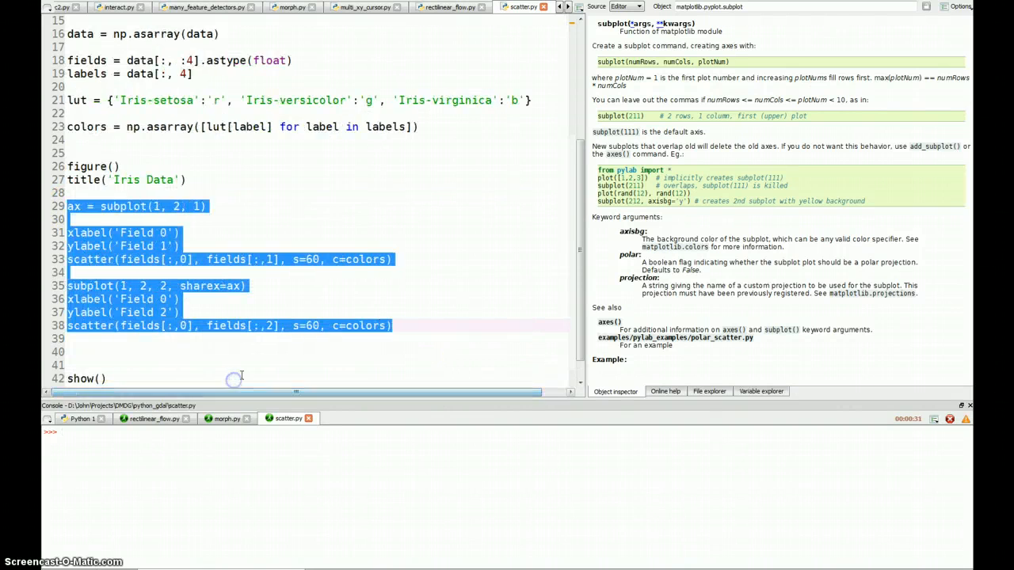
key("Delete")
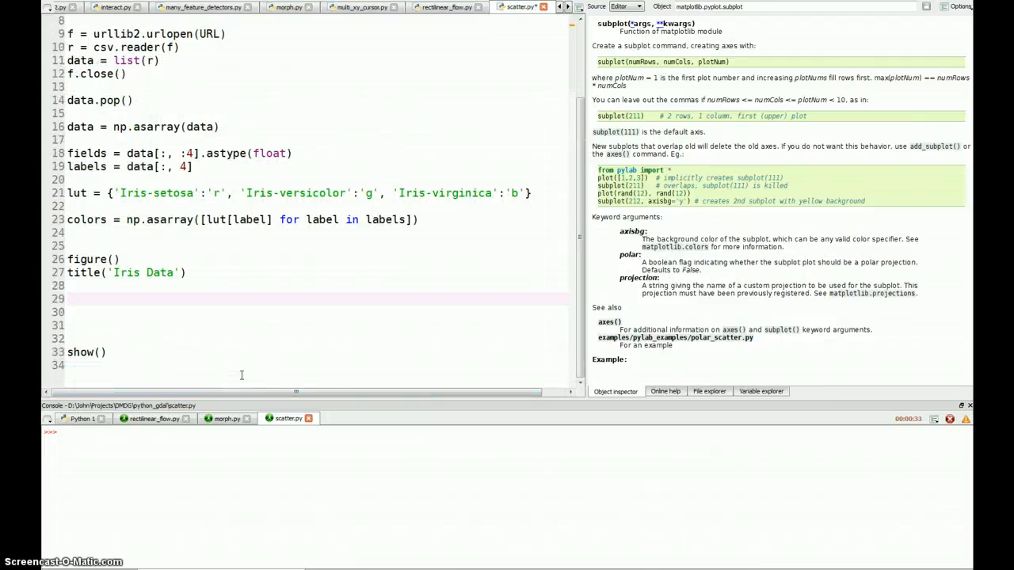
Write fig, ax_array = subplots(4, 4, sharex=True, sharey=True)
type("fi")
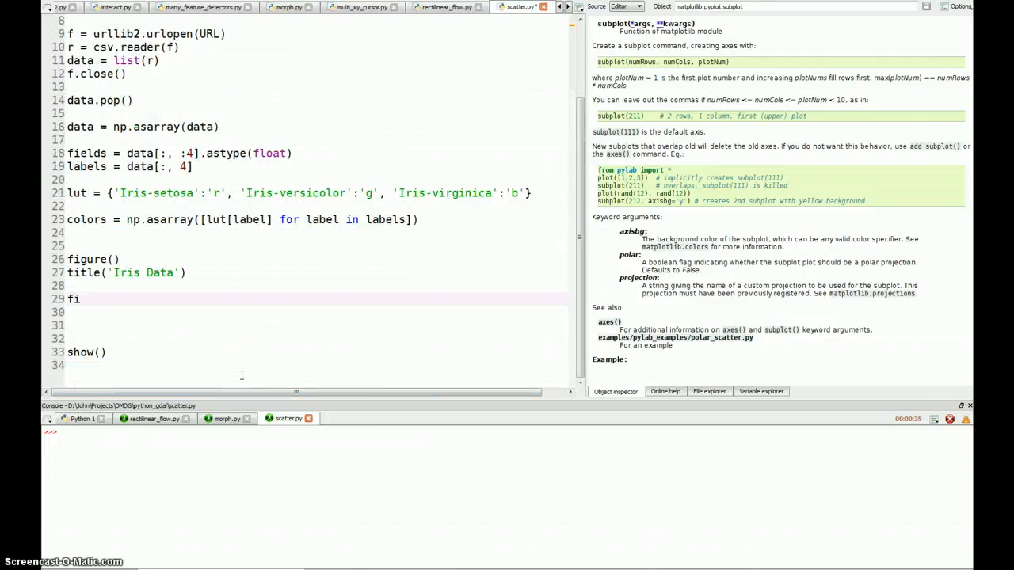
type("g, ax")
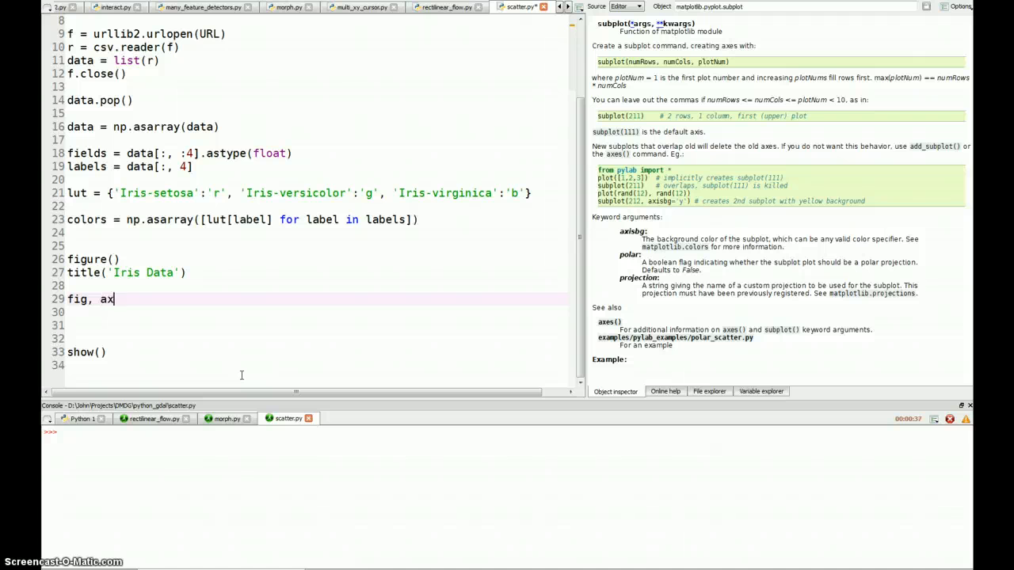
type("_array =")
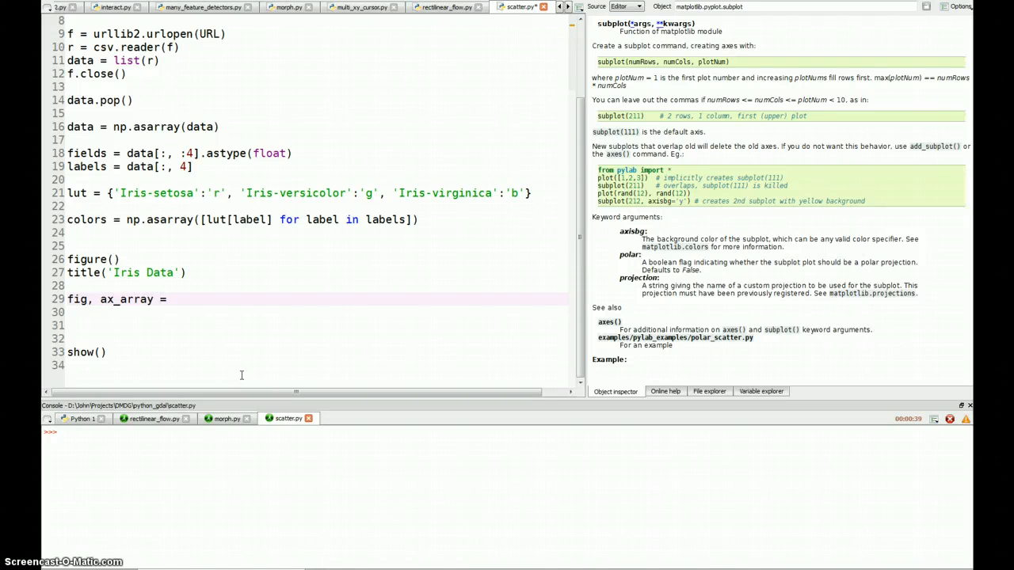
type("subplots(4, 4,")
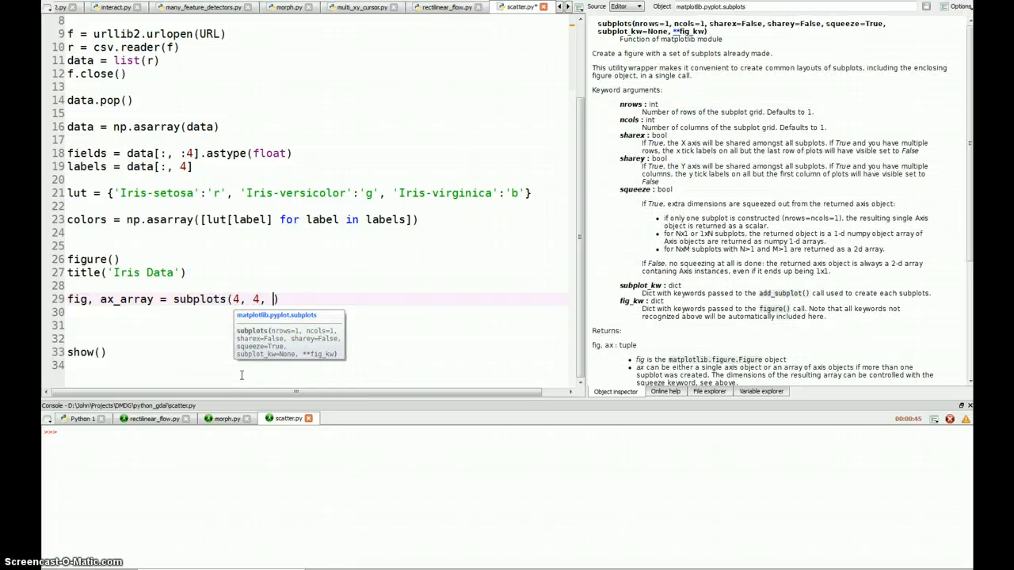
type("sharex=")
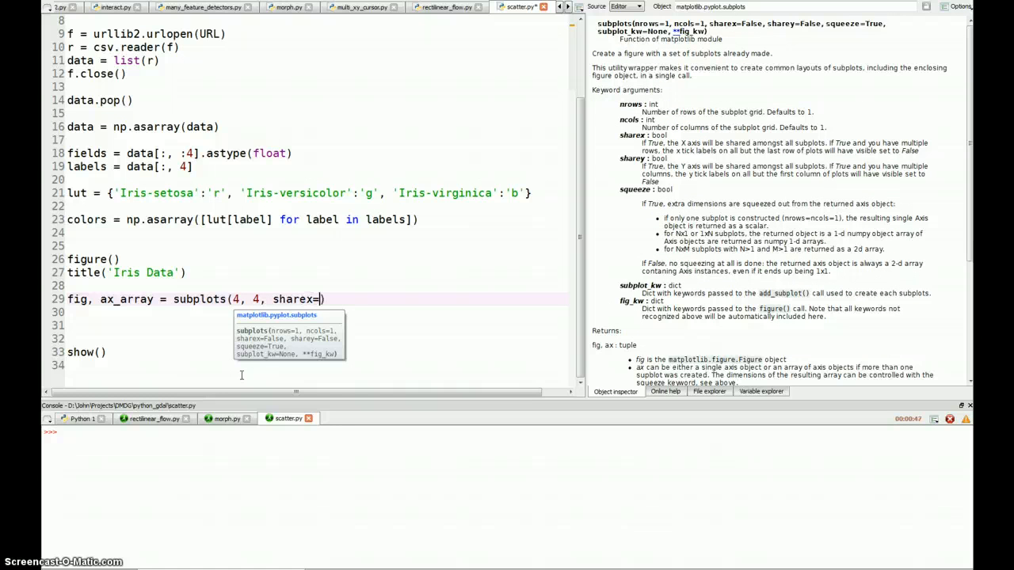
type("True, sha")
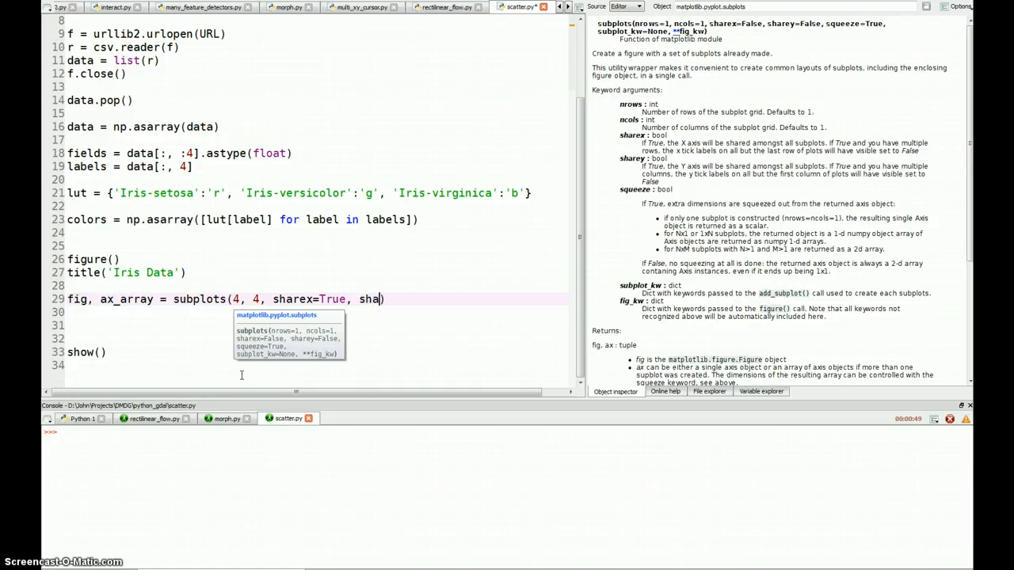
type("rey=")
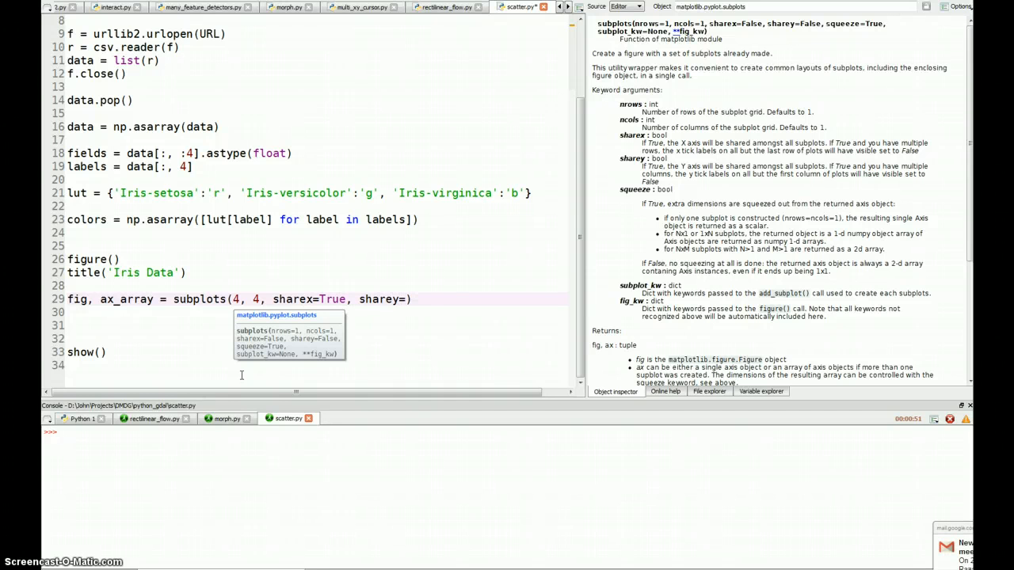
type("True")
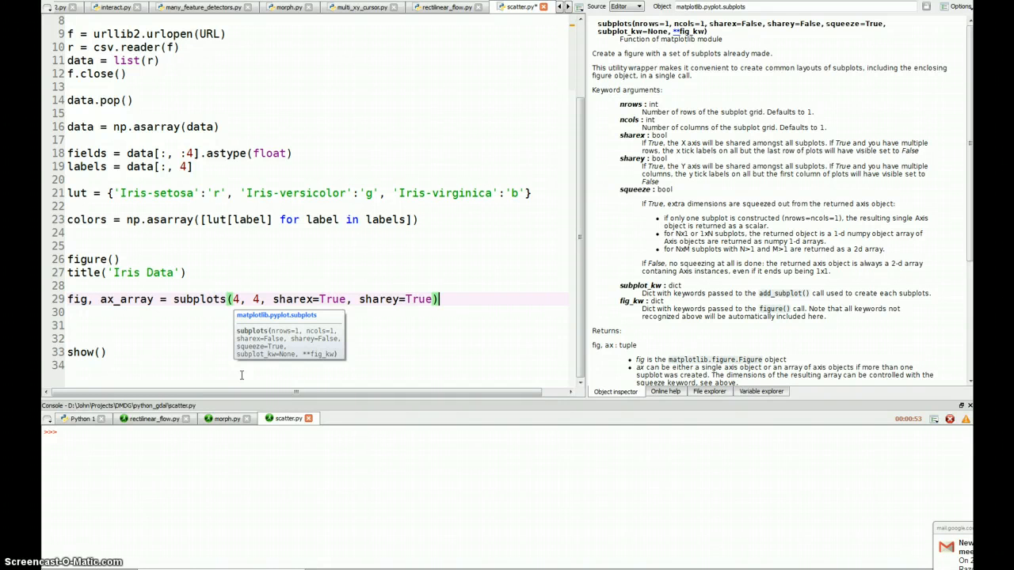
key("Return")
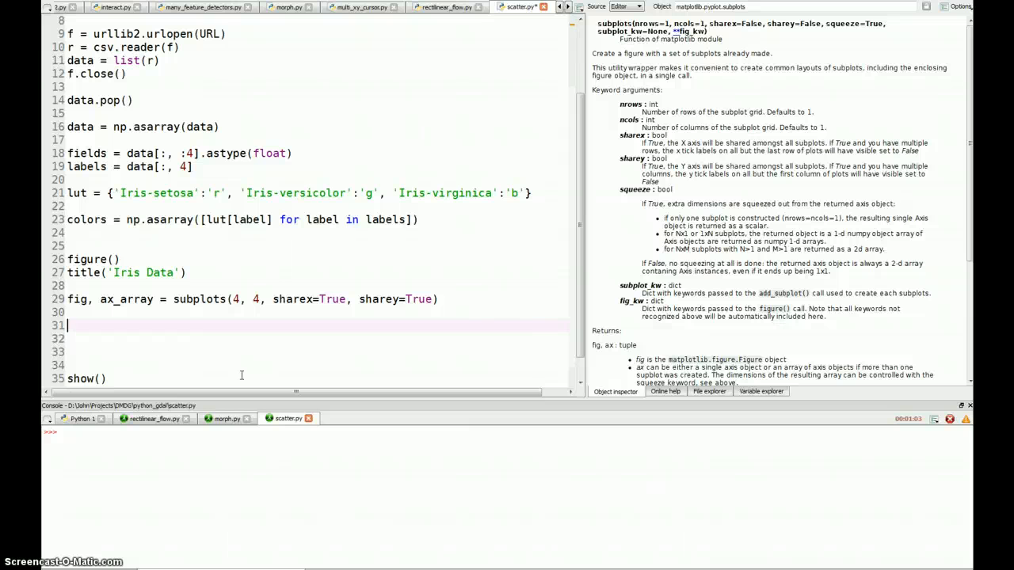
Write nested for loops over x_field and y_field in range(4)
type("for")
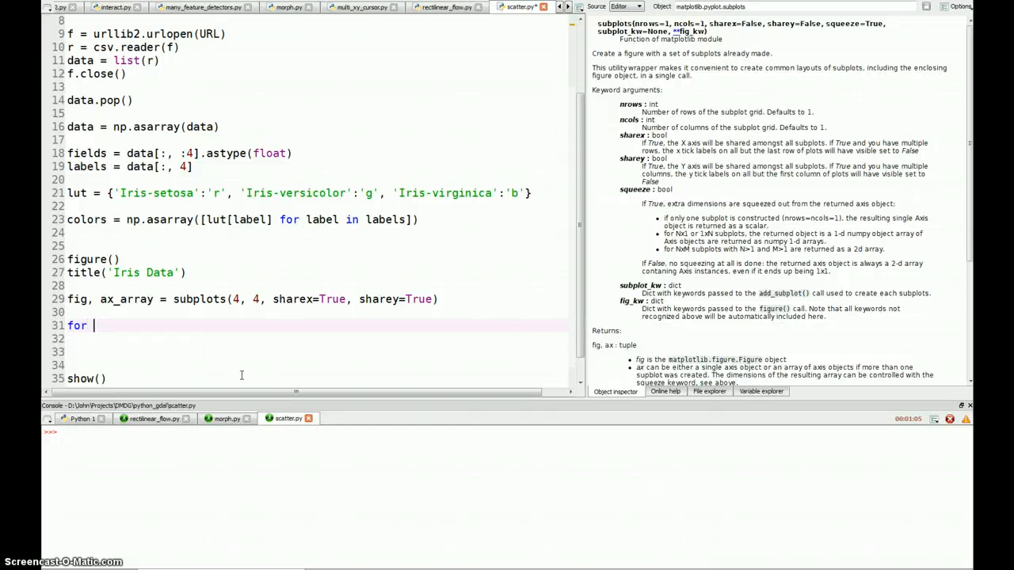
type("x in range")
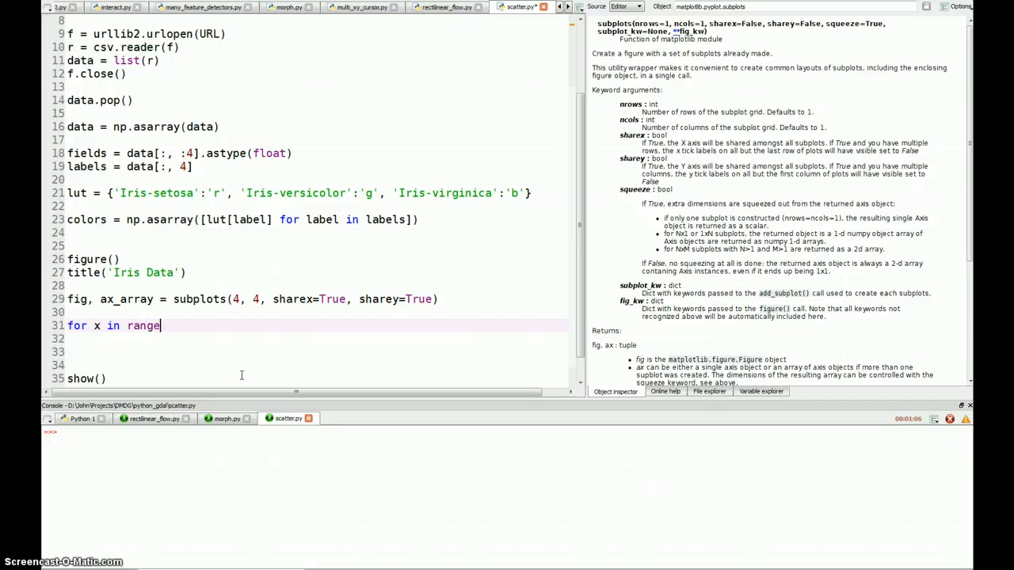
type("(4)")
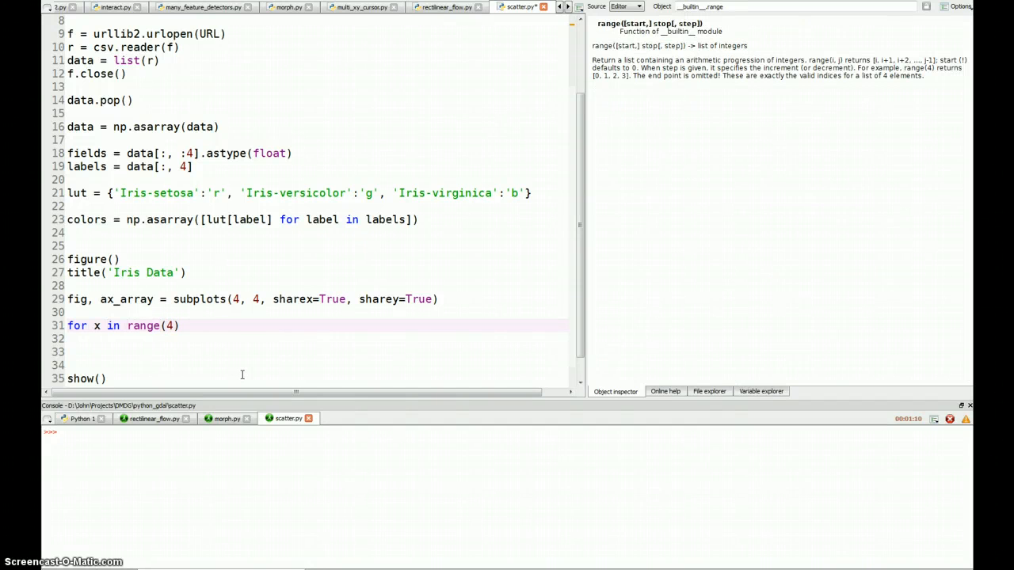
type("_field")
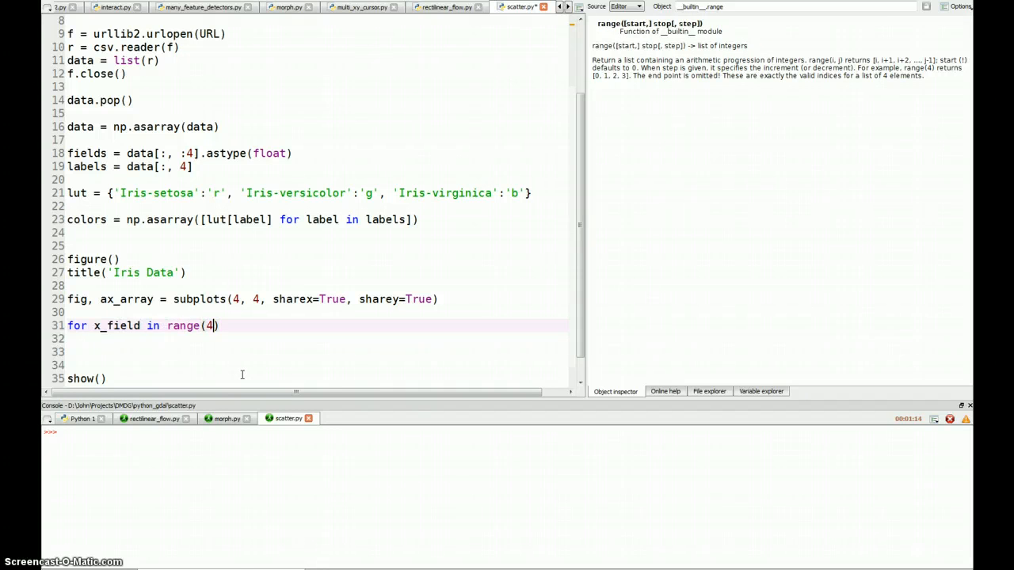
type(":")
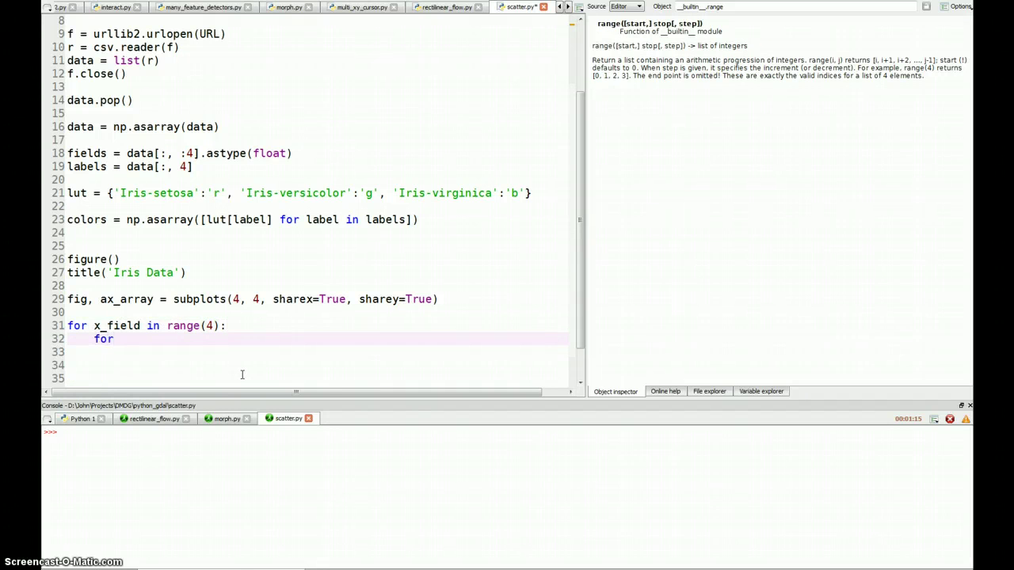
type("y_field -")
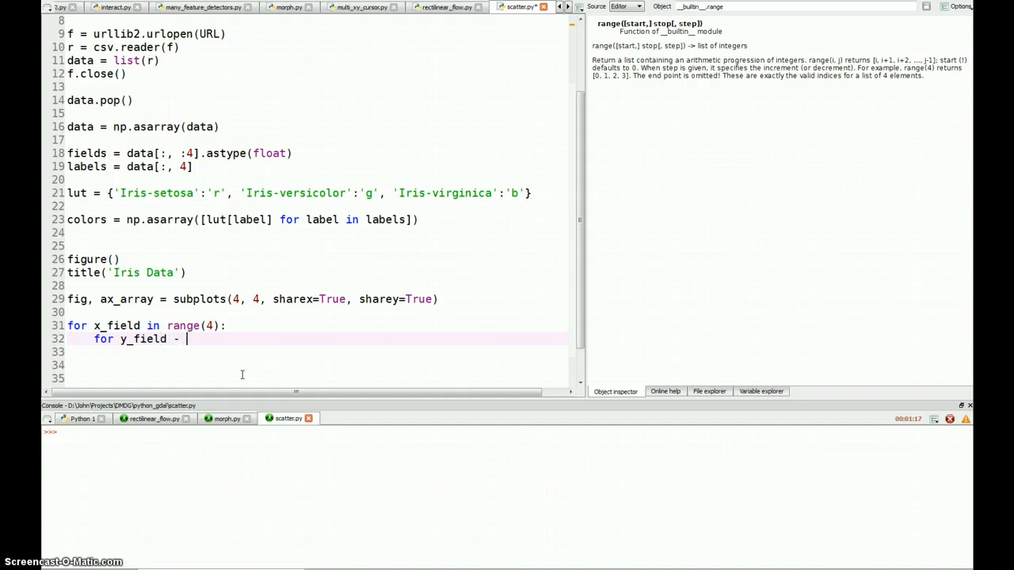
type("in range")
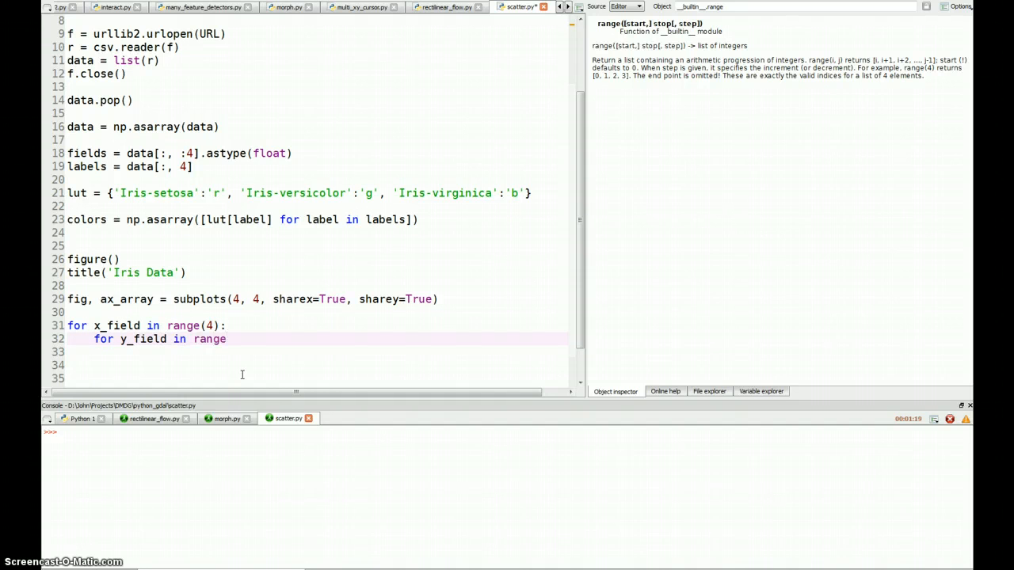
type("(4):")
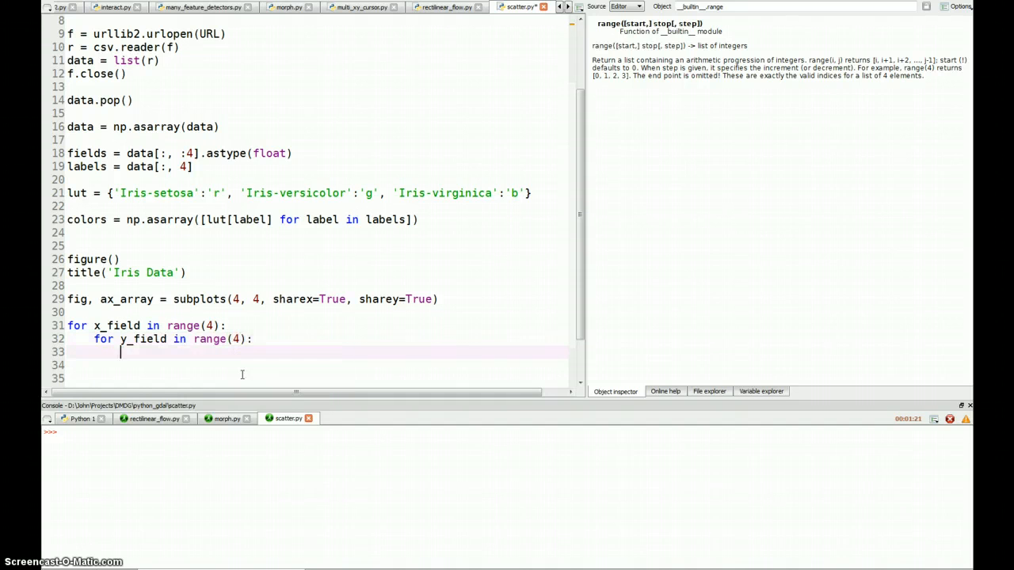
mouse_move(247, 351)
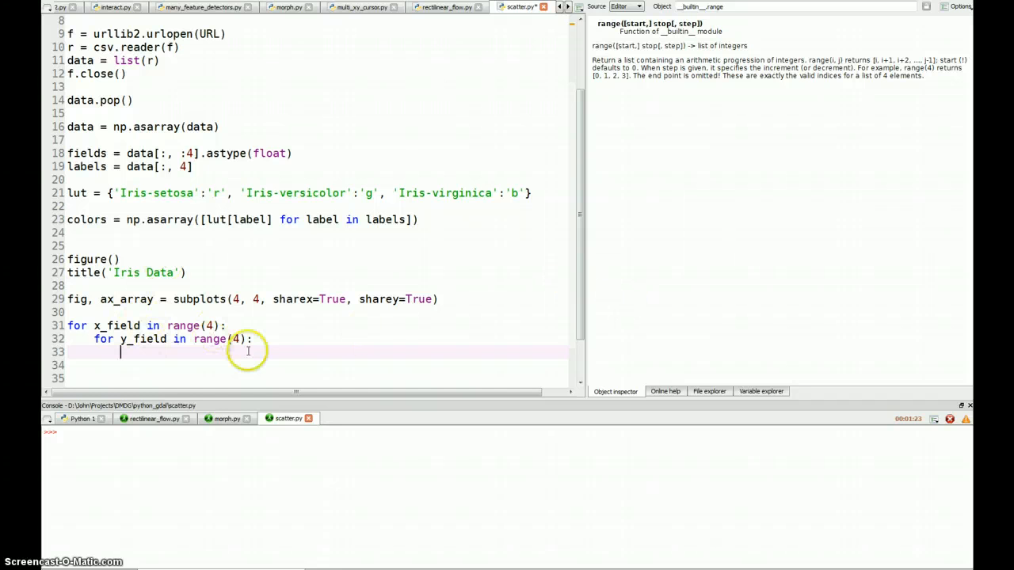
Select each grid panel with axes(ax_array[x_field, y_field])
type("axes(ax_array")
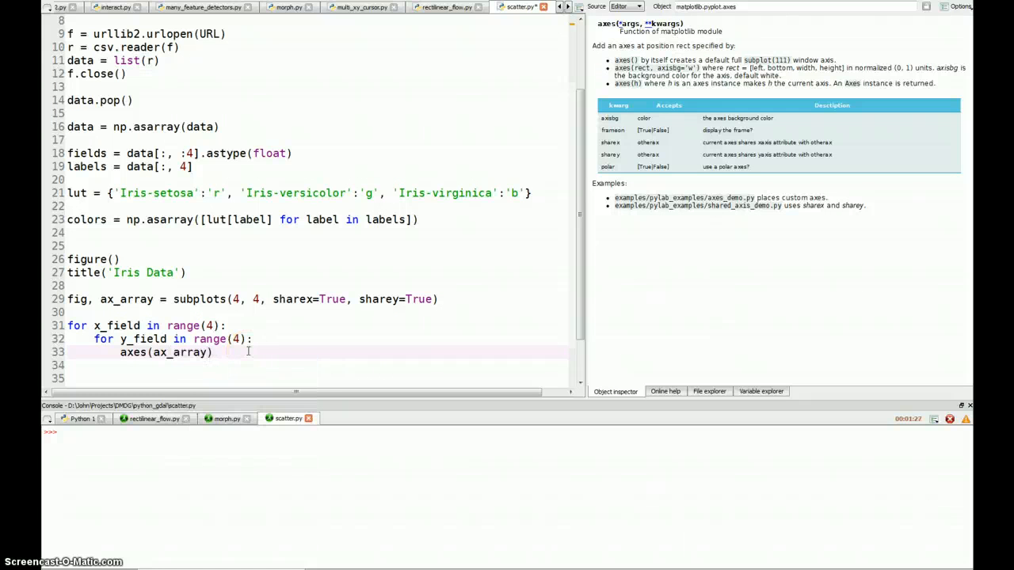
type("[]")
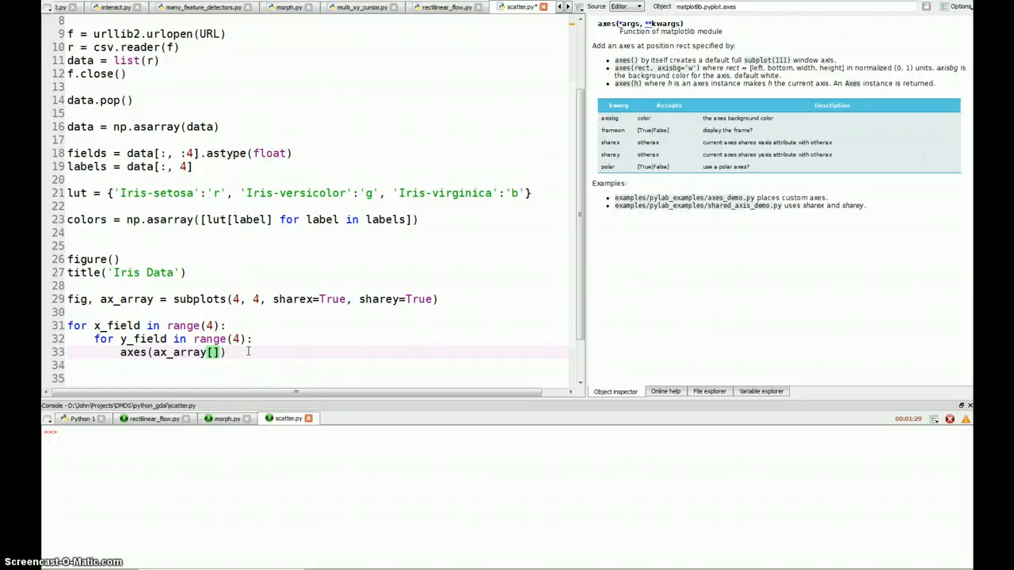
type("x_field")
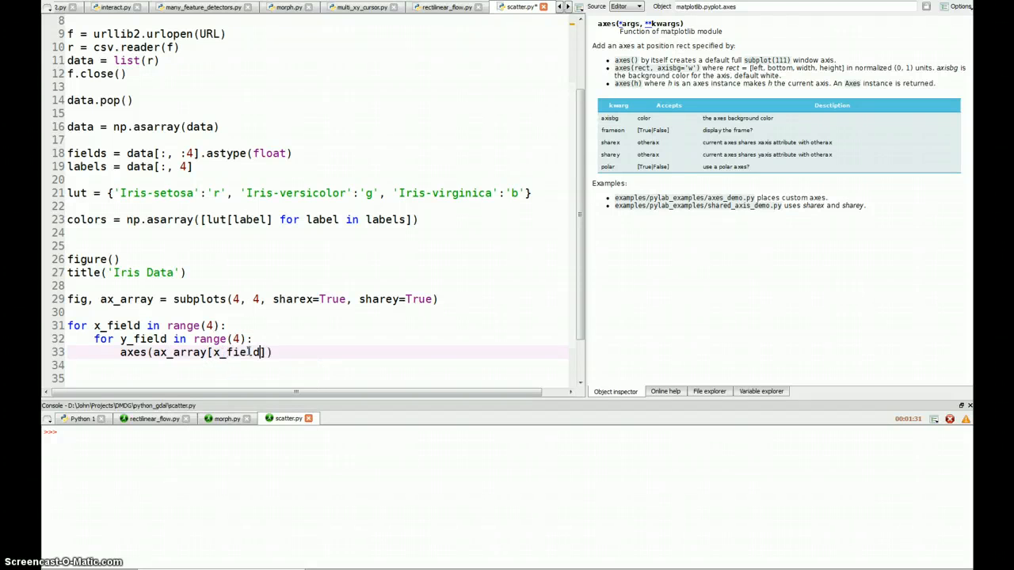
type(", y_field")
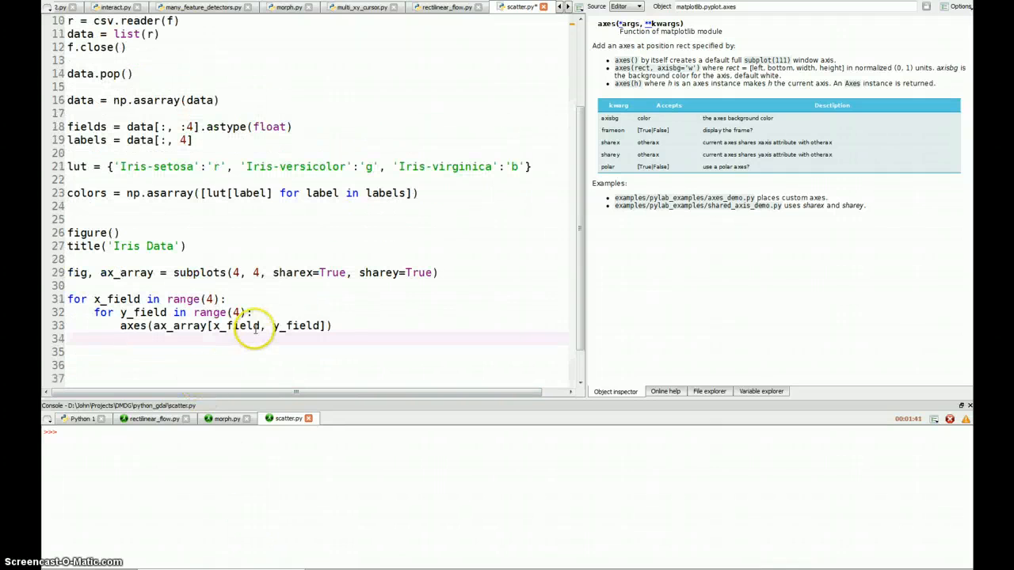
Scatter fields[:, x_field] against fields[:, y_field] with c=colors
type("scatter(fields[:,")
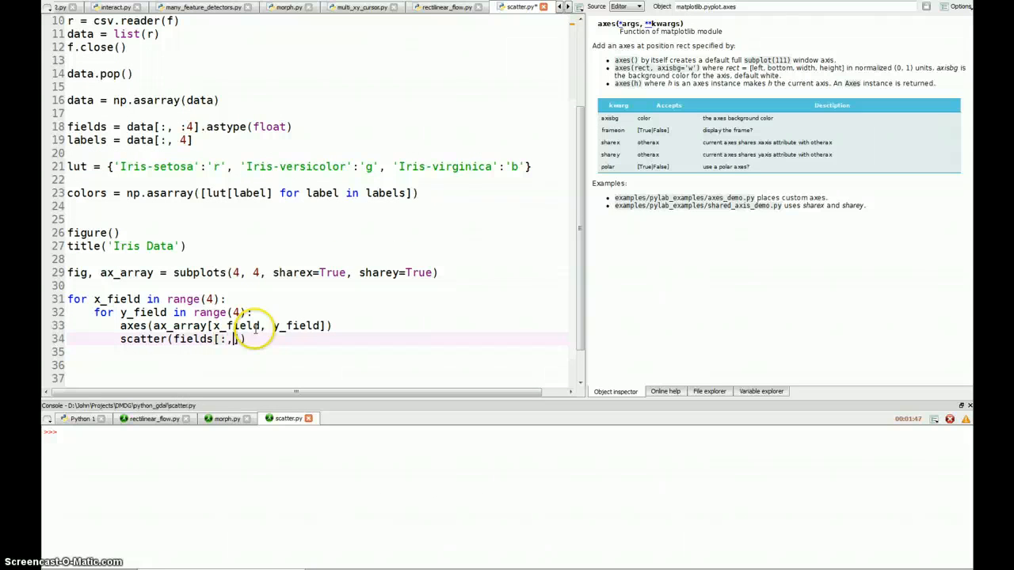
type("x_field],")
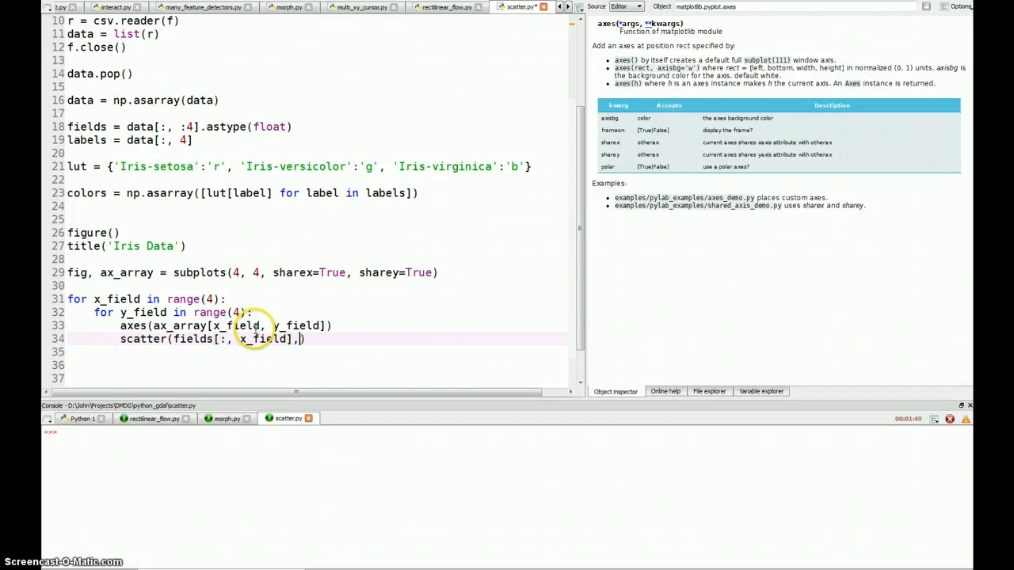
type("fields")
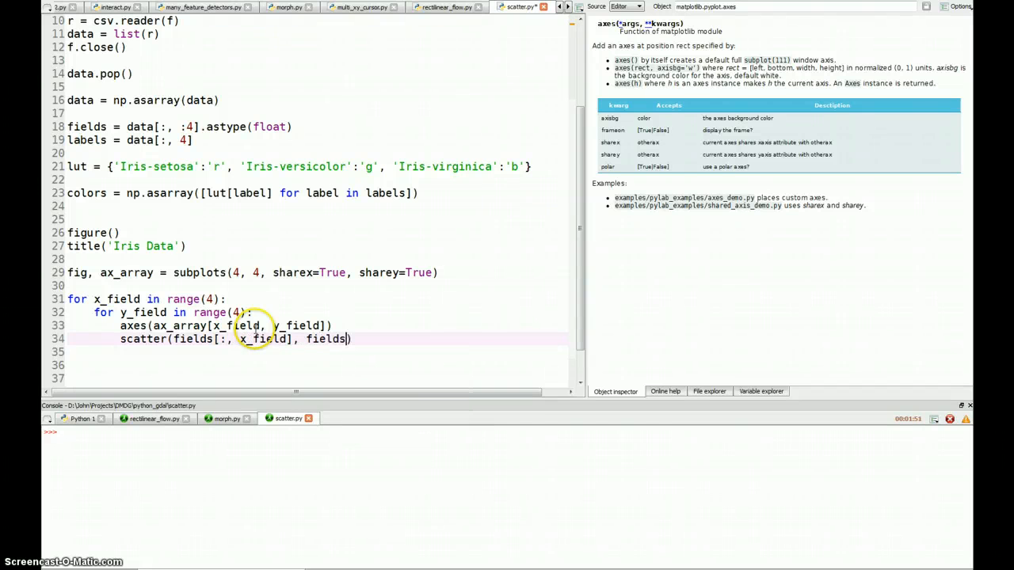
type("[:, y_field]")
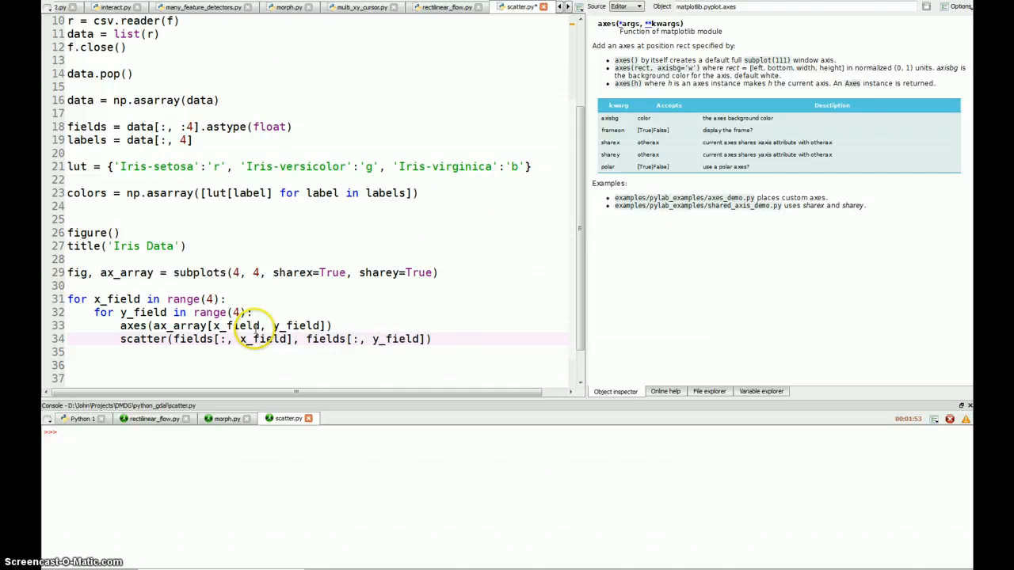
type(", c")
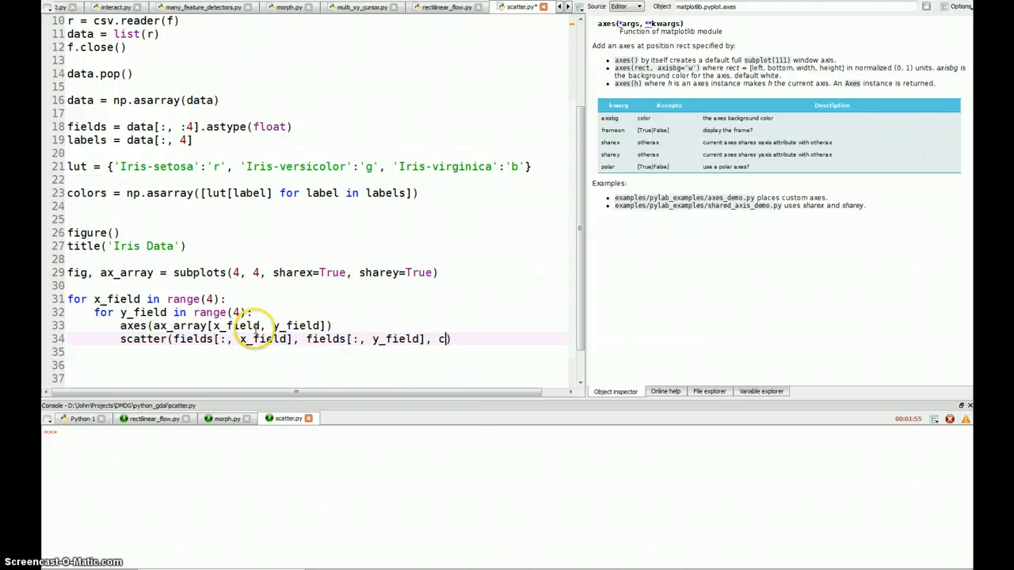
type("olor")
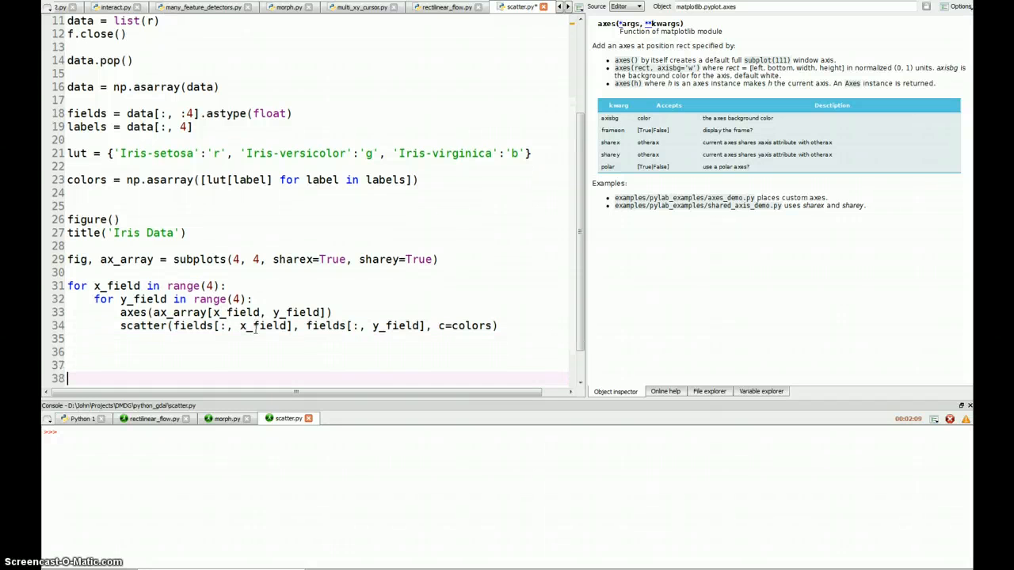
End the script with show(), rerun it, maximize the 4×4 grid and drag subplot spacing to zero
type("show()")
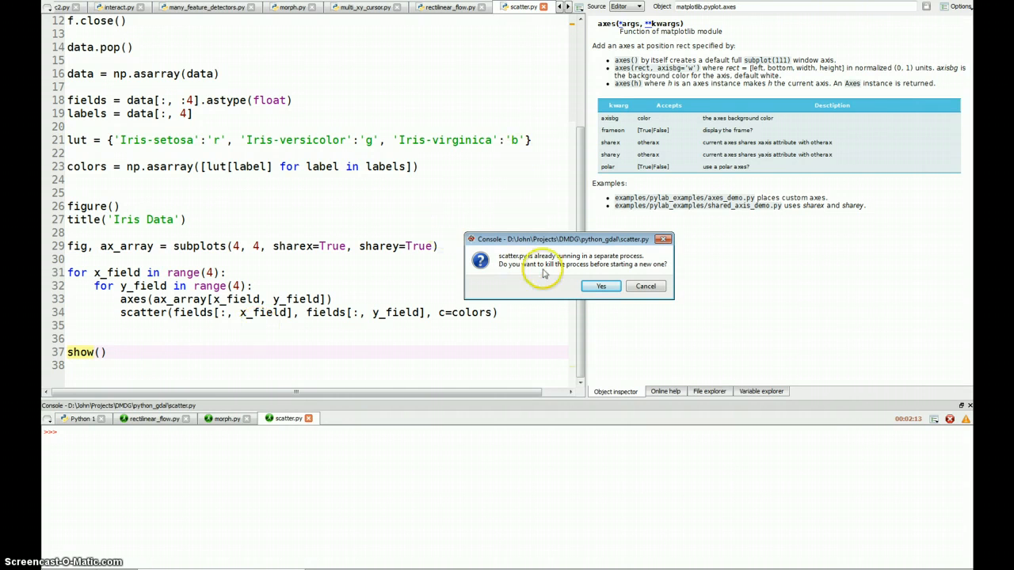
left_click(600, 285)
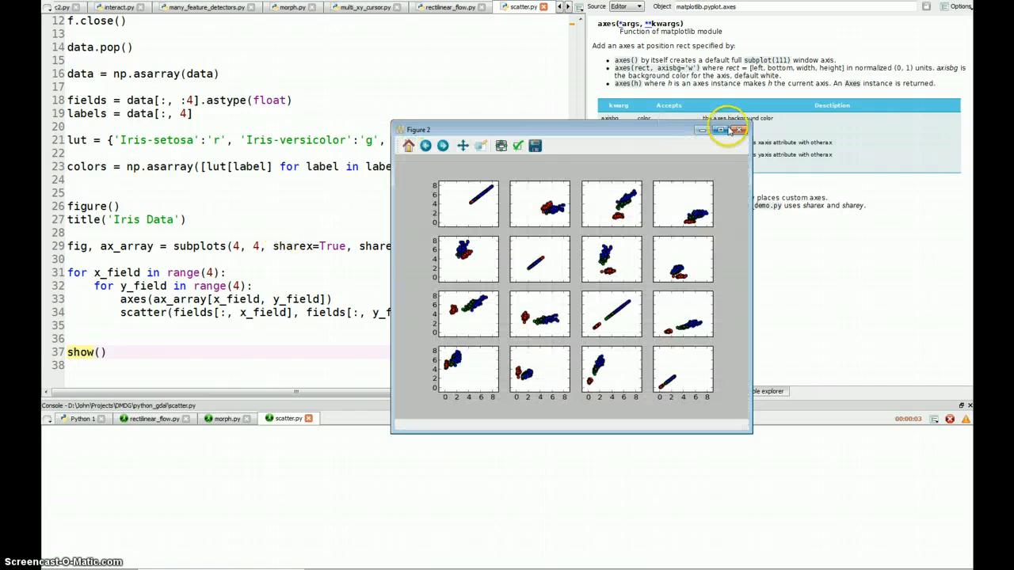
left_click(719, 129)
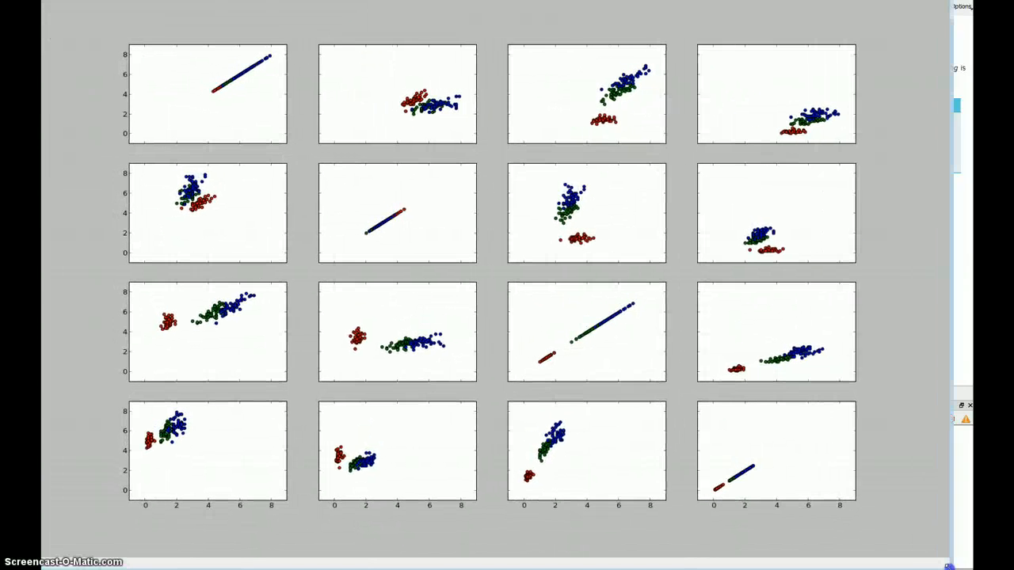
mouse_move(453, 173)
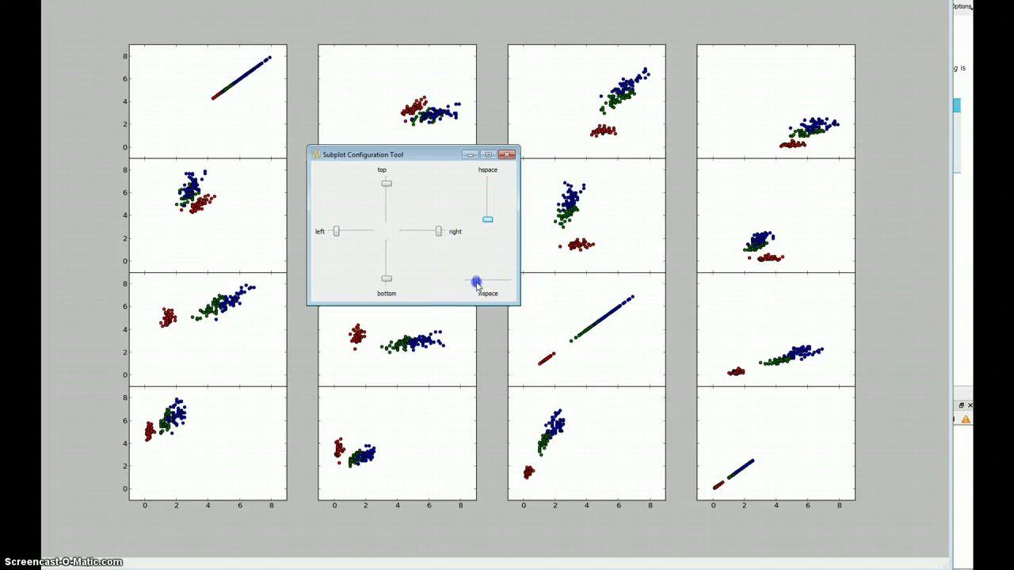
left_click_drag(475, 282, 467, 282)
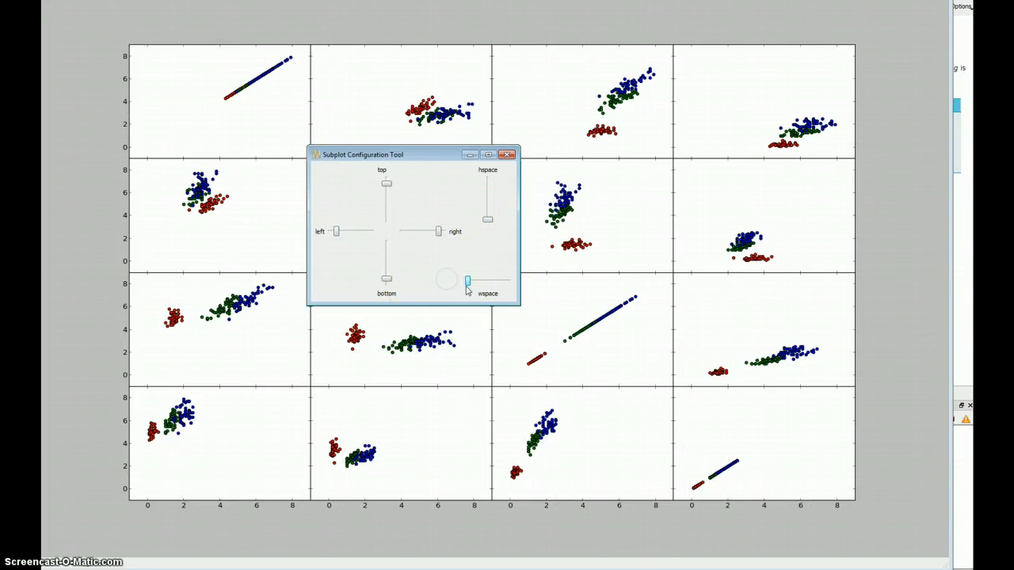
Close the Subplot Configuration Tool so the touching grid panels remain
left_click(507, 155)
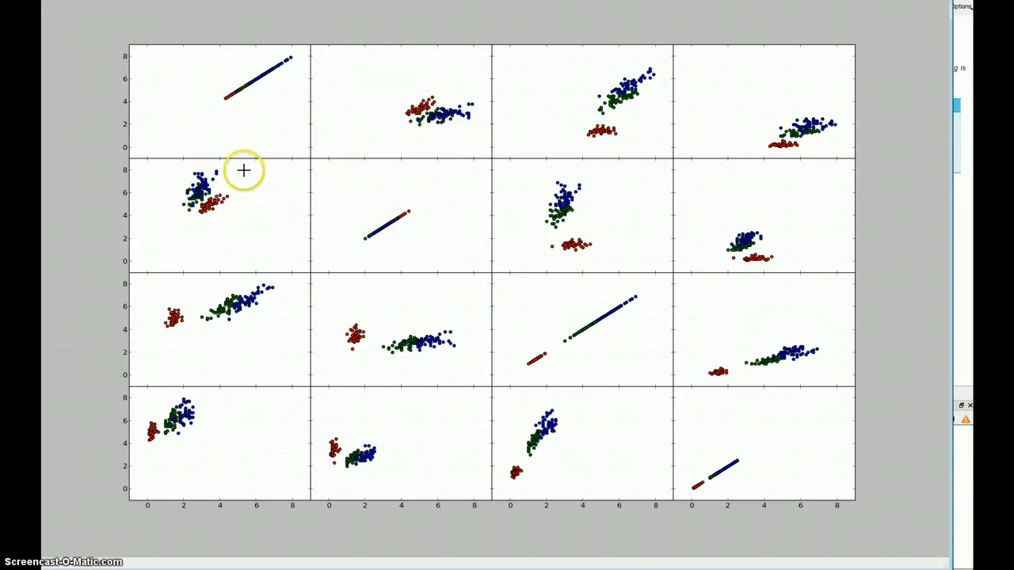
mouse_move(228, 101)
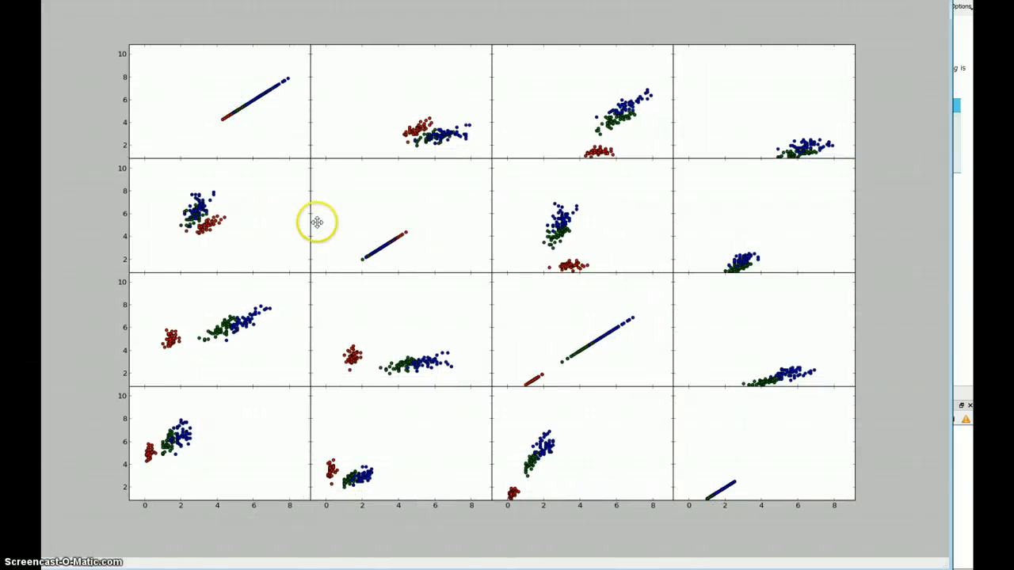
mouse_move(567, 230)
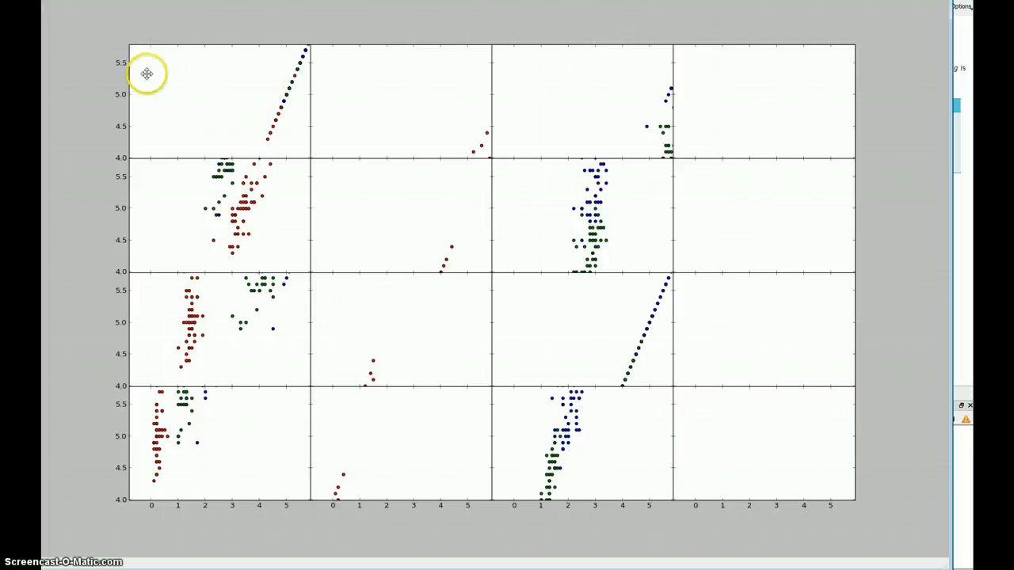
mouse_move(459, 333)
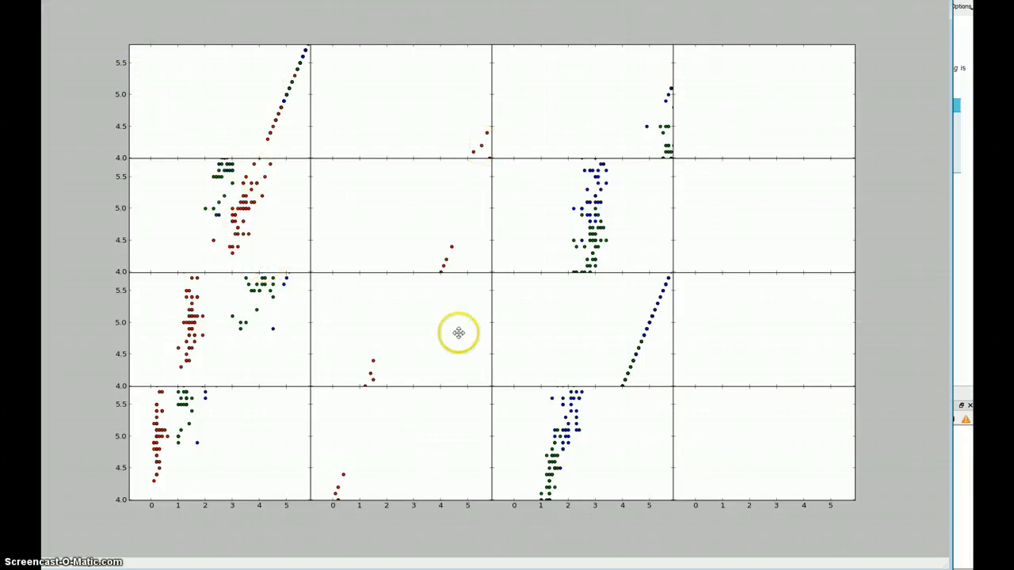
mouse_move(386, 483)
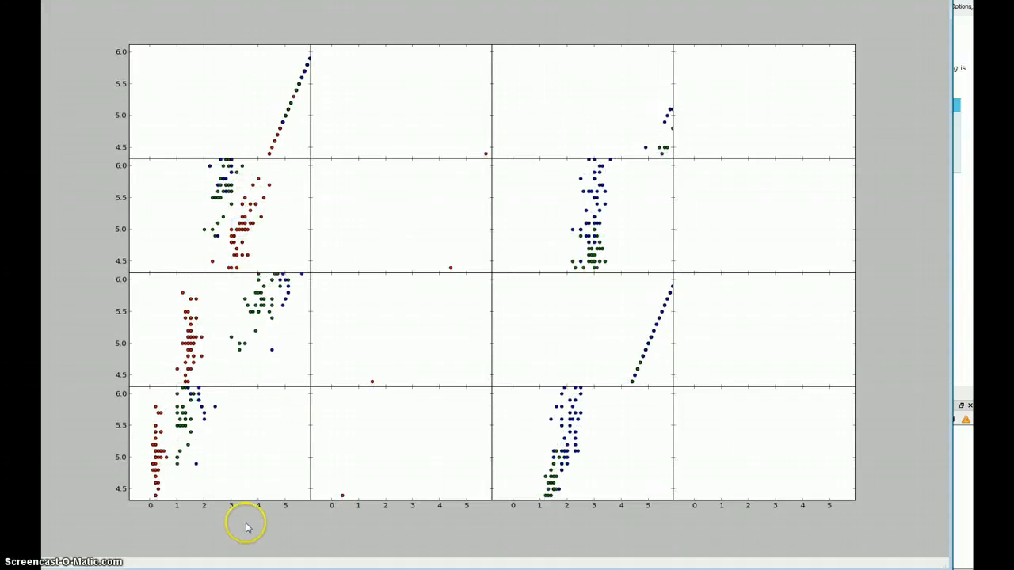
mouse_move(92, 286)
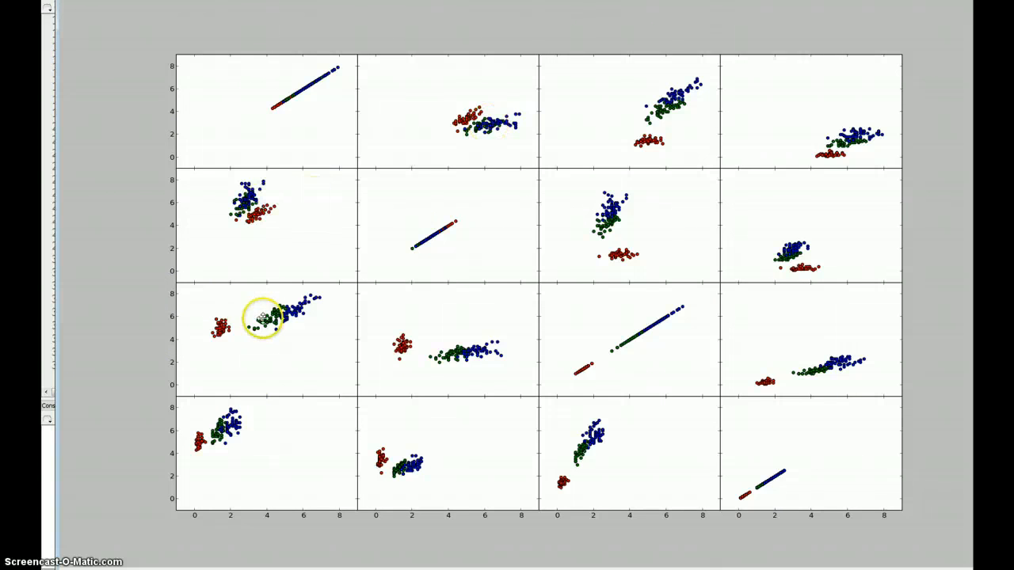
mouse_move(234, 282)
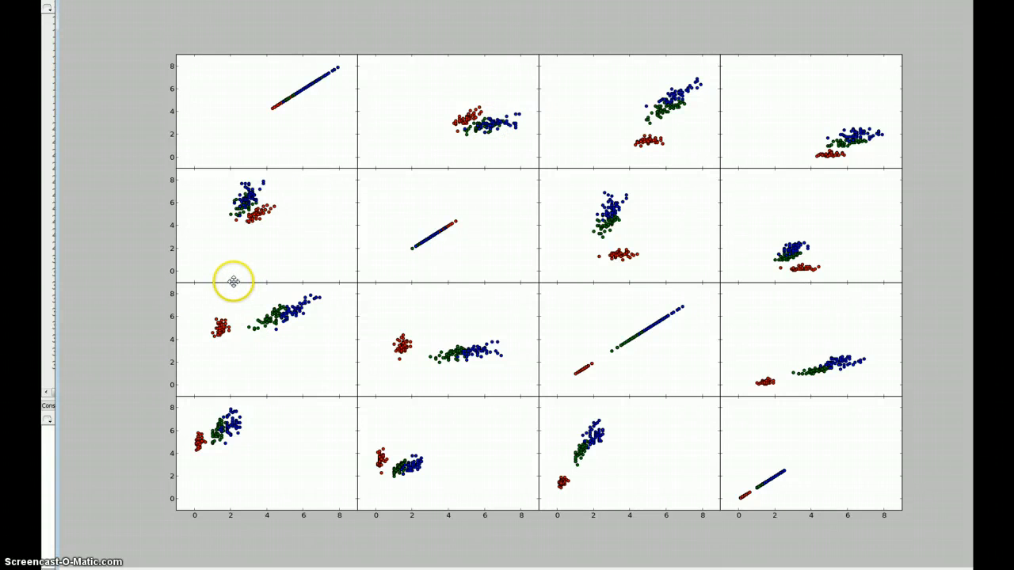
mouse_move(250, 472)
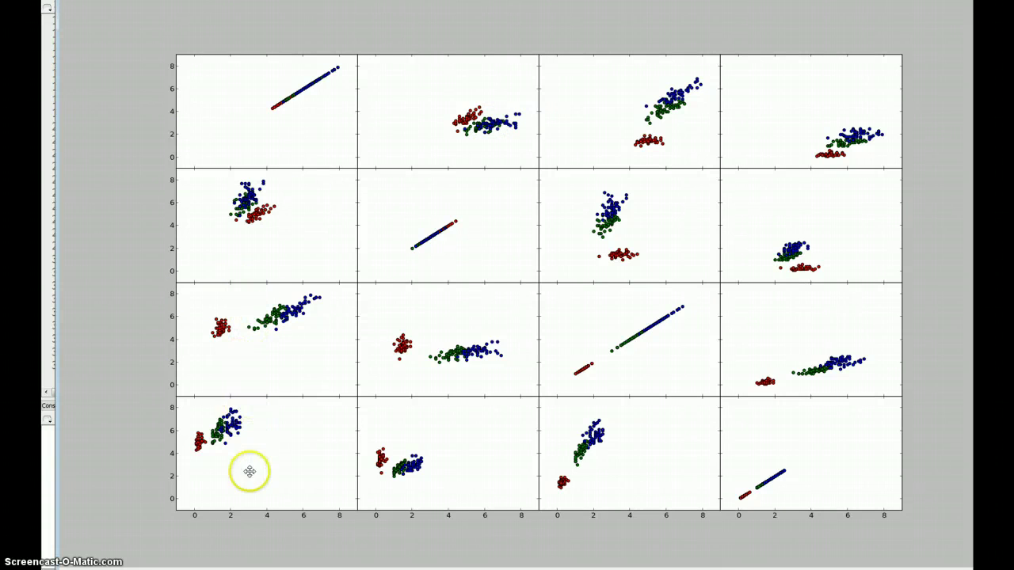
mouse_move(235, 457)
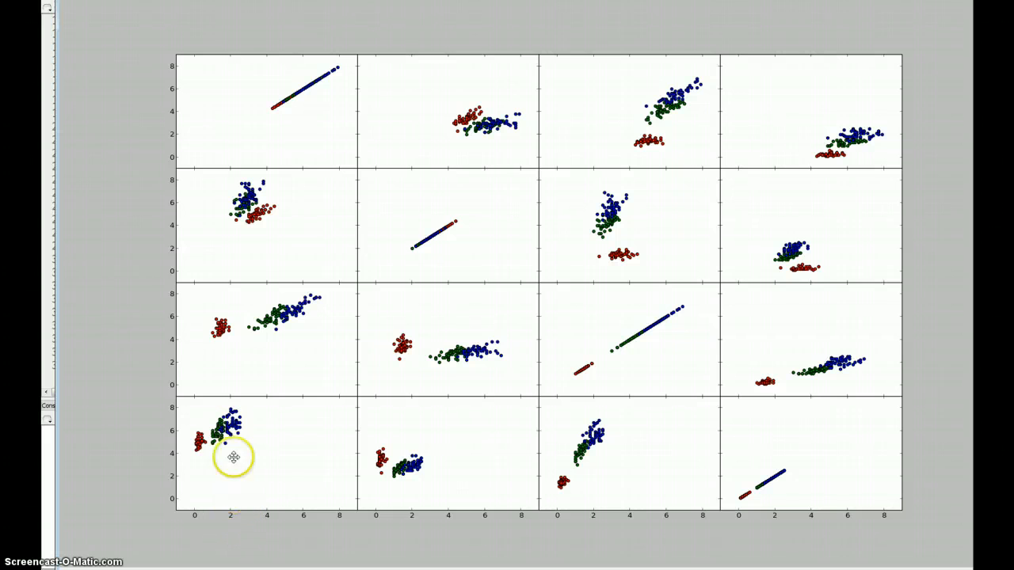
mouse_move(244, 334)
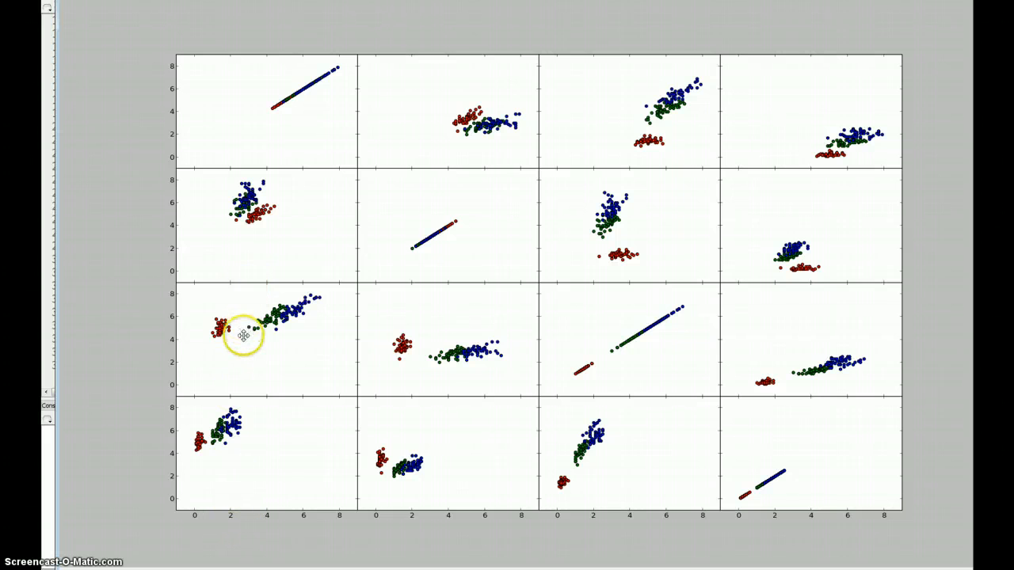
mouse_move(420, 279)
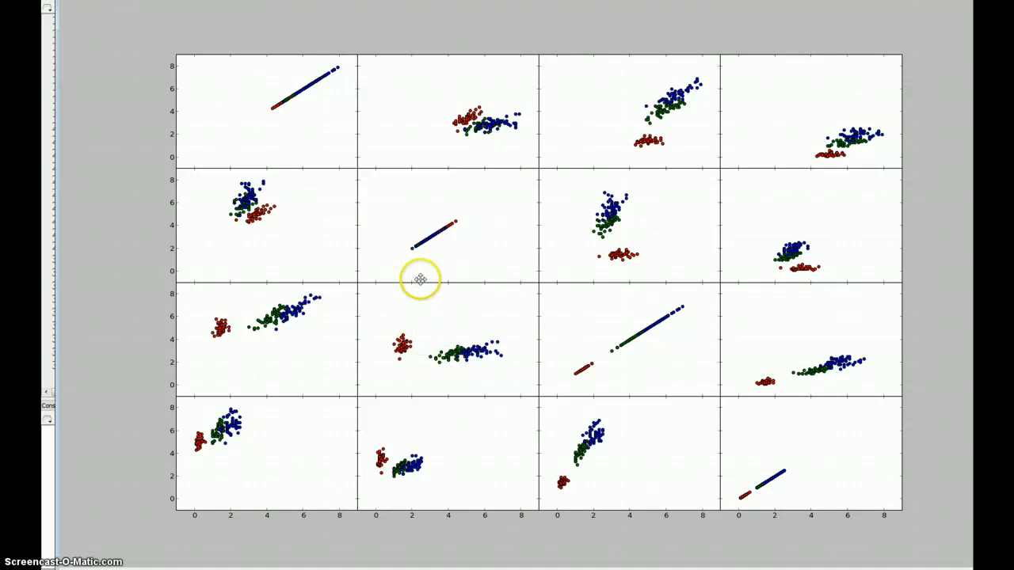
mouse_move(418, 349)
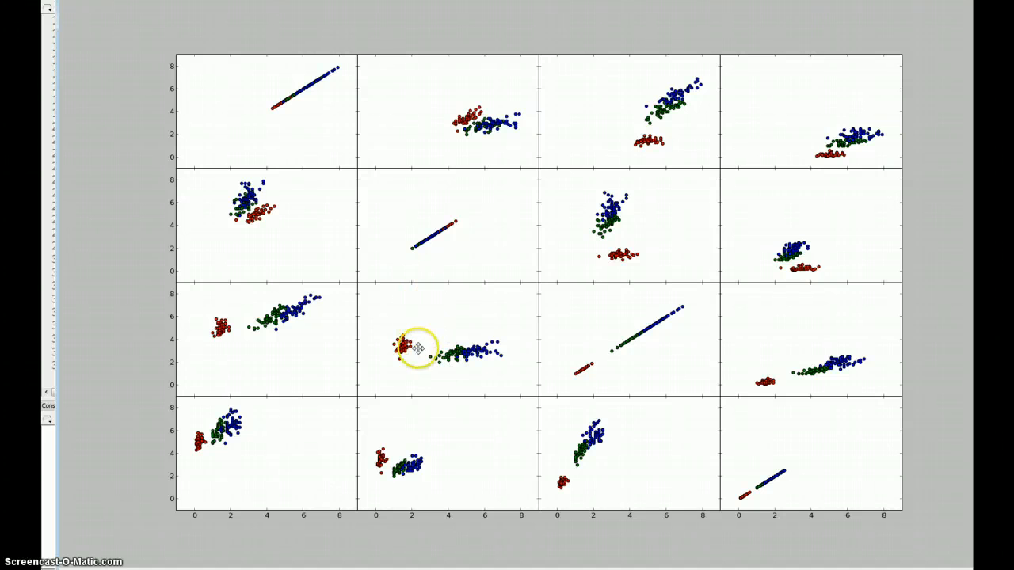
mouse_move(501, 361)
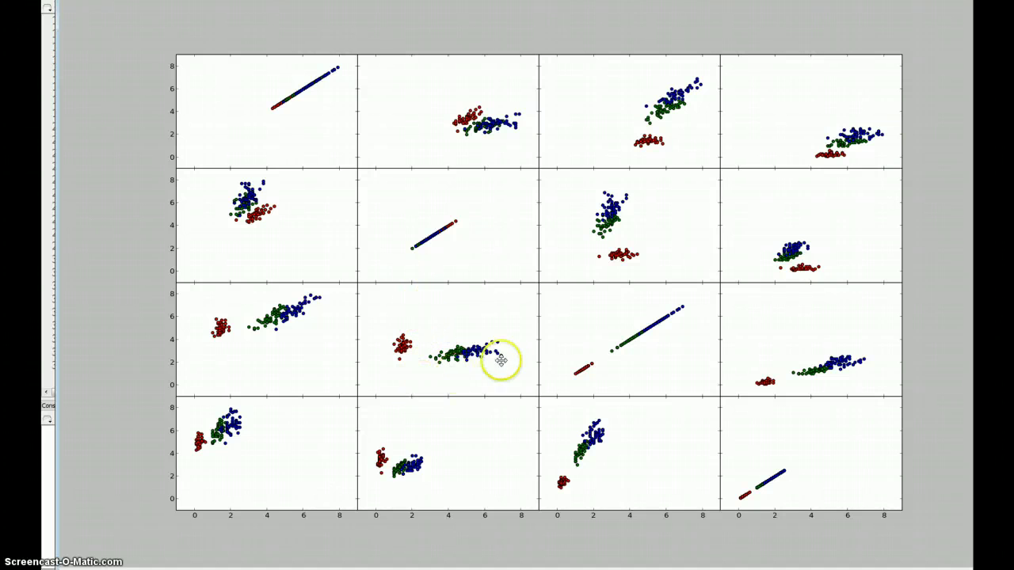
mouse_move(574, 459)
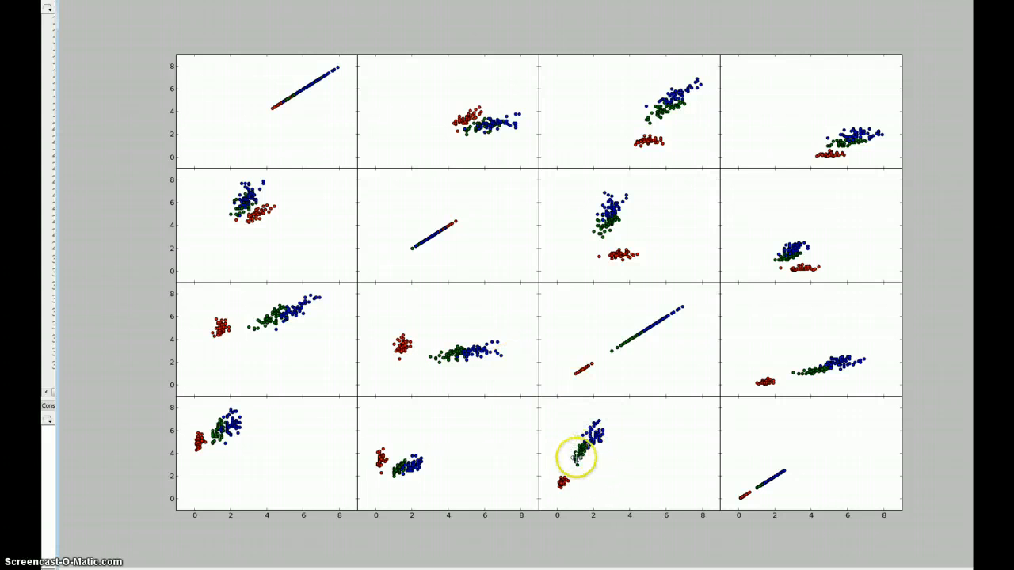
mouse_move(861, 57)
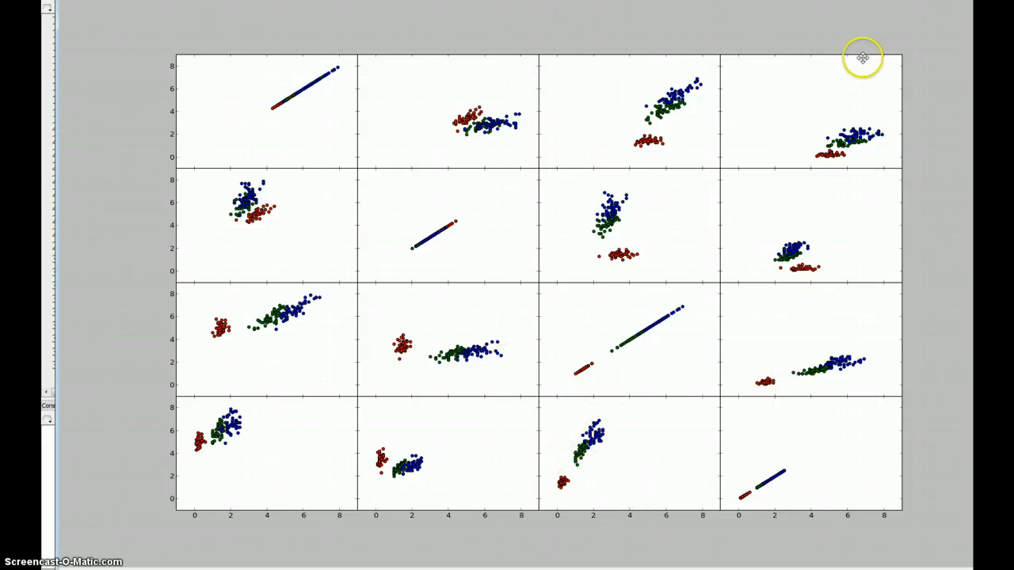
mouse_move(811, 356)
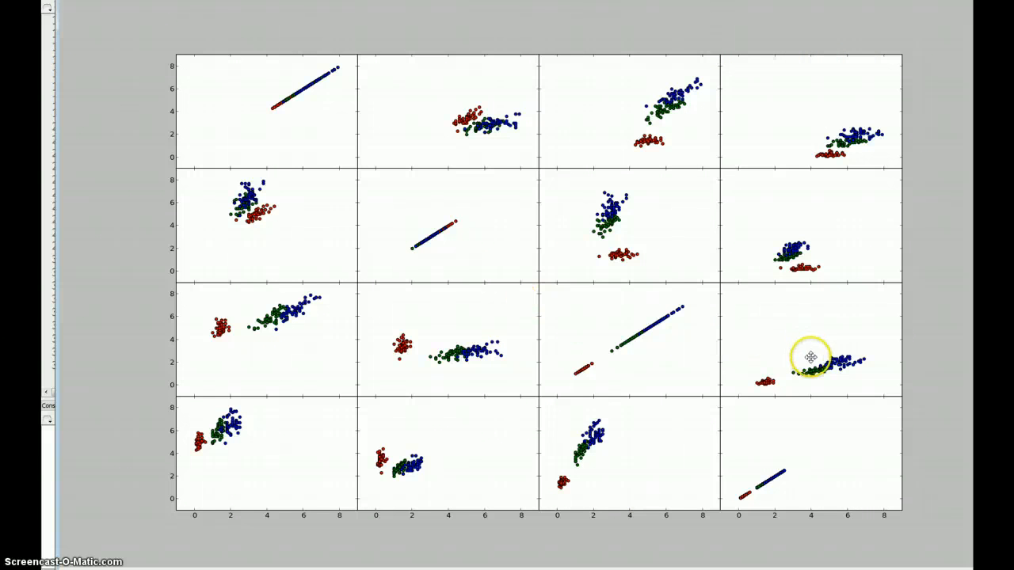
mouse_move(631, 434)
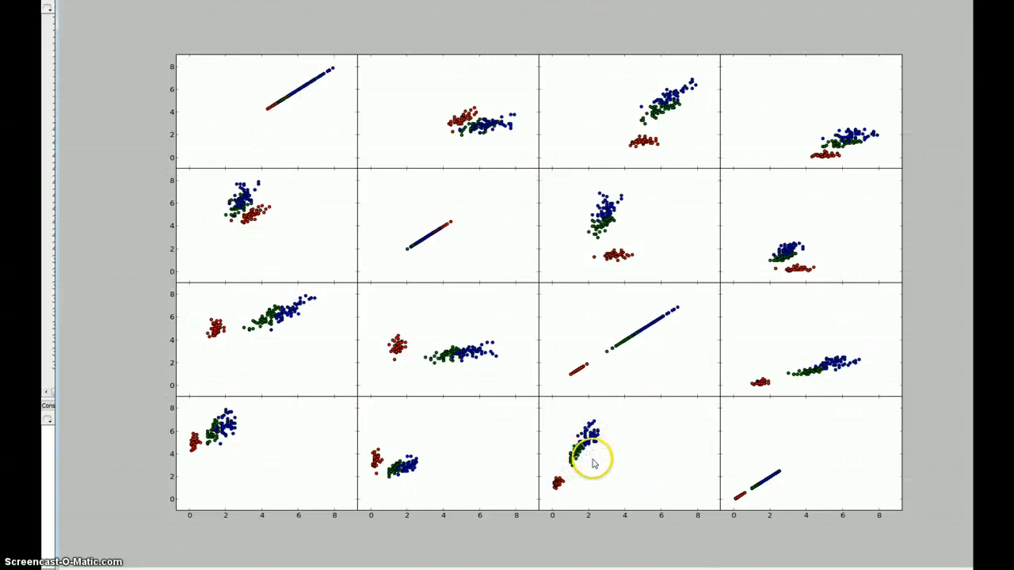
mouse_move(551, 447)
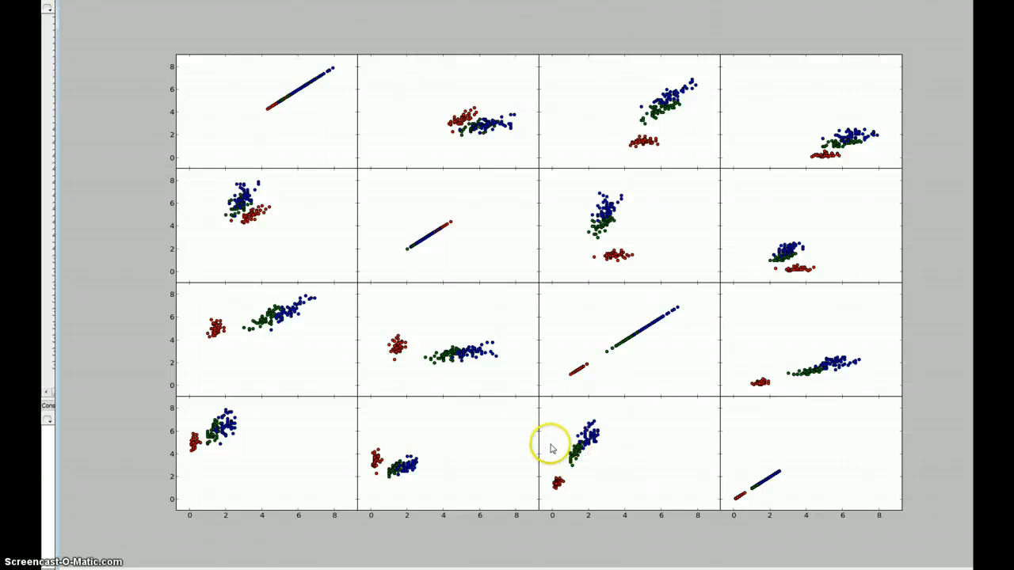
mouse_move(558, 475)
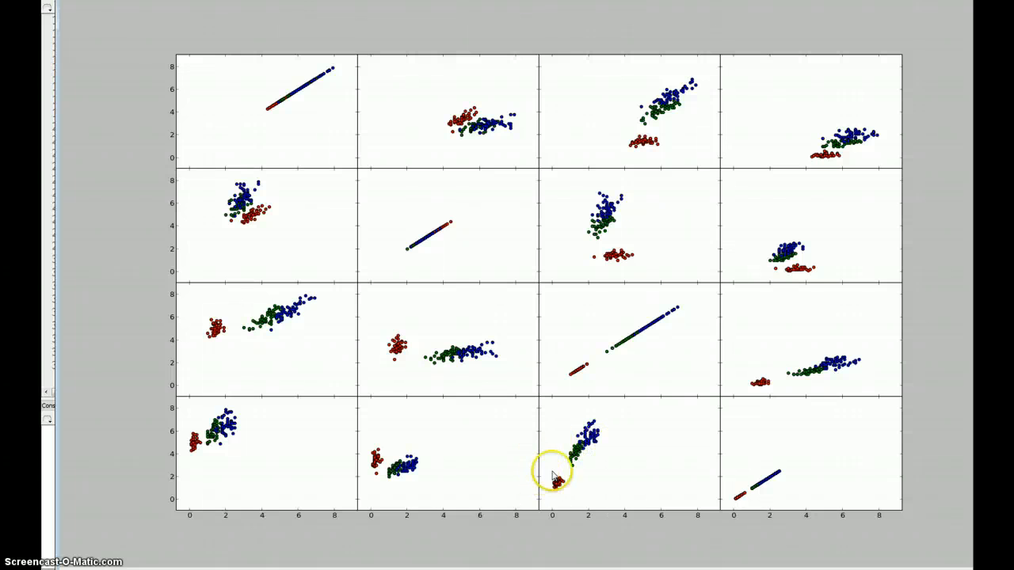
mouse_move(586, 436)
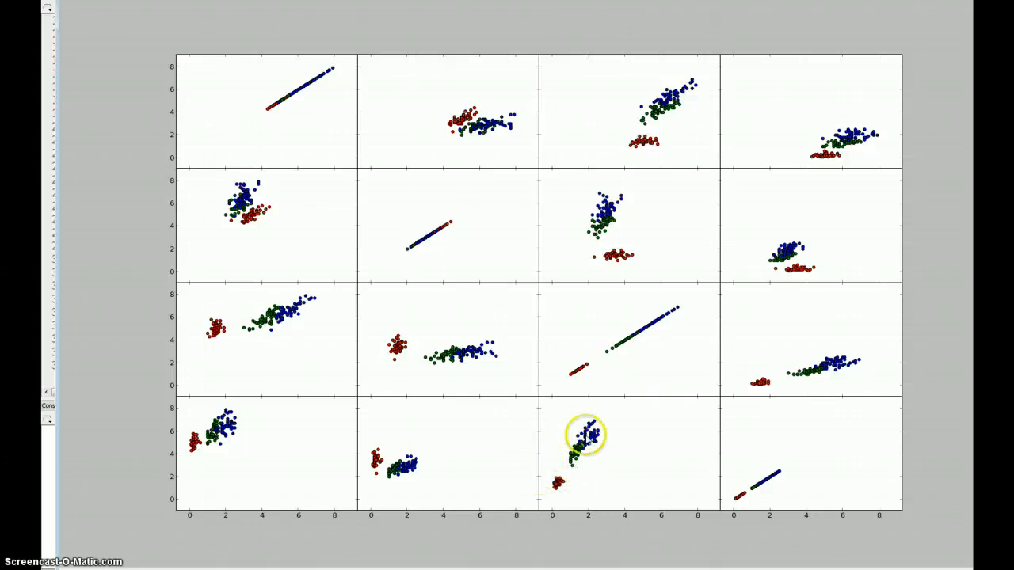
mouse_move(608, 315)
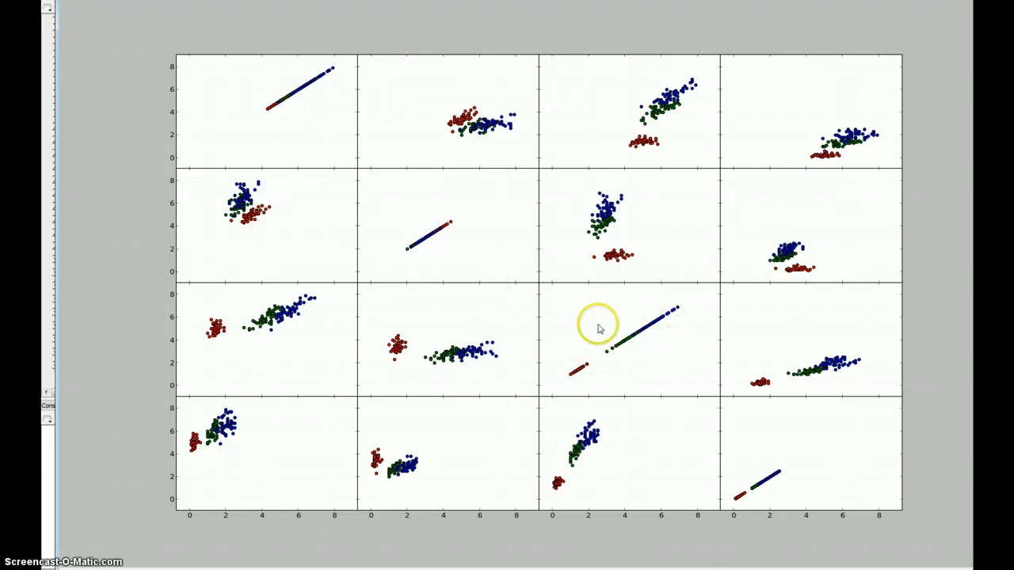
mouse_move(897, 38)
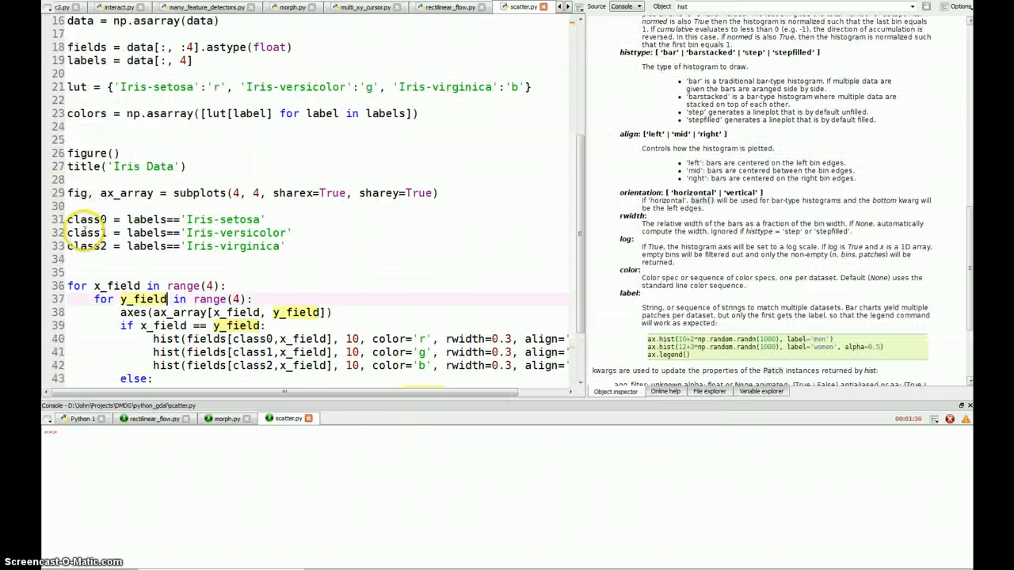
Select the class0–class2 mask lines and evaluate a class mask in the IPython console
scroll("down", 3)
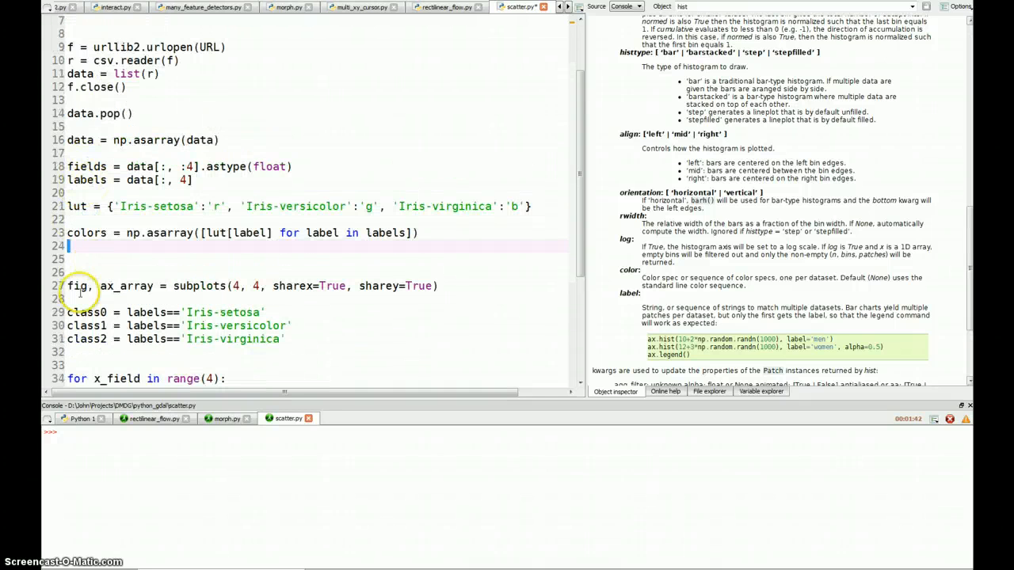
left_click_drag(67, 312, 289, 339)
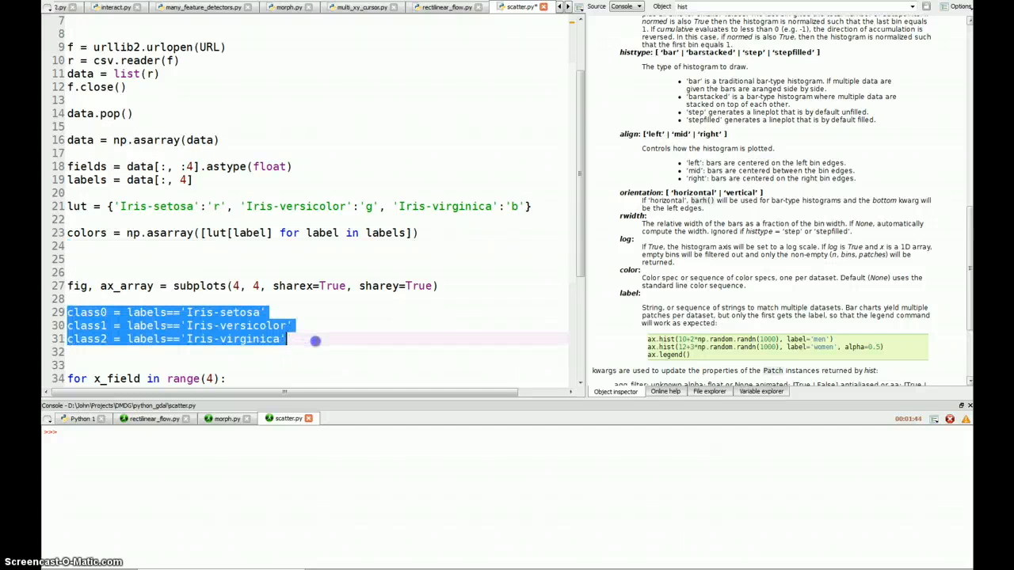
left_click(140, 312)
type("class")
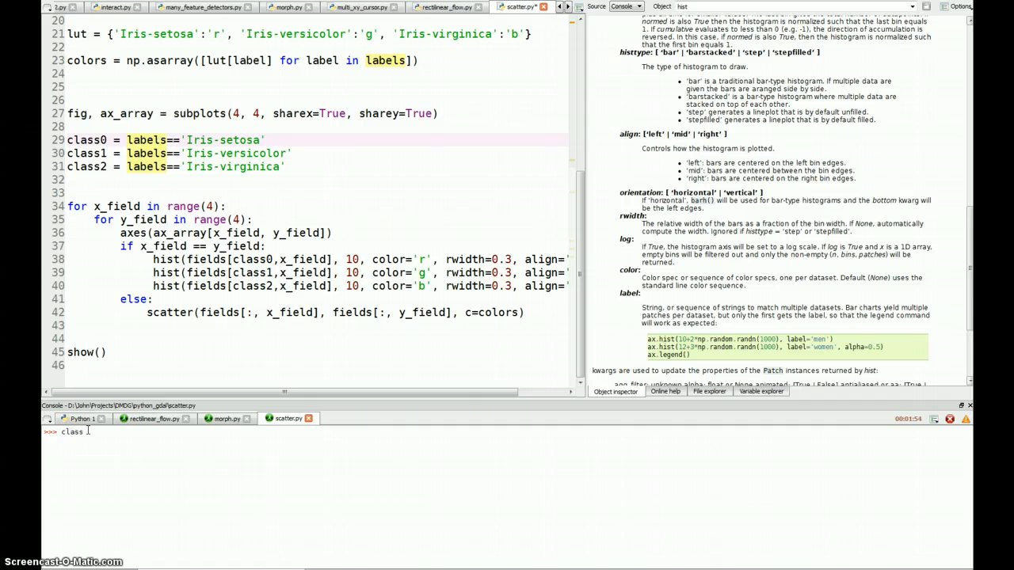
key("Return")
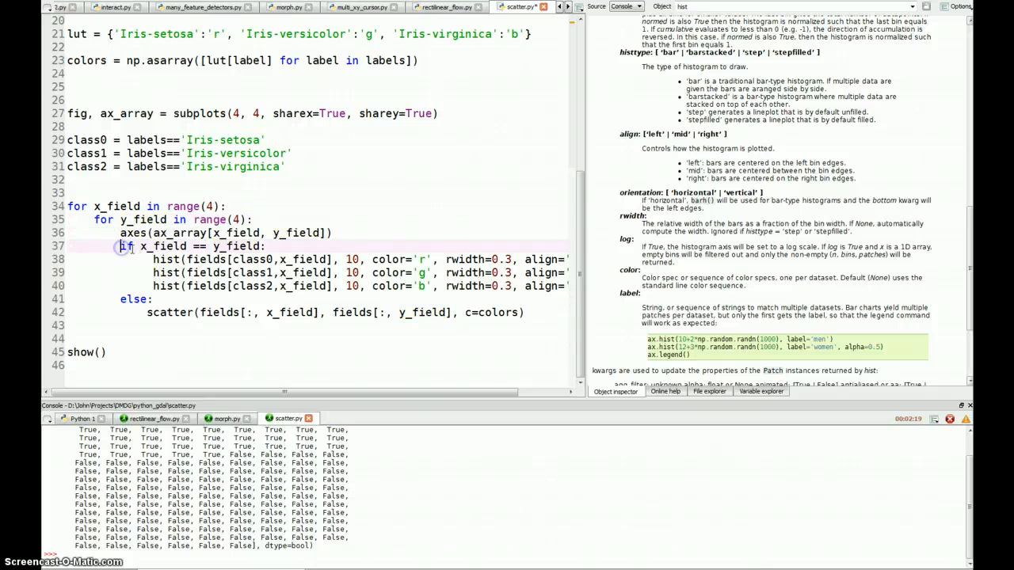
Change the bin count in the red, green and blue hist() calls from 10 to 6
double_click(236, 247)
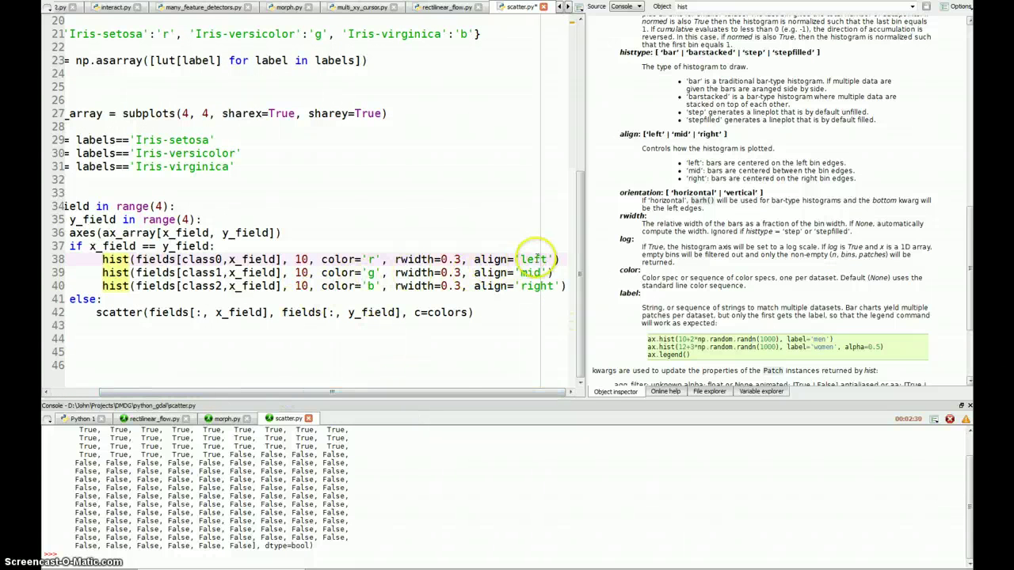
double_click(529, 272)
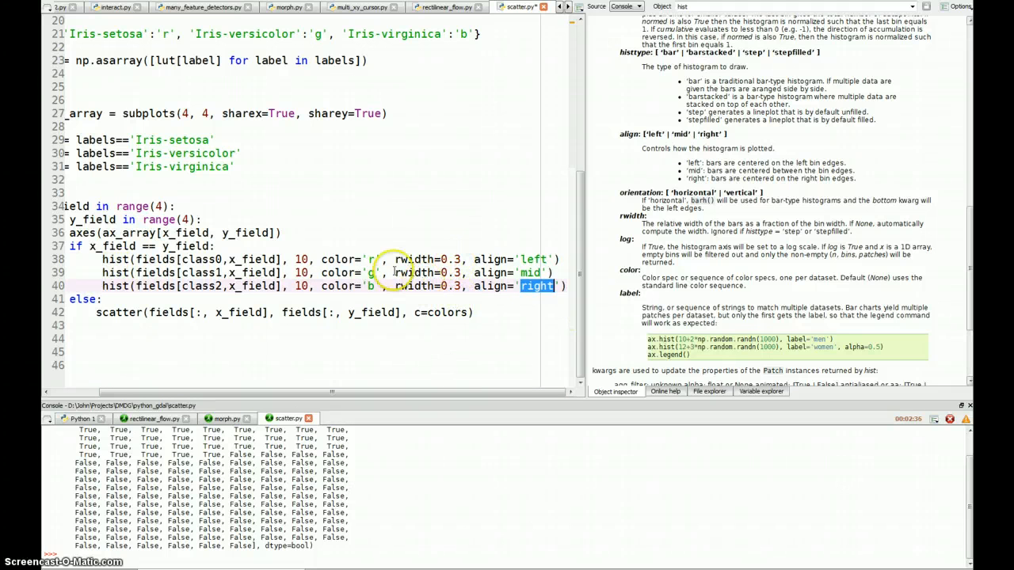
mouse_move(130, 260)
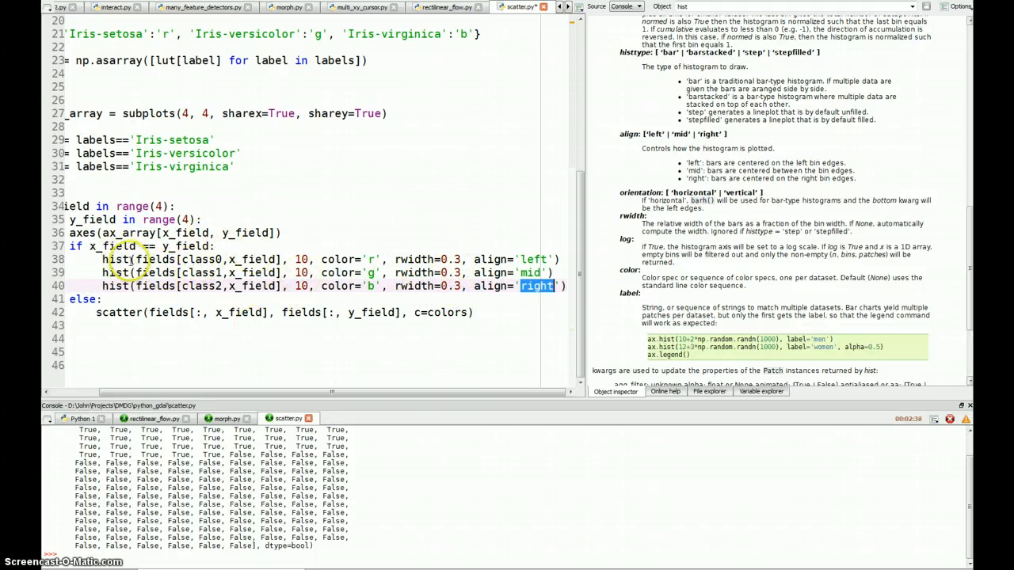
left_click(140, 260)
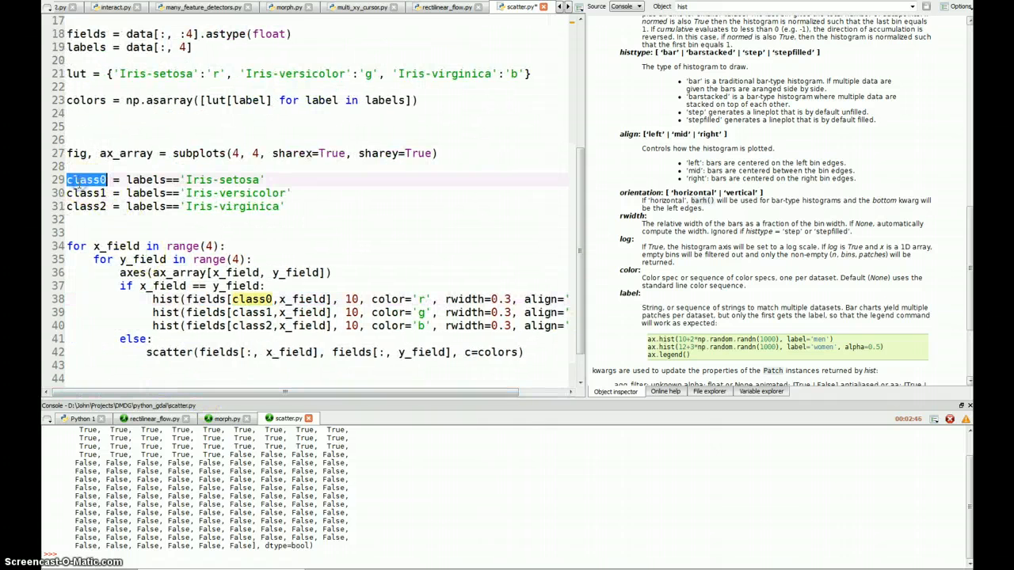
double_click(252, 298)
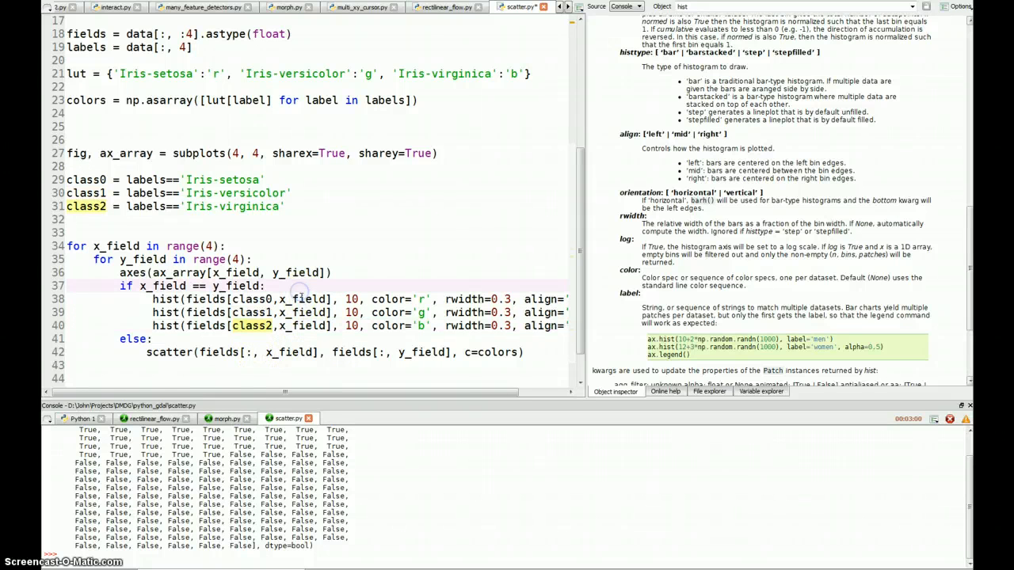
double_click(166, 298)
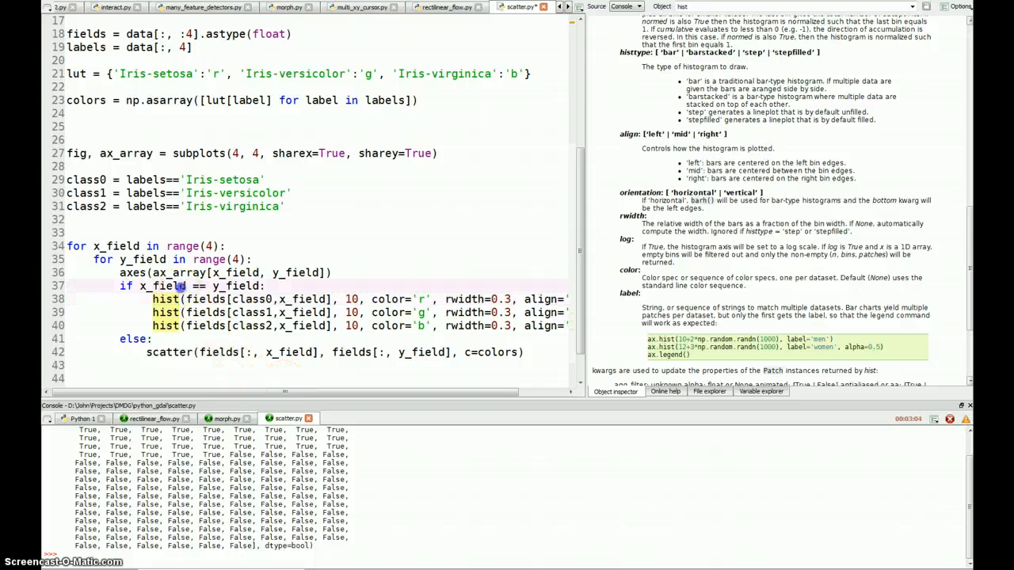
double_click(261, 298)
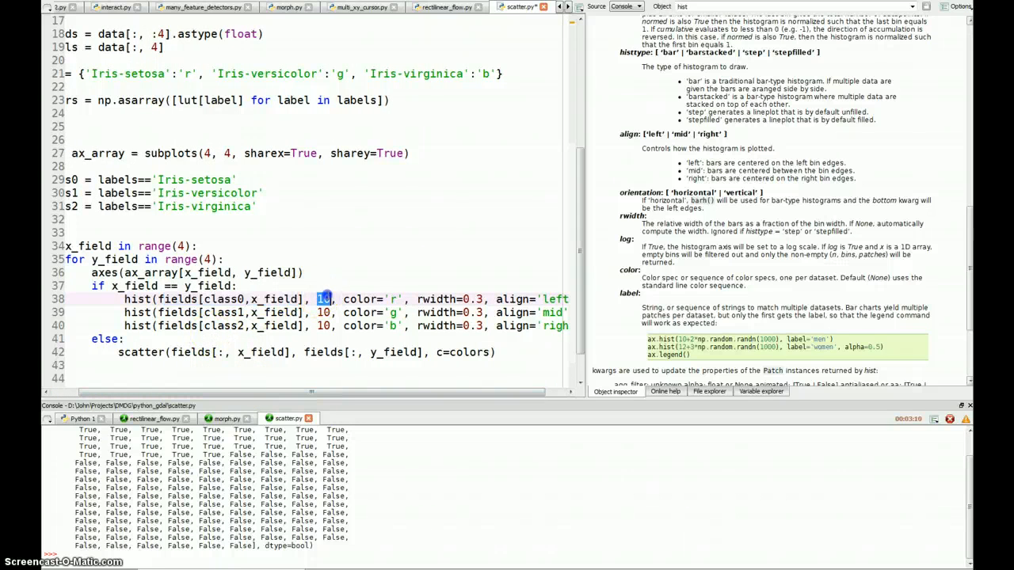
mouse_move(307, 313)
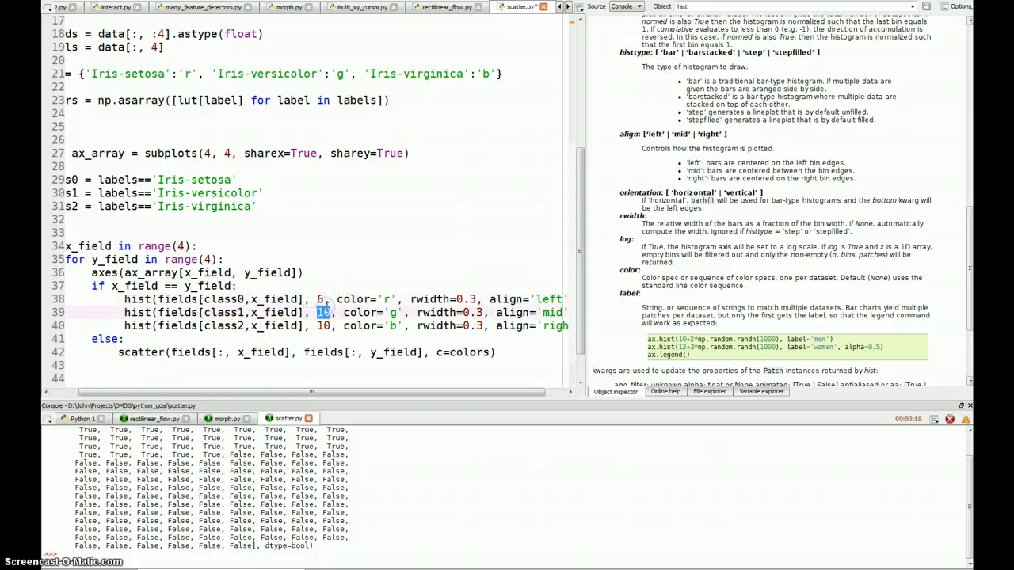
type("6")
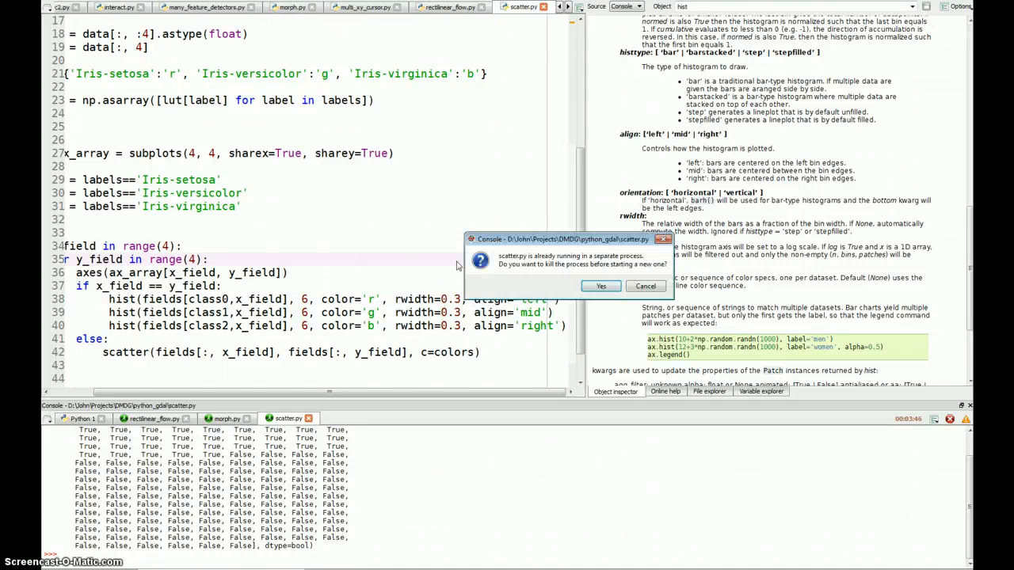
Kill the old run, rerun, and maximize Figure 1 showing 6-bin diagonal histograms
left_click(600, 285)
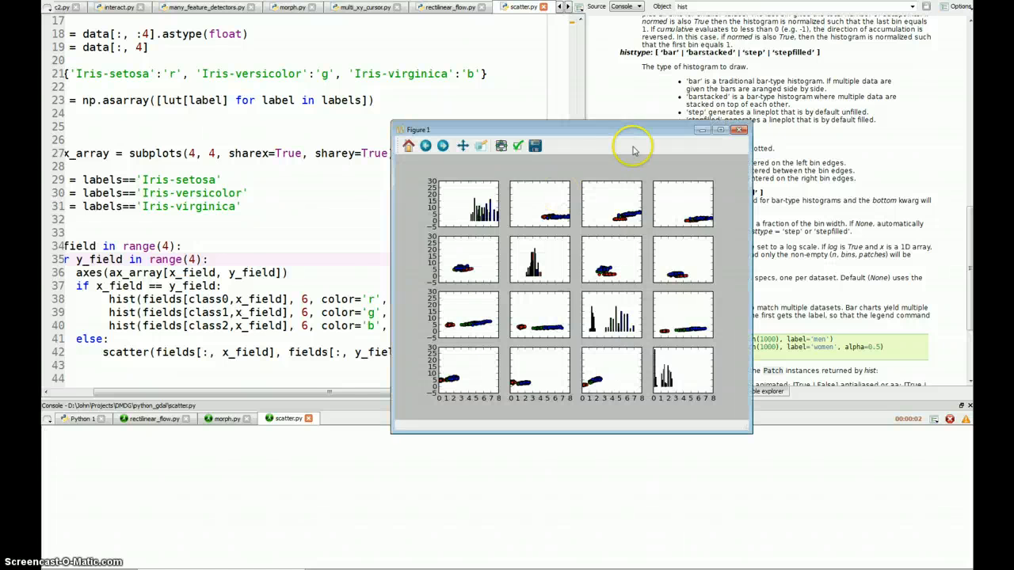
left_click(719, 130)
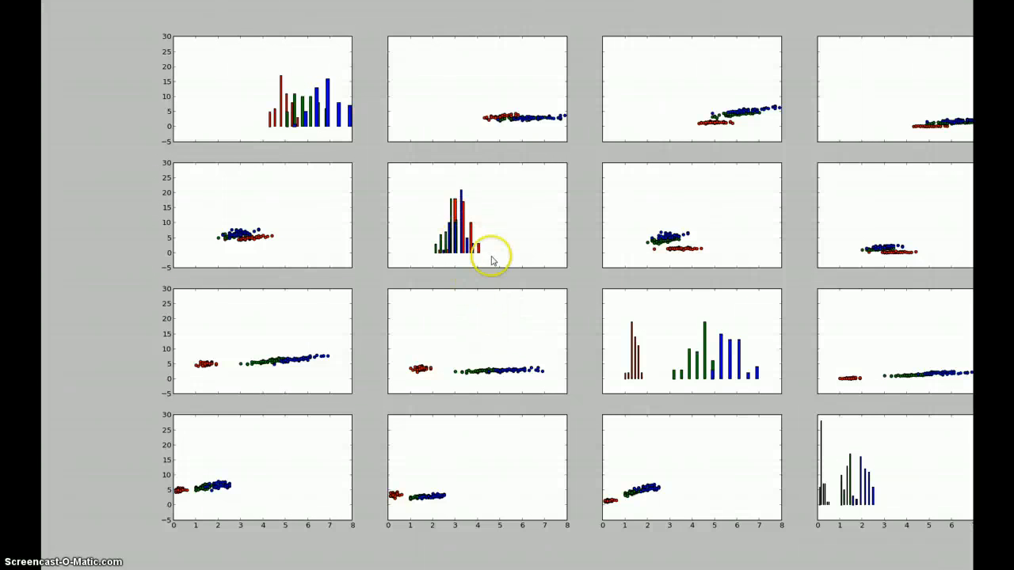
mouse_move(291, 135)
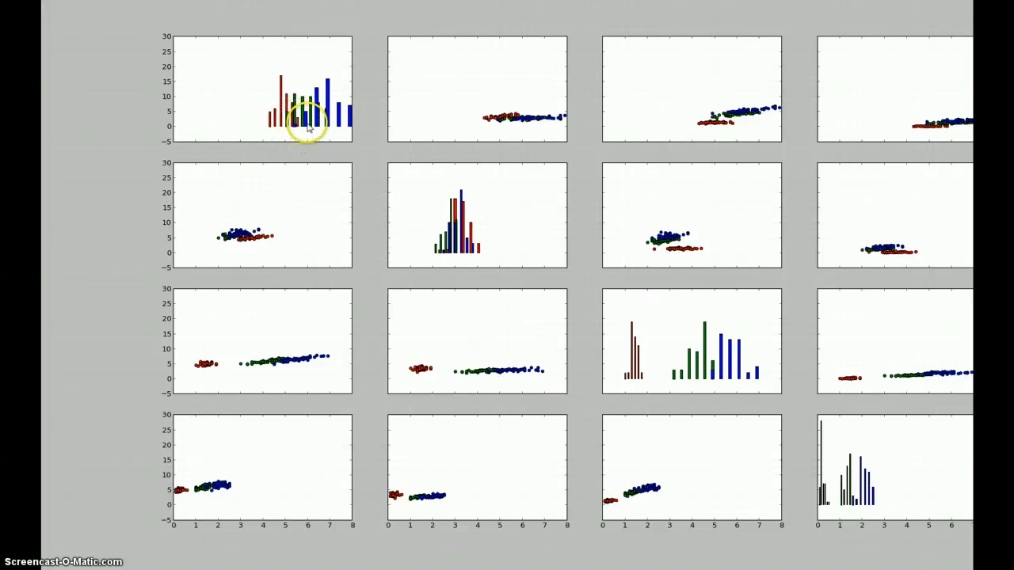
mouse_move(288, 127)
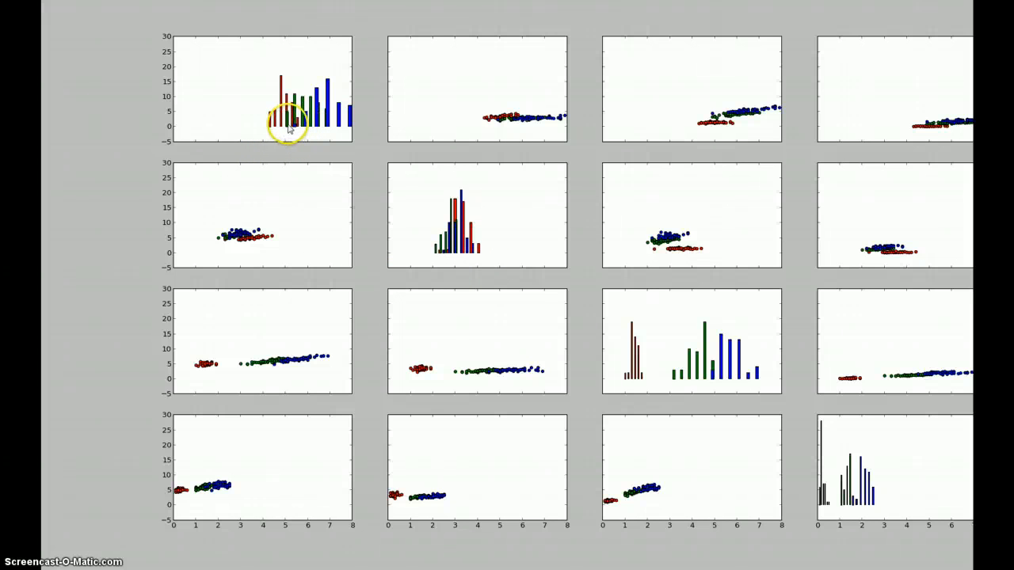
mouse_move(466, 262)
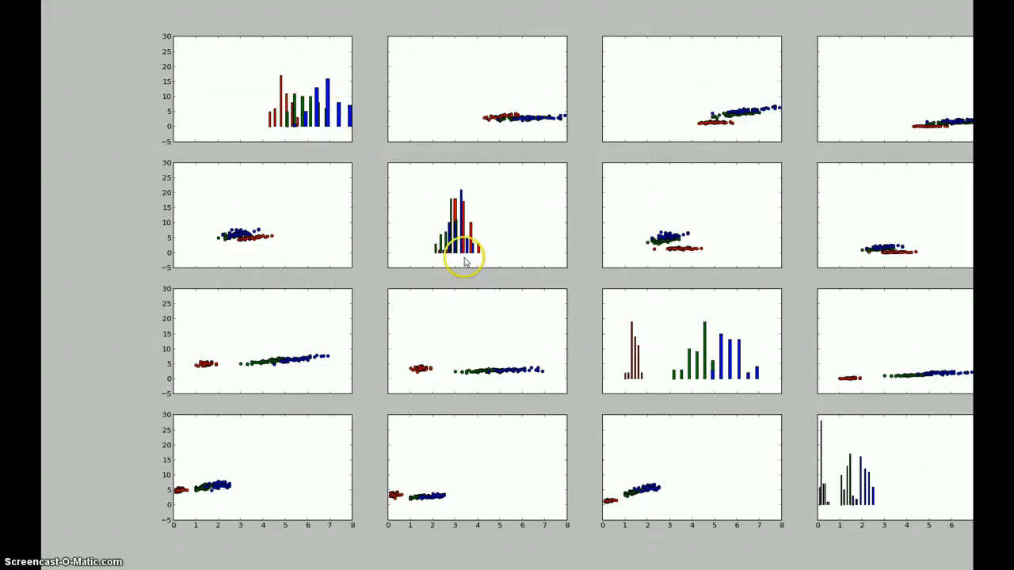
mouse_move(604, 342)
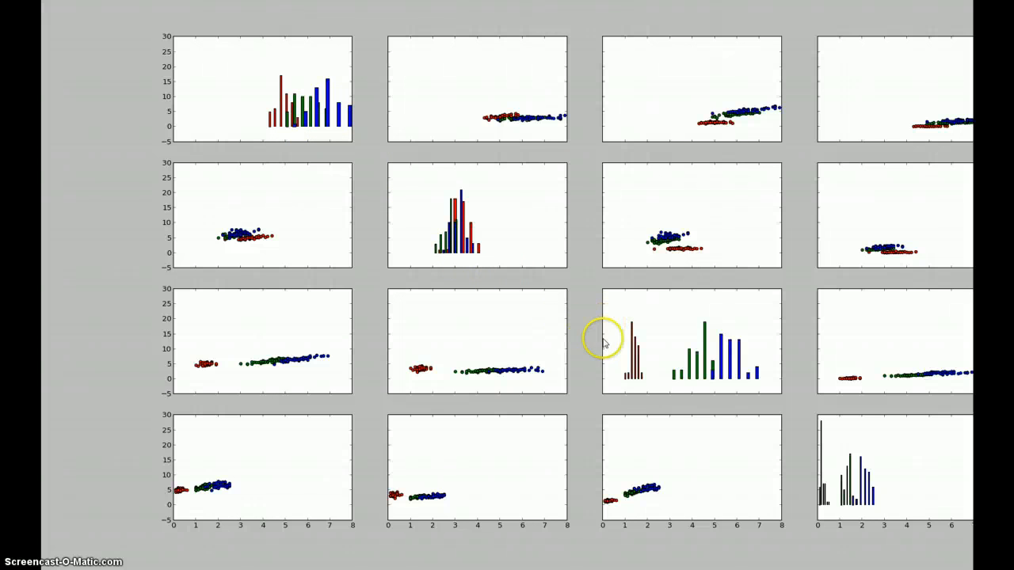
mouse_move(705, 372)
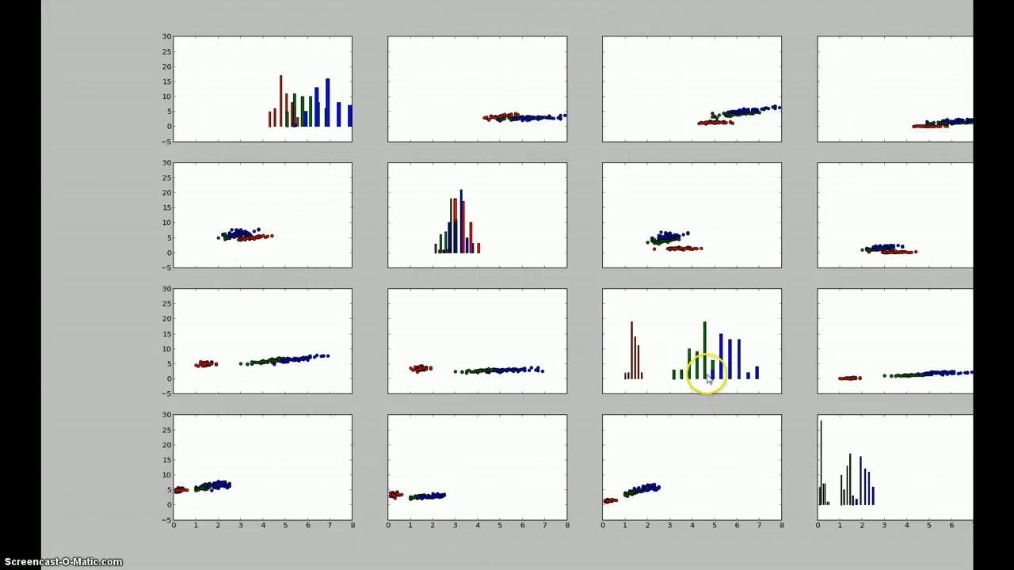
mouse_move(678, 385)
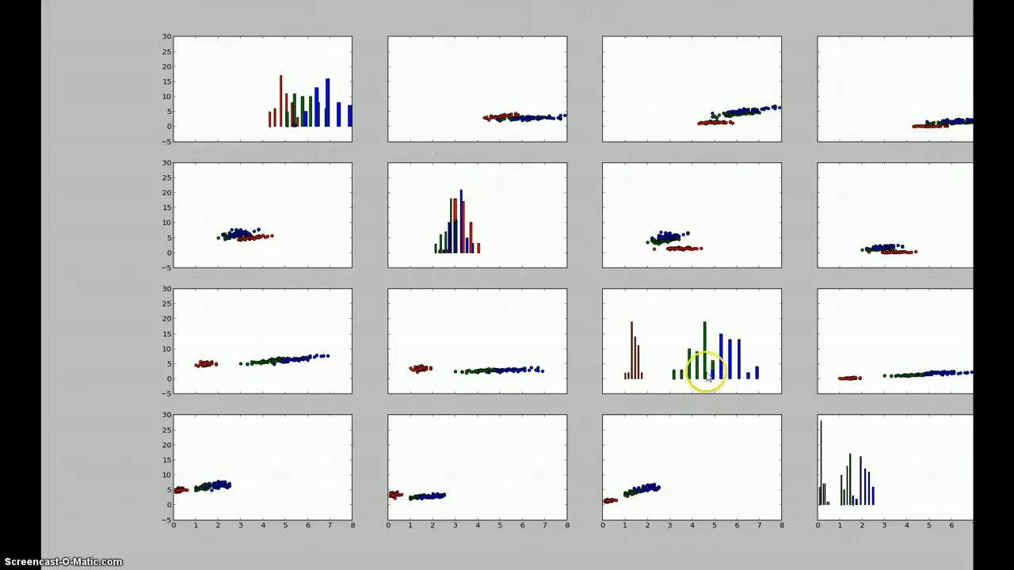
mouse_move(710, 377)
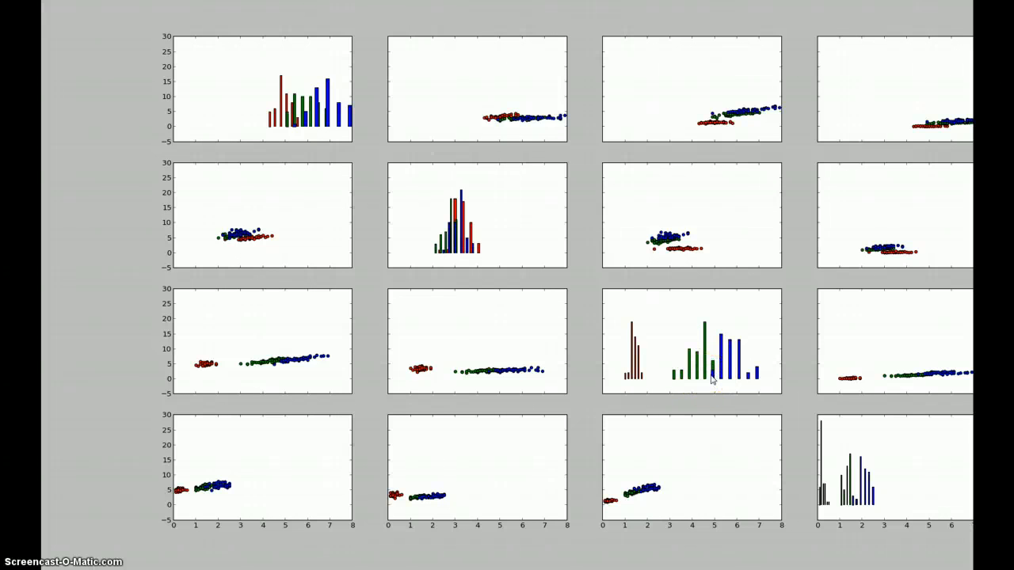